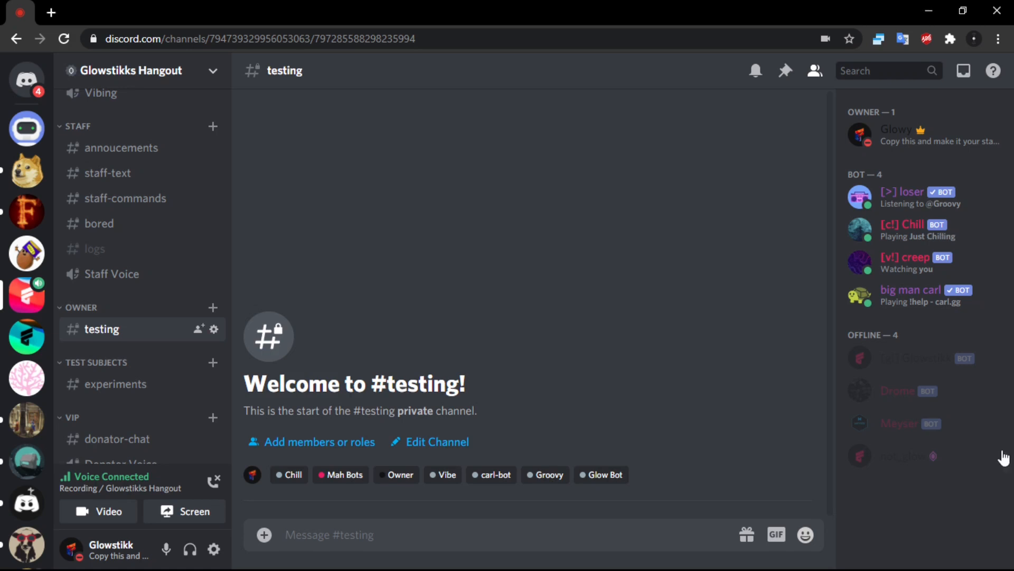
mouse_move(720, 417)
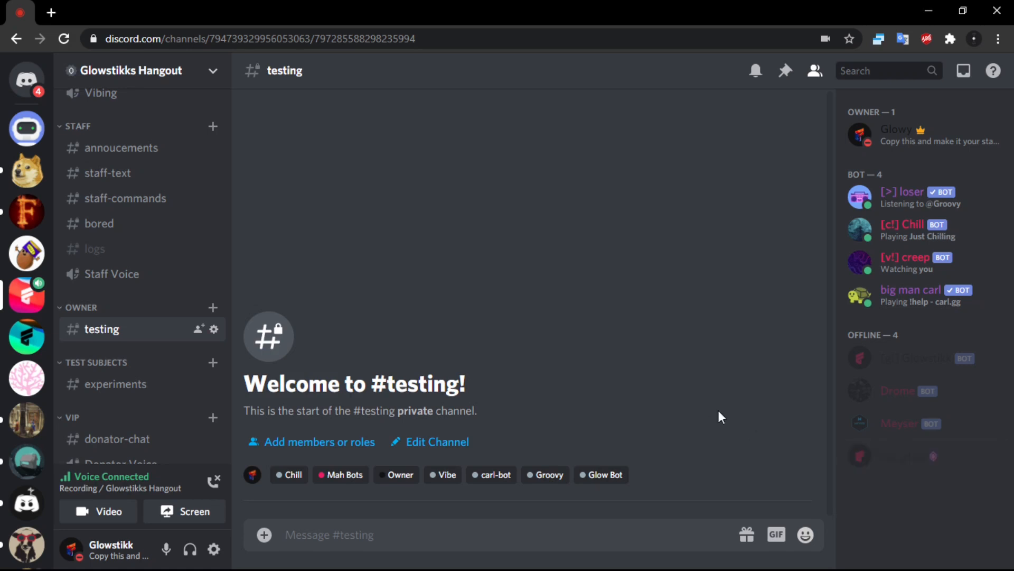
mouse_move(390, 320)
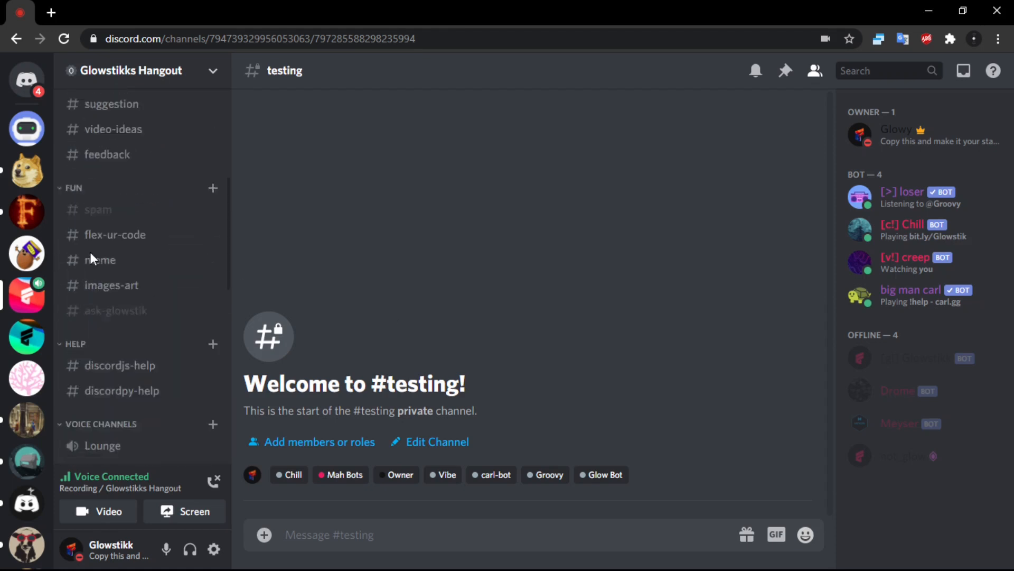
Step: Duplicate the 'say' else-if branch in index.js and rename its command strings to 'hug'
scroll("up", 3)
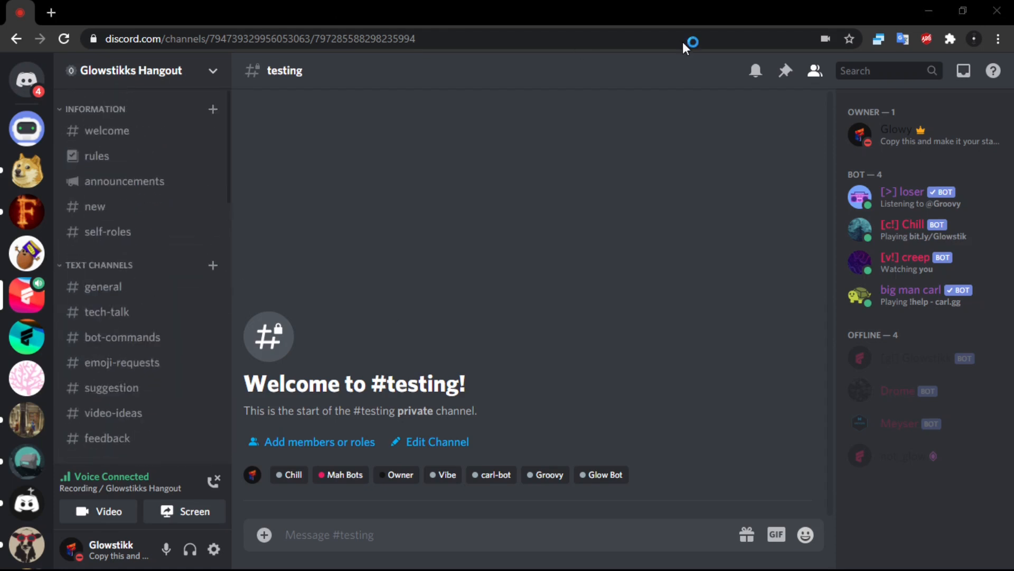
mouse_move(275, 289)
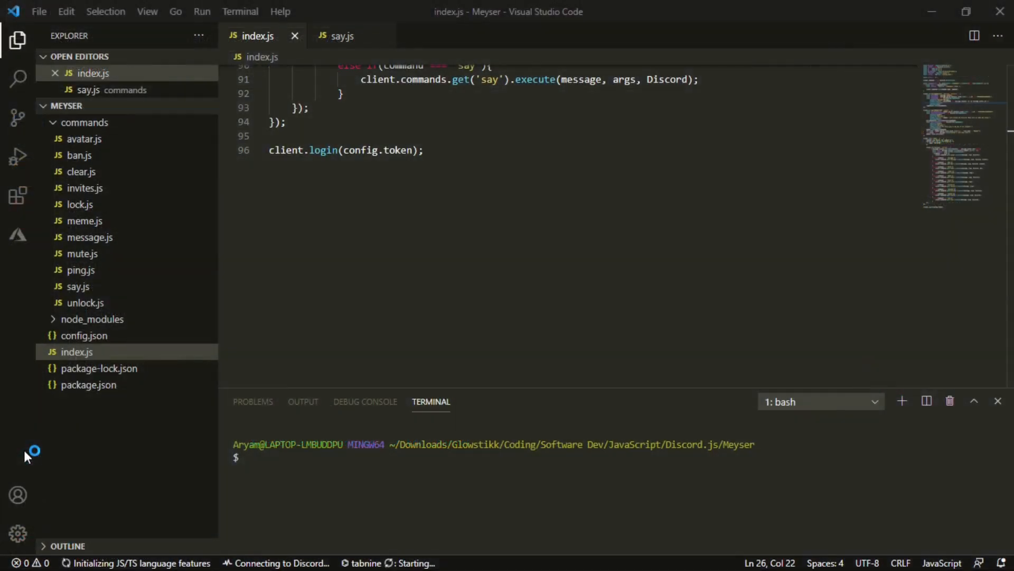
mouse_move(508, 149)
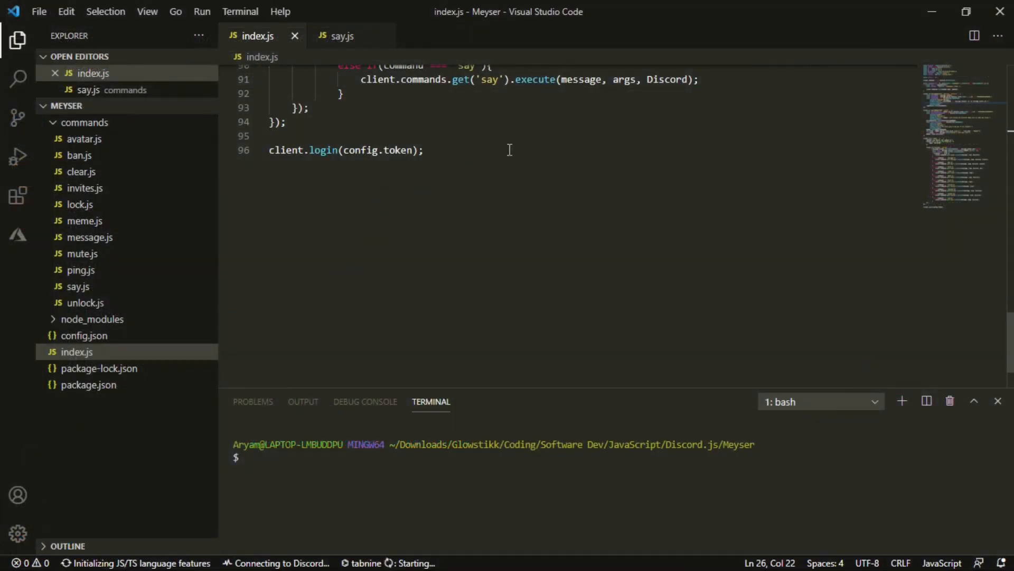
scroll("up", 3)
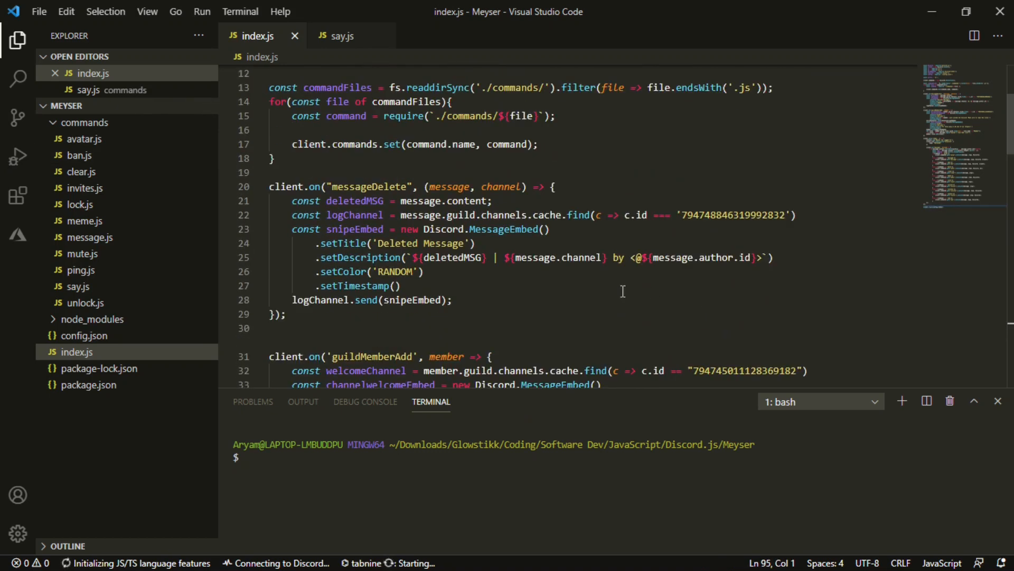
scroll("down", 3)
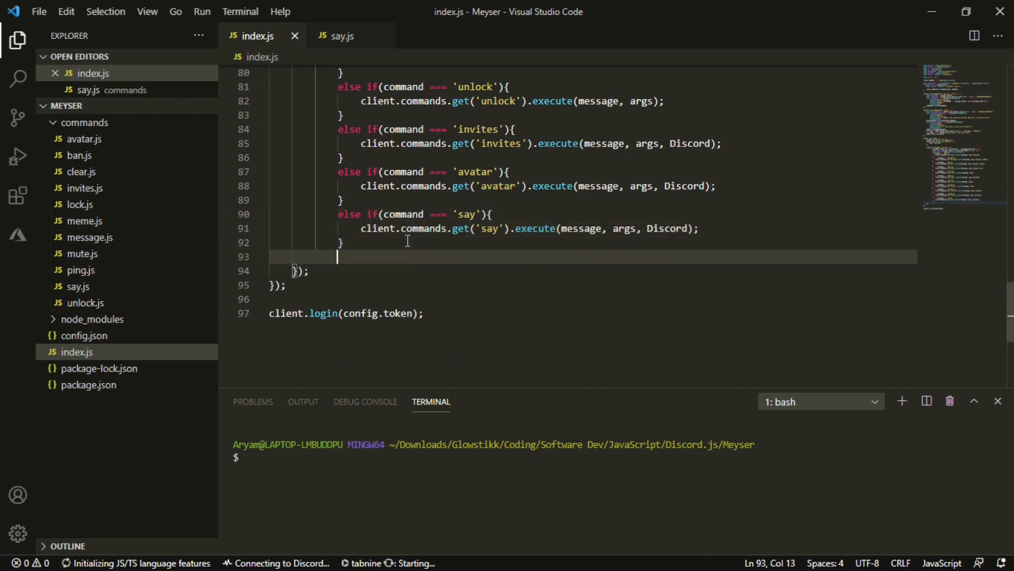
type("else if(command === 'say'){")
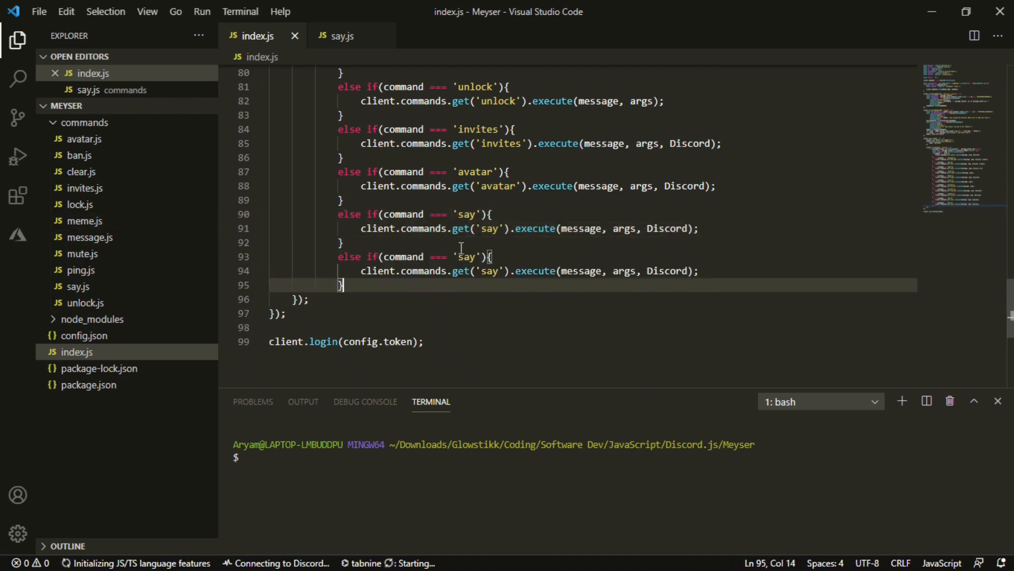
double_click(464, 257)
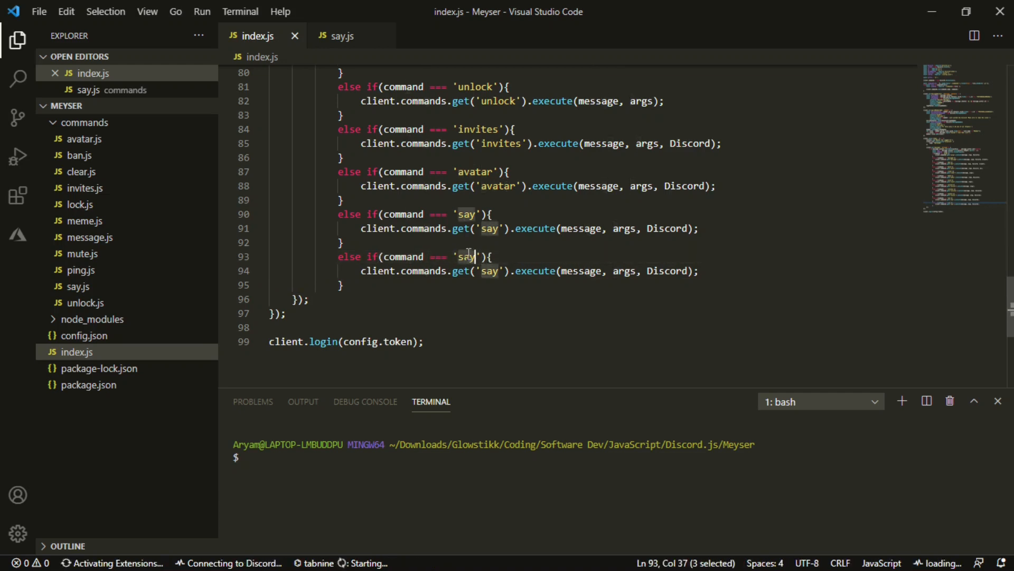
type("hug")
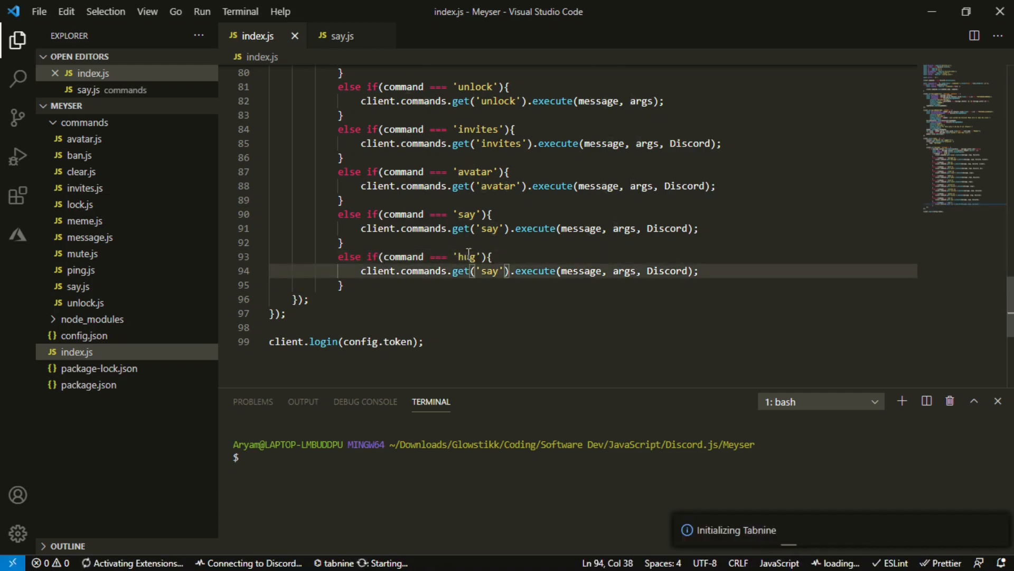
double_click(489, 271)
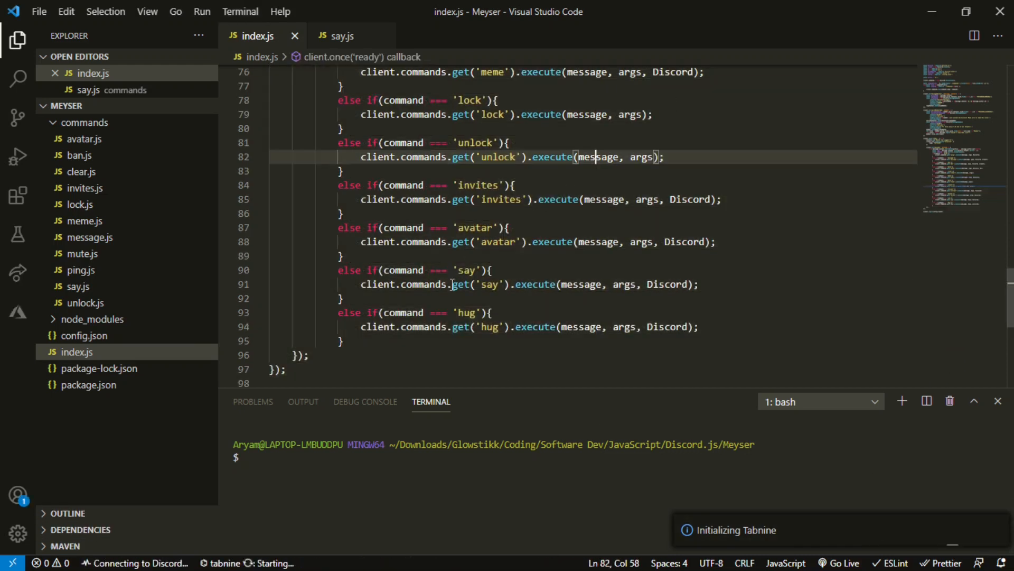
mouse_move(158, 123)
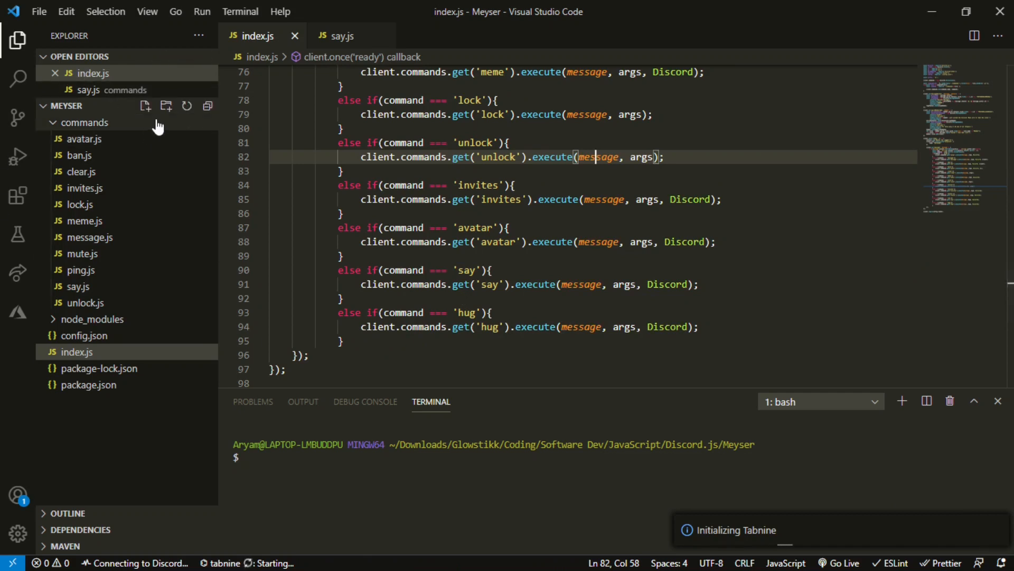
Step: Create commands/hug.js from avatar.js's code with name 'hug' and description 'hug your friend'
left_click(145, 106)
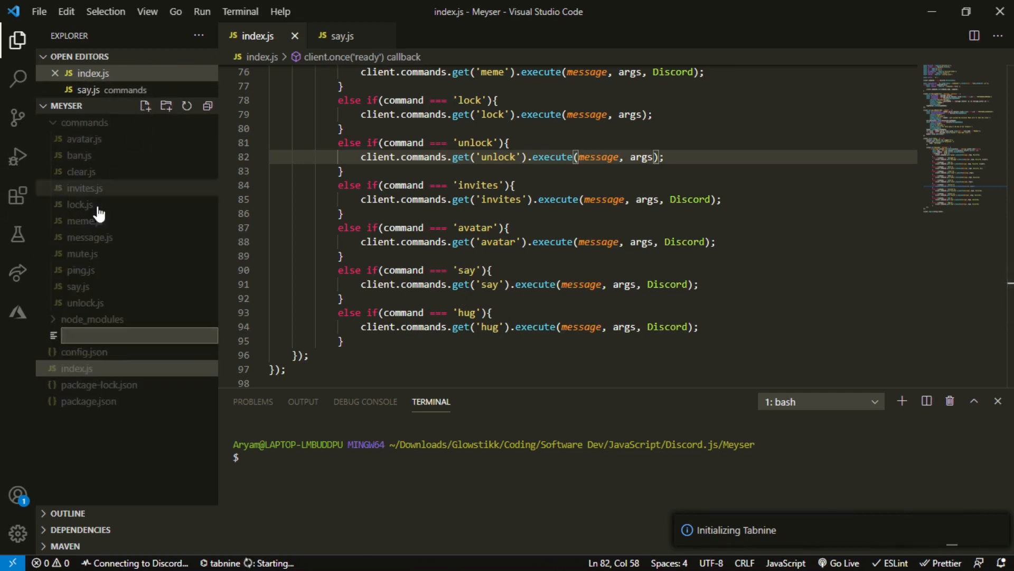
left_click(364, 401)
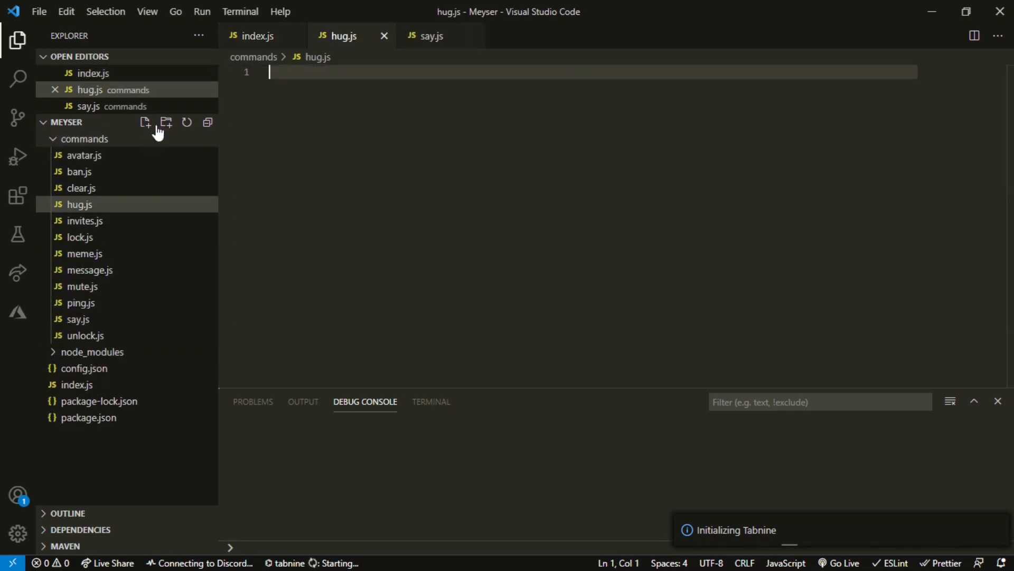
mouse_move(110, 168)
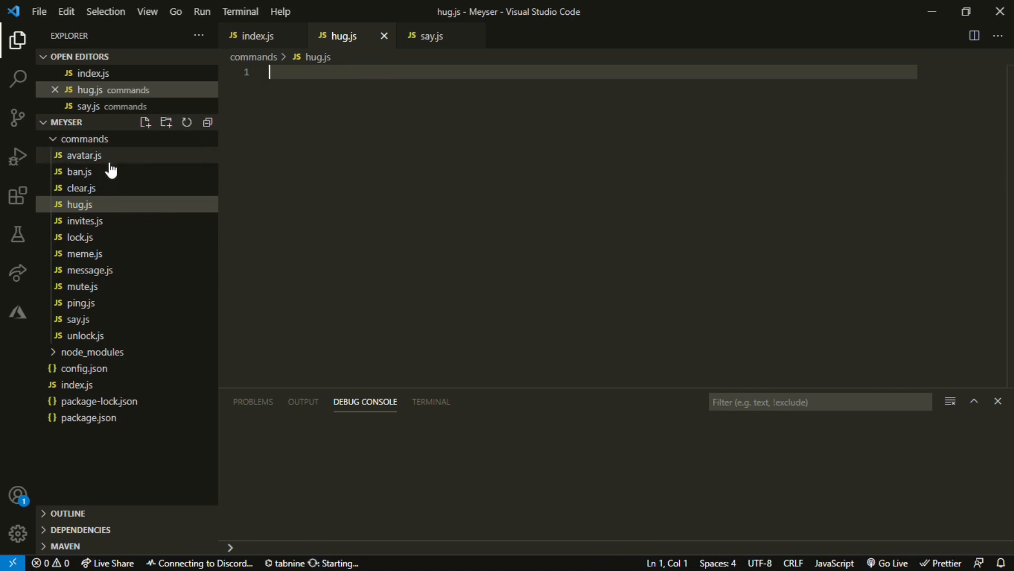
left_click(82, 156)
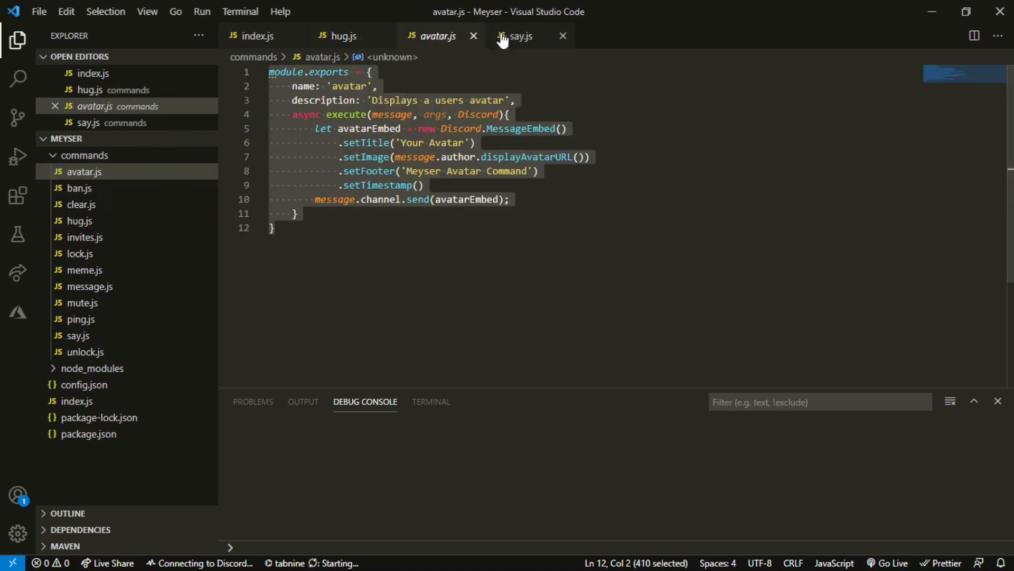
left_click(343, 36)
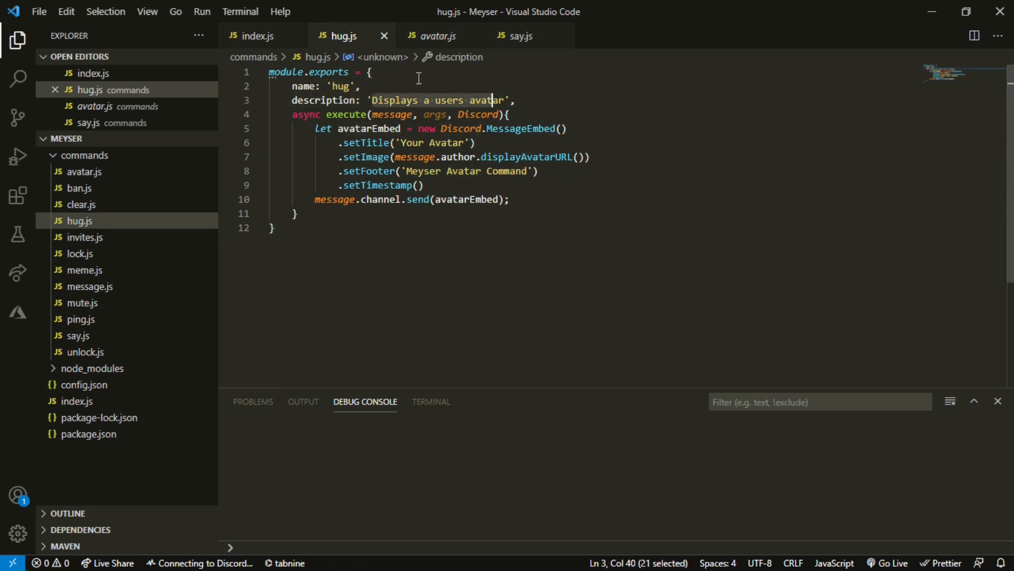
type("hug your friend',")
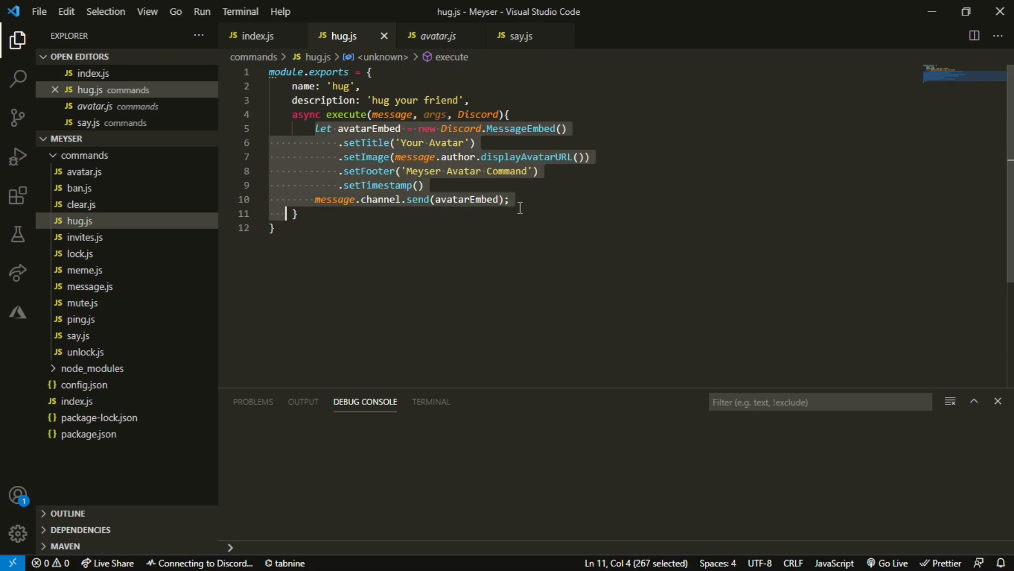
Step: Clear the copied embed code from execute and add const Math = require('mathjs') at the top
key("Delete")
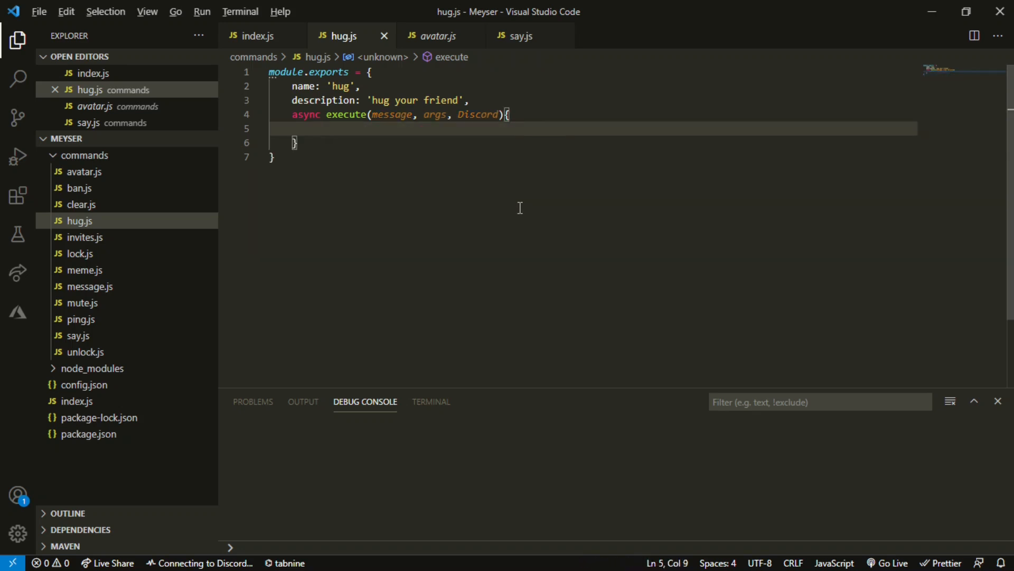
mouse_move(721, 174)
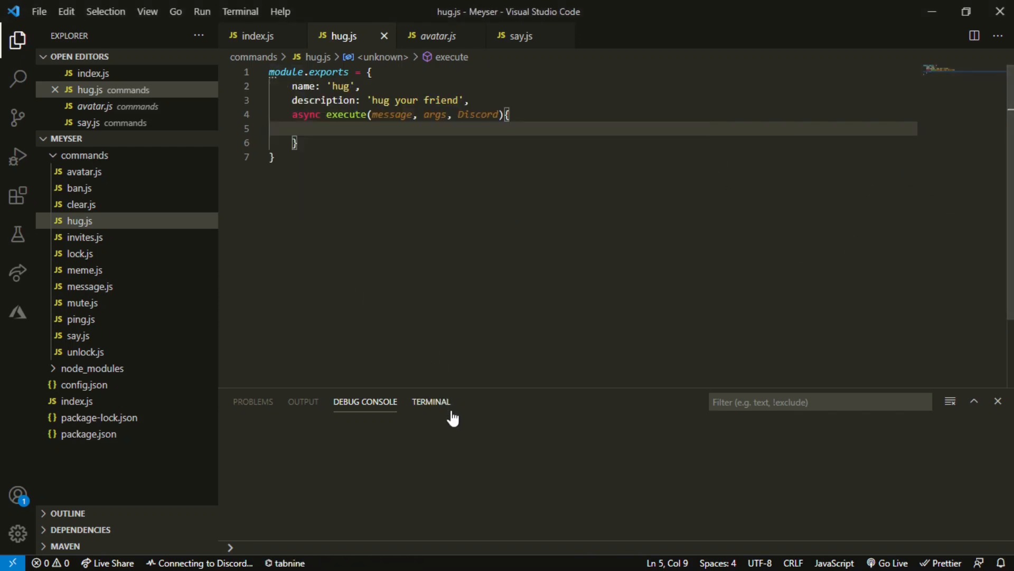
left_click(430, 402)
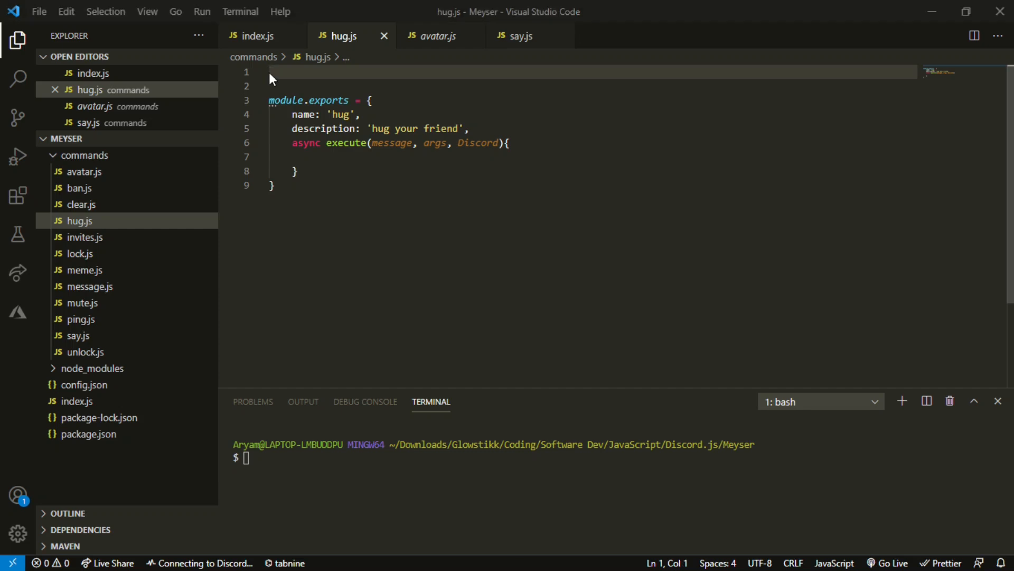
type("const M")
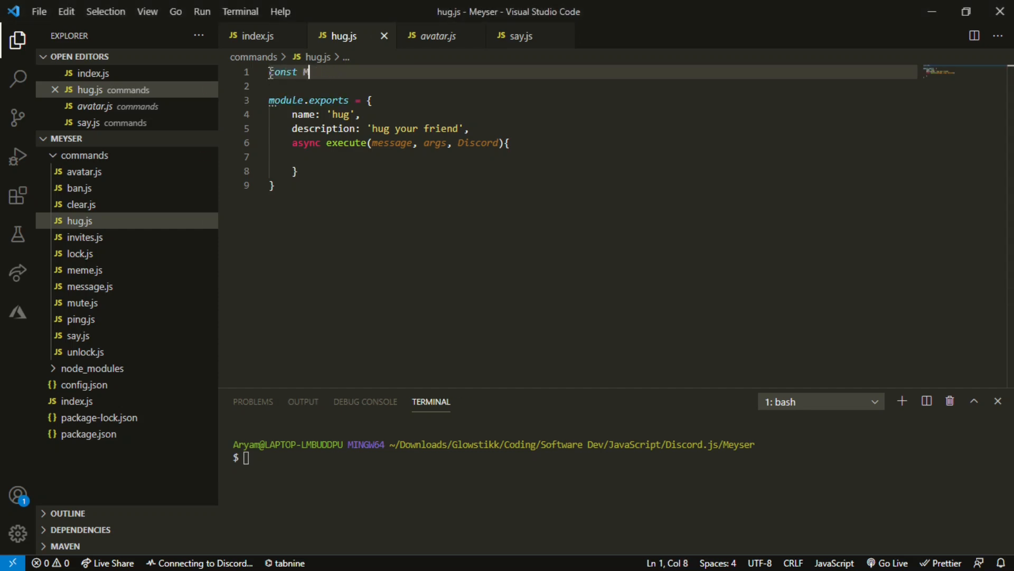
type("ath = reu")
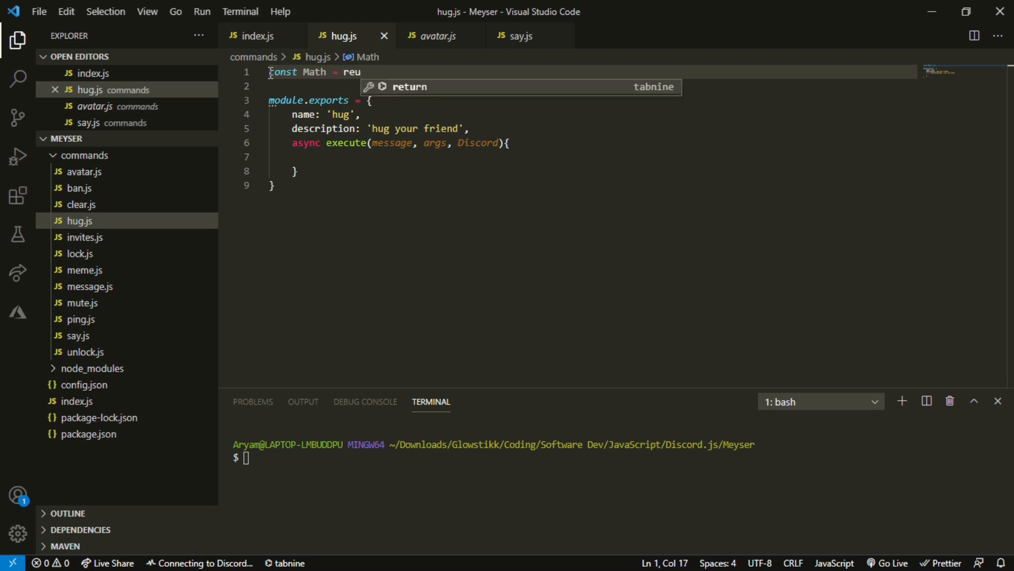
type("require('mathjs');")
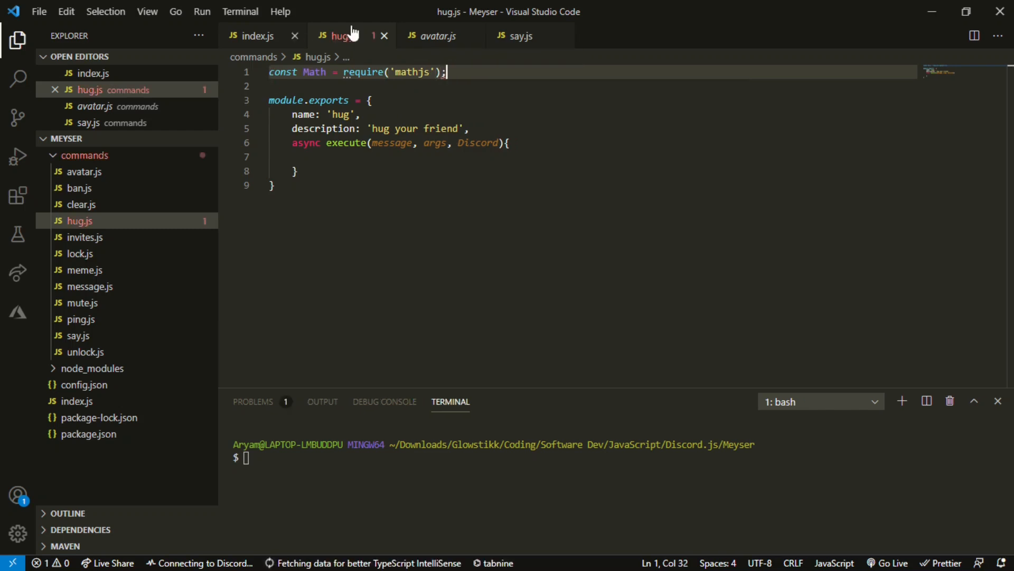
Step: Install mathjs in the terminal with npm i mathjs
type("npm i")
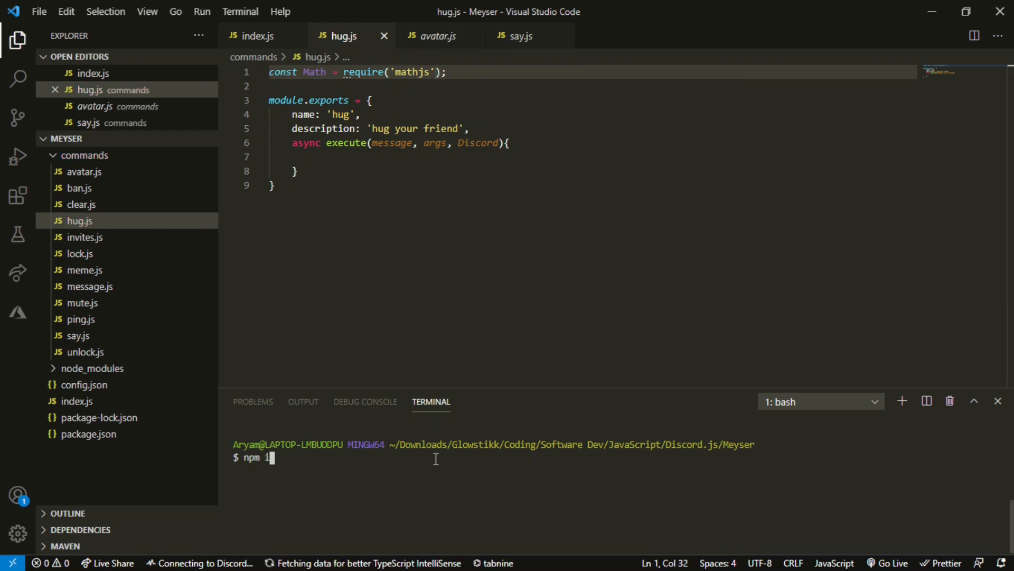
type("mathjs")
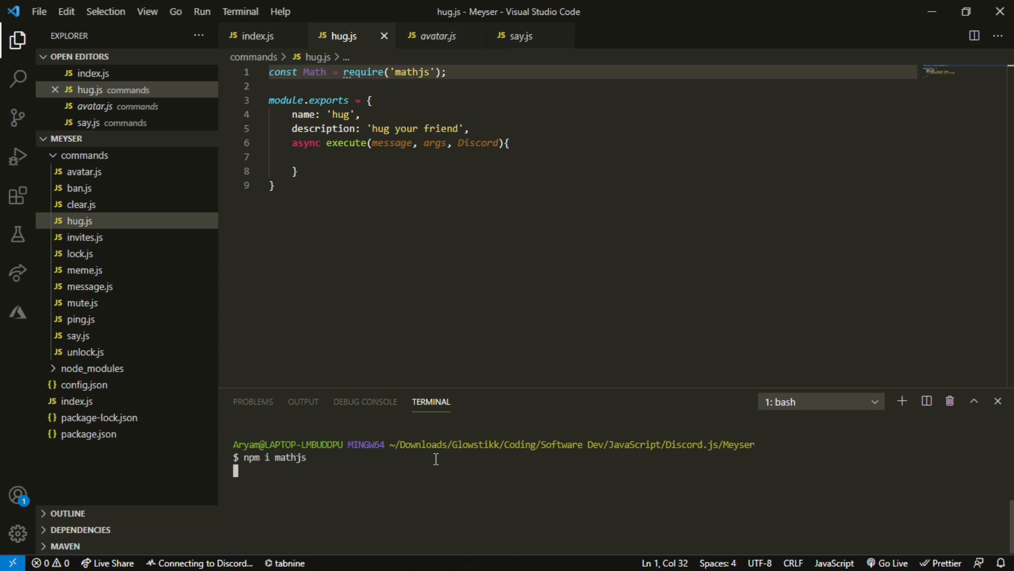
mouse_move(258, 158)
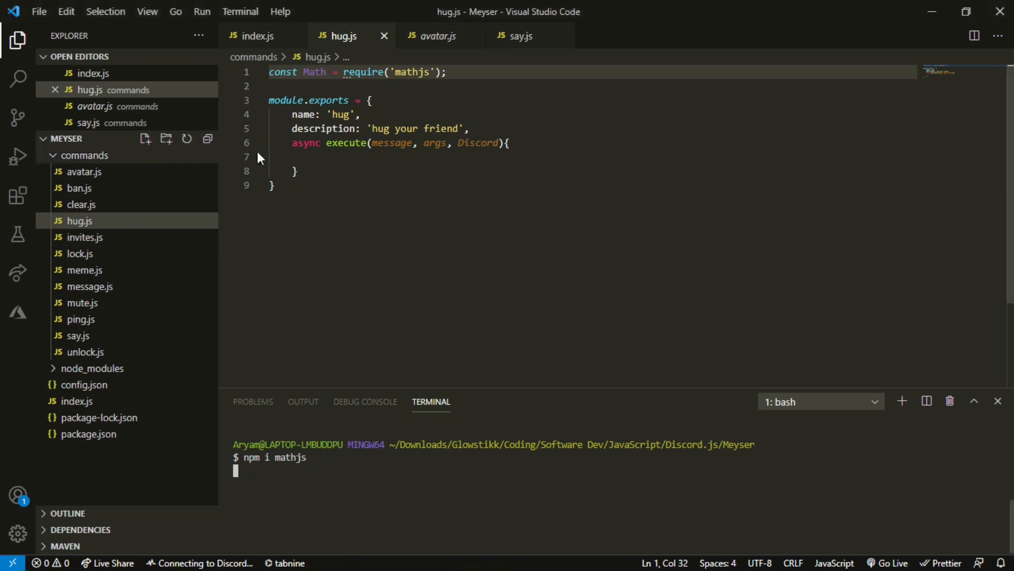
Step: Define an images array in execute holding five hug GIF URLs as quoted strings, one per line
left_click(353, 157)
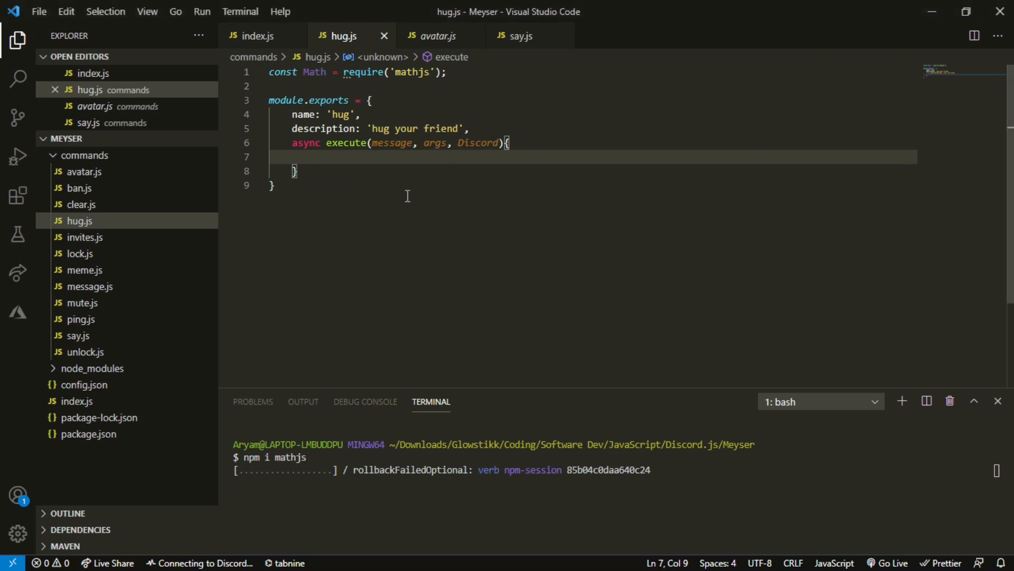
type("image")
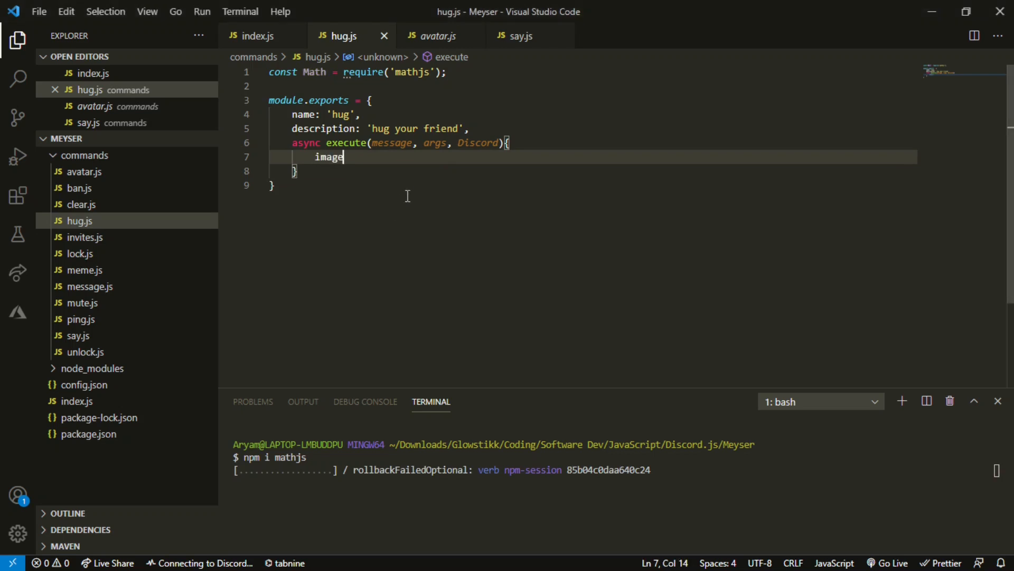
type("s")
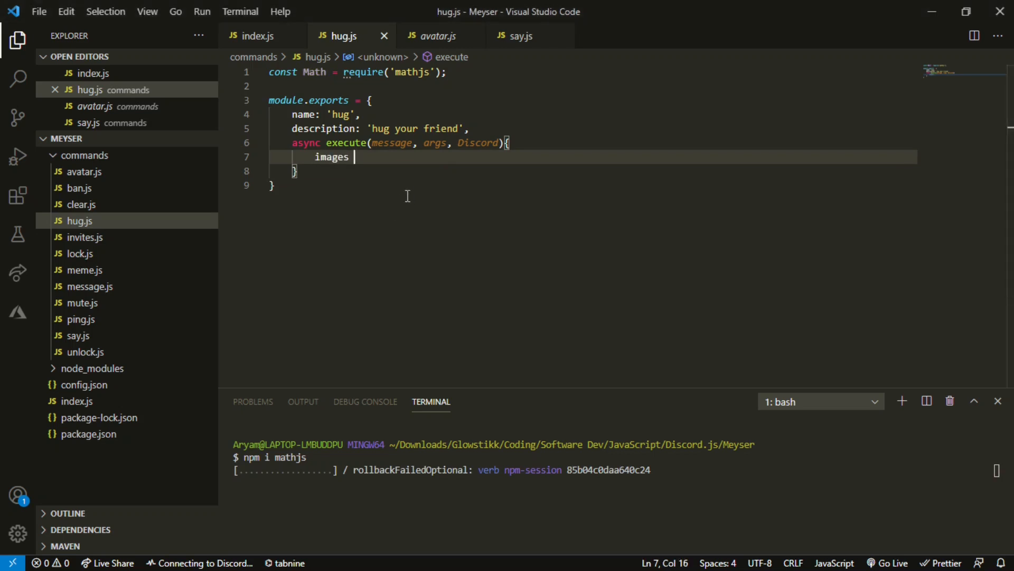
type("= args]")
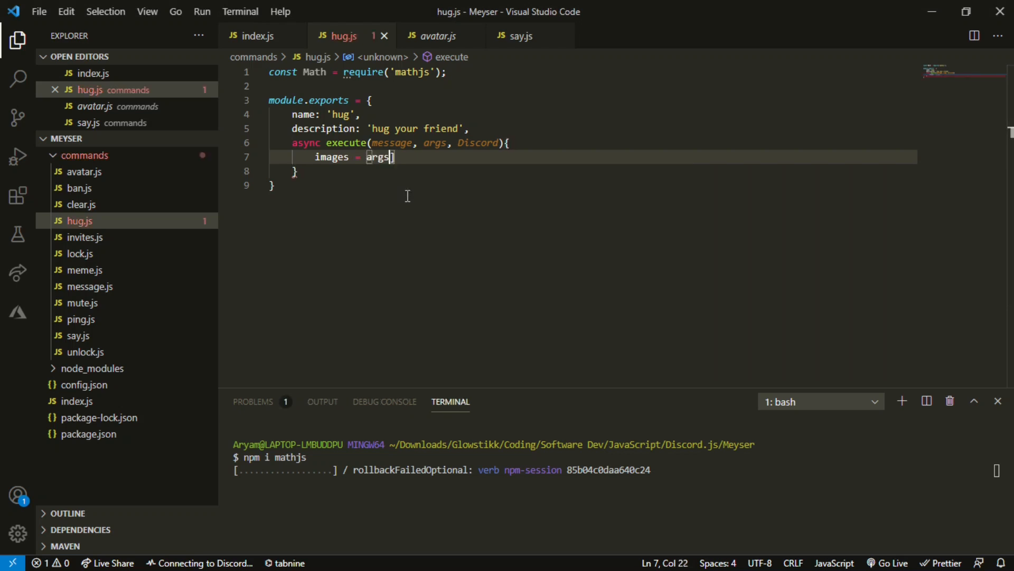
key("Backspace")
type("[")
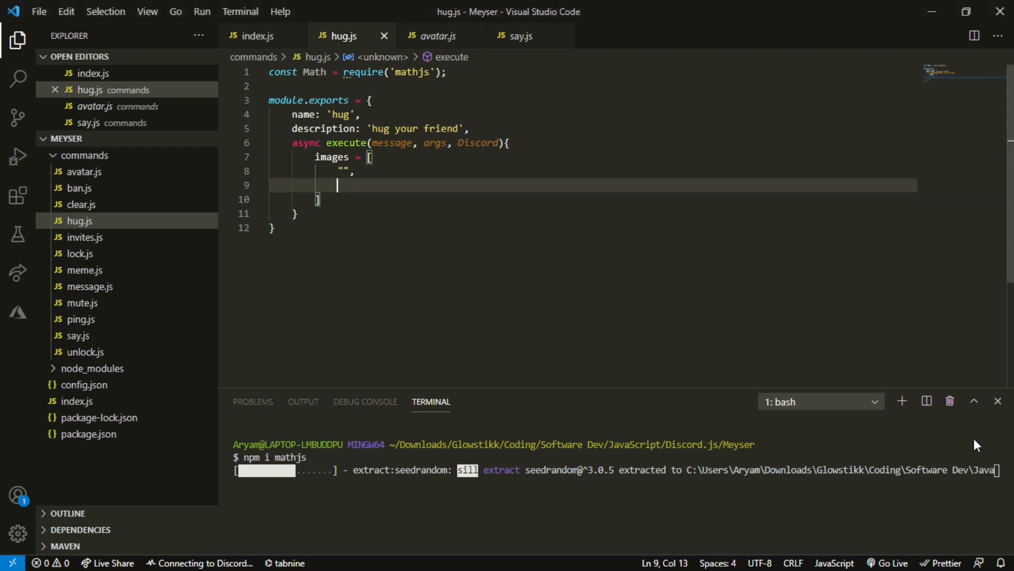
type("\"\",,")
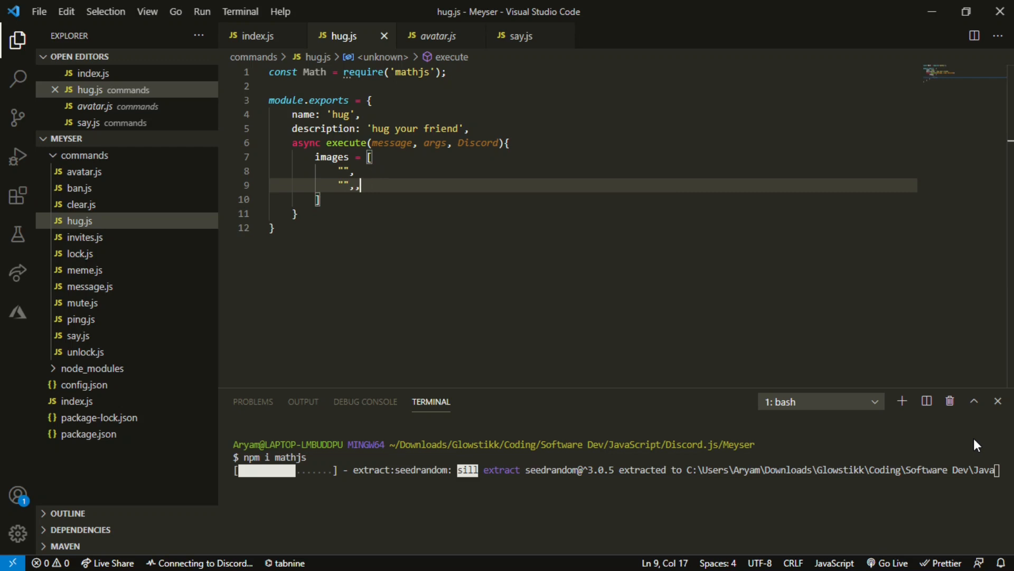
key("enter")
type("\"\",")
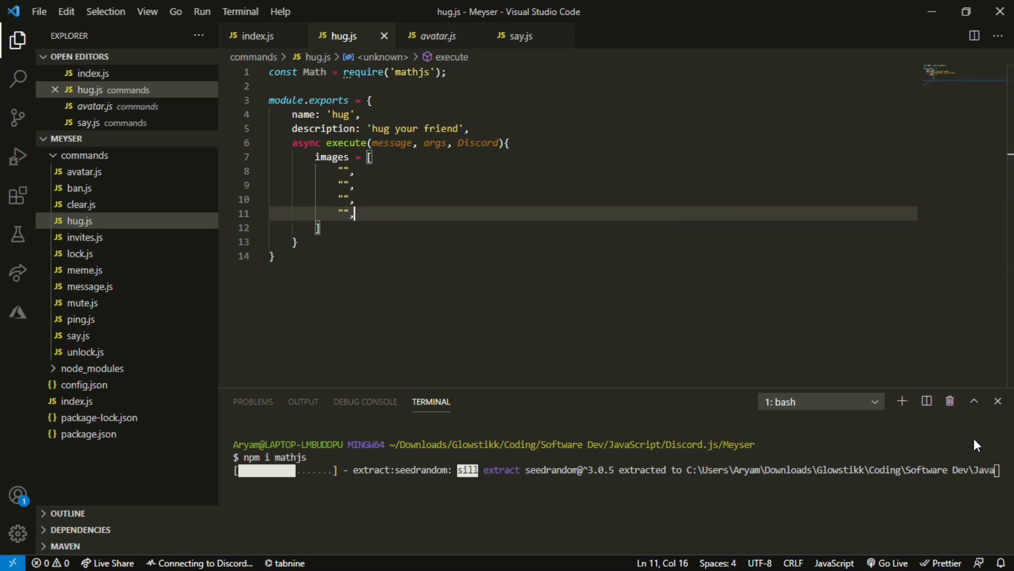
key("Enter")
type("\"\",")
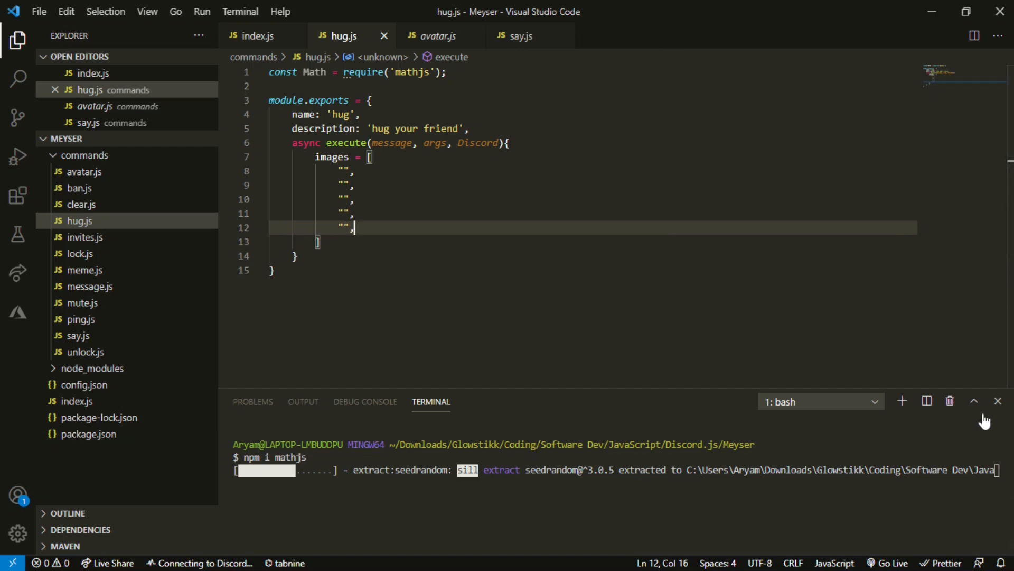
key("Backspace")
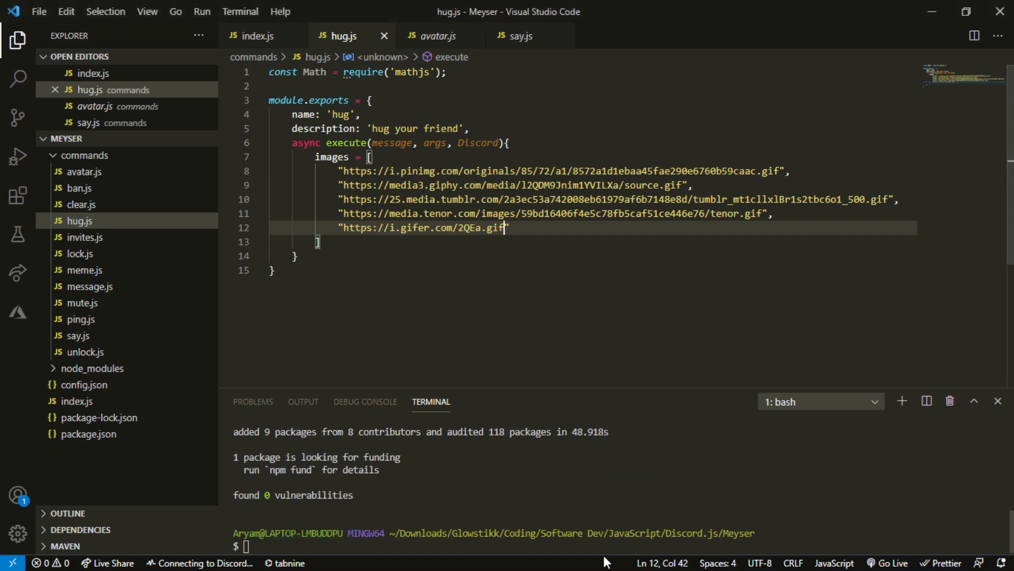
mouse_move(466, 376)
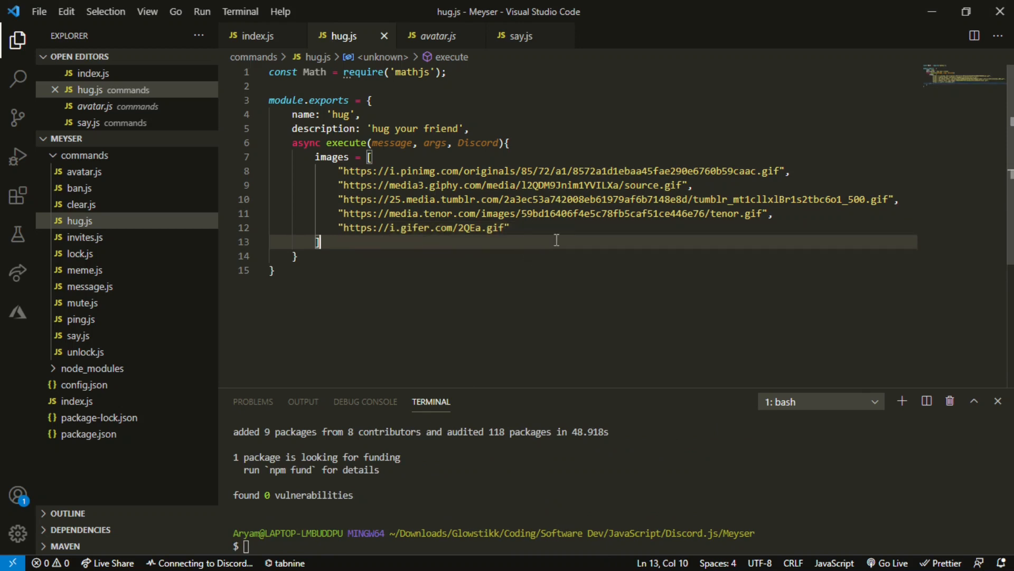
left_click(463, 229)
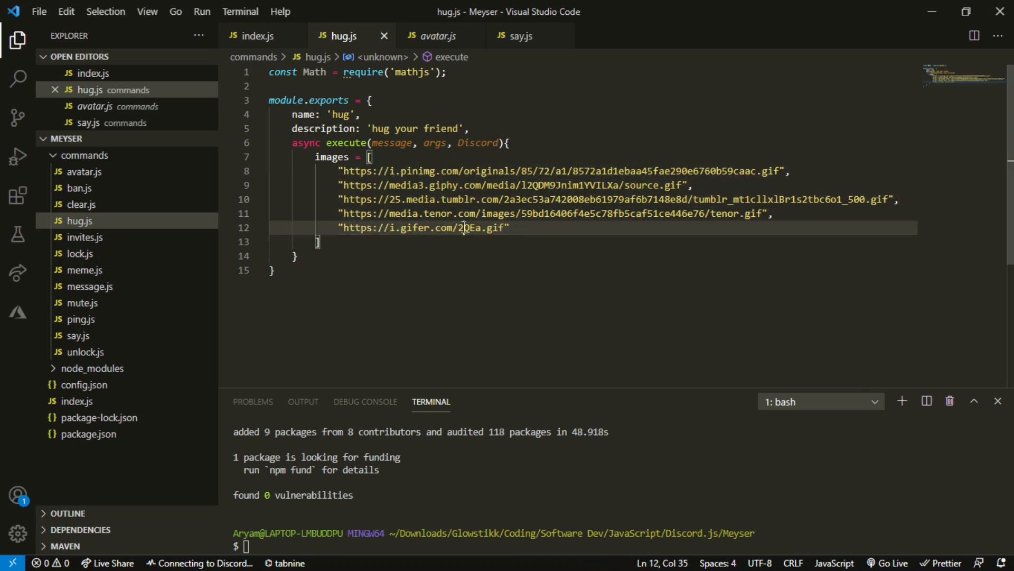
mouse_move(463, 233)
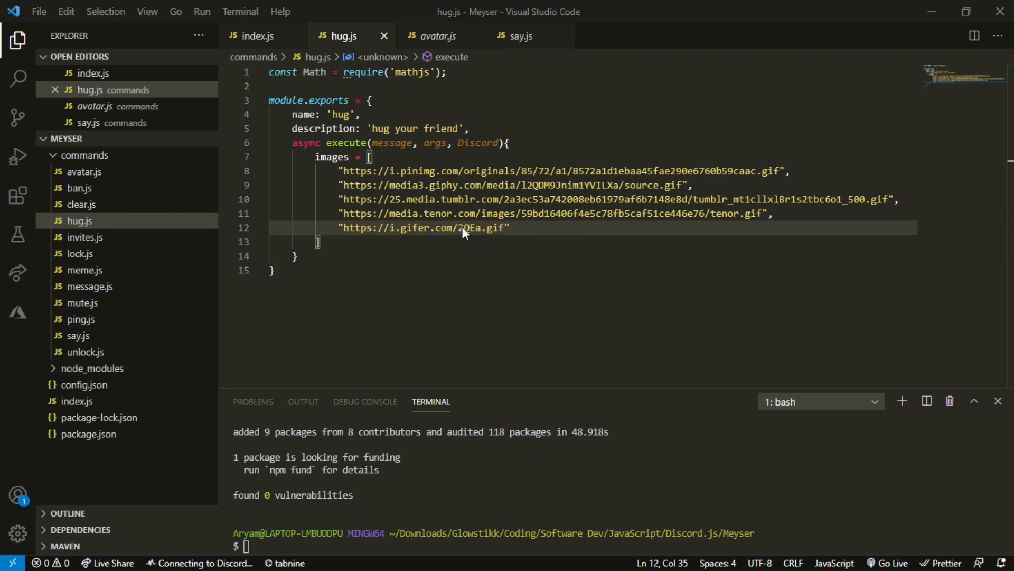
mouse_move(555, 522)
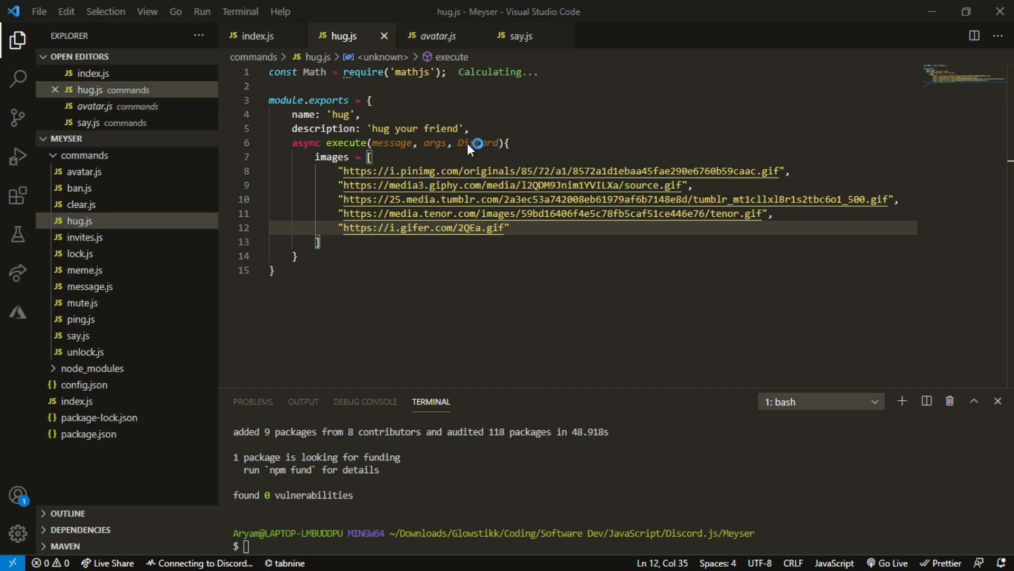
mouse_move(26, 18)
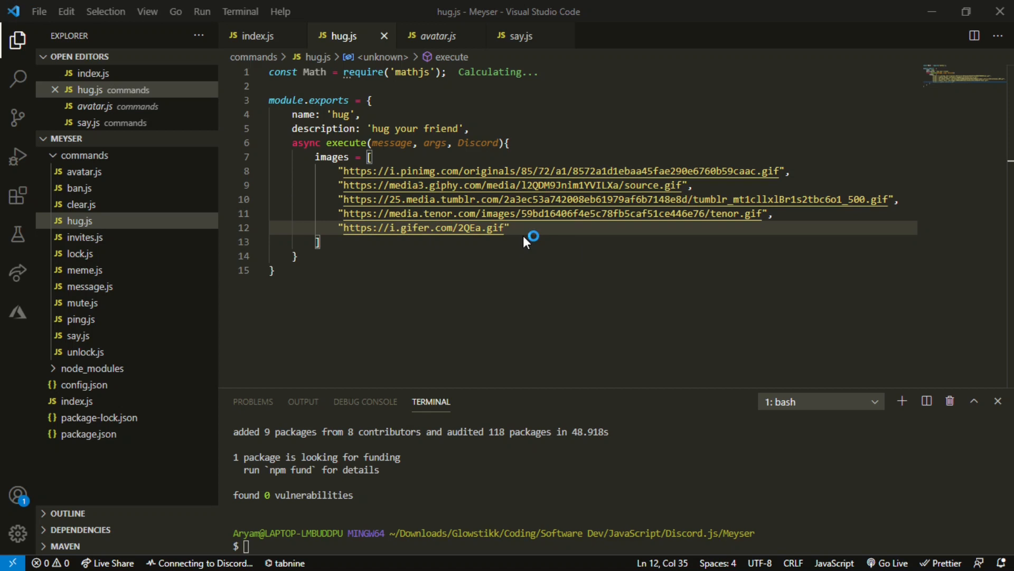
mouse_move(91, 106)
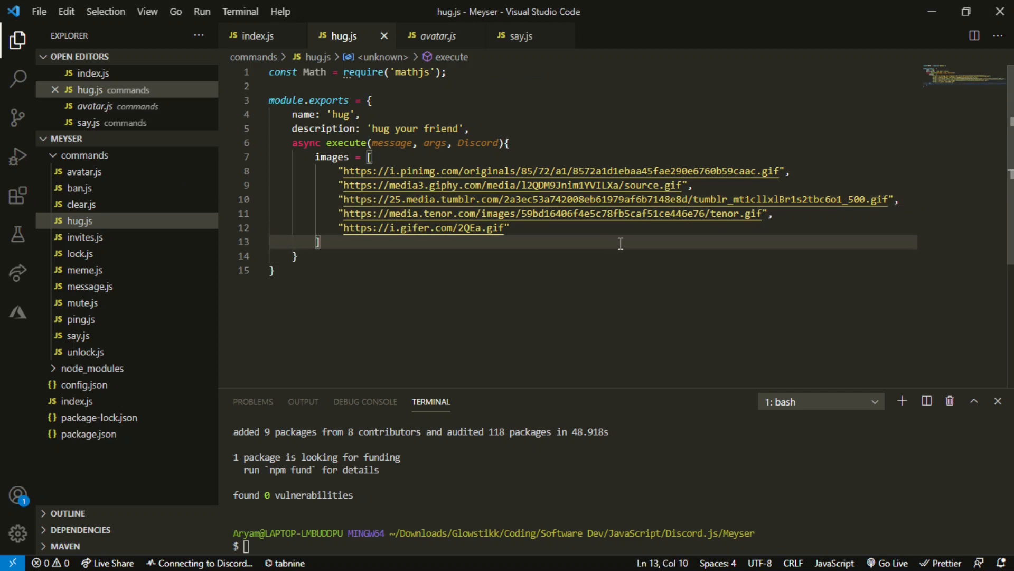
Step: Below the array, set personHugged = message.mentions.user.first()
key("Enter")
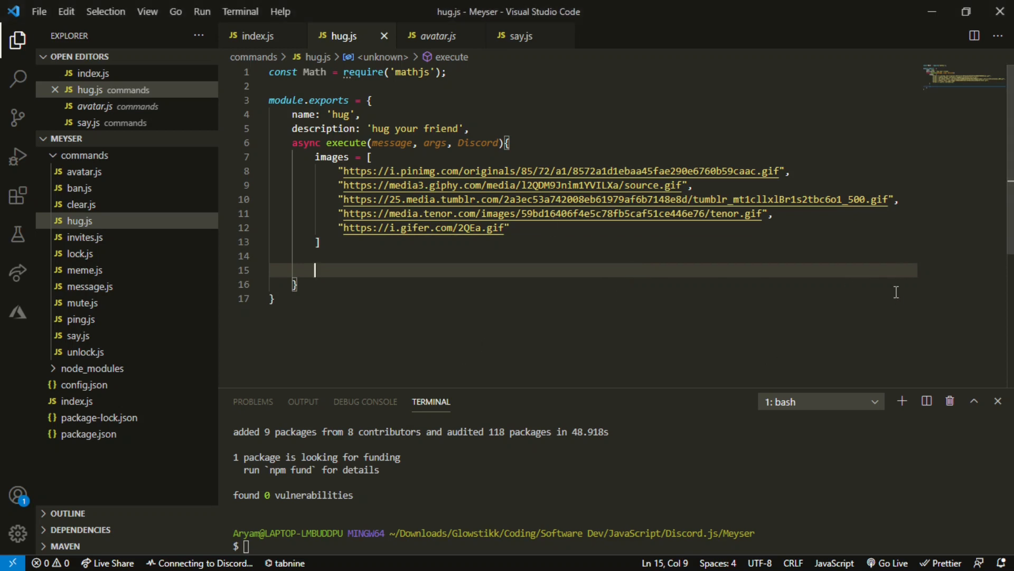
type("per")
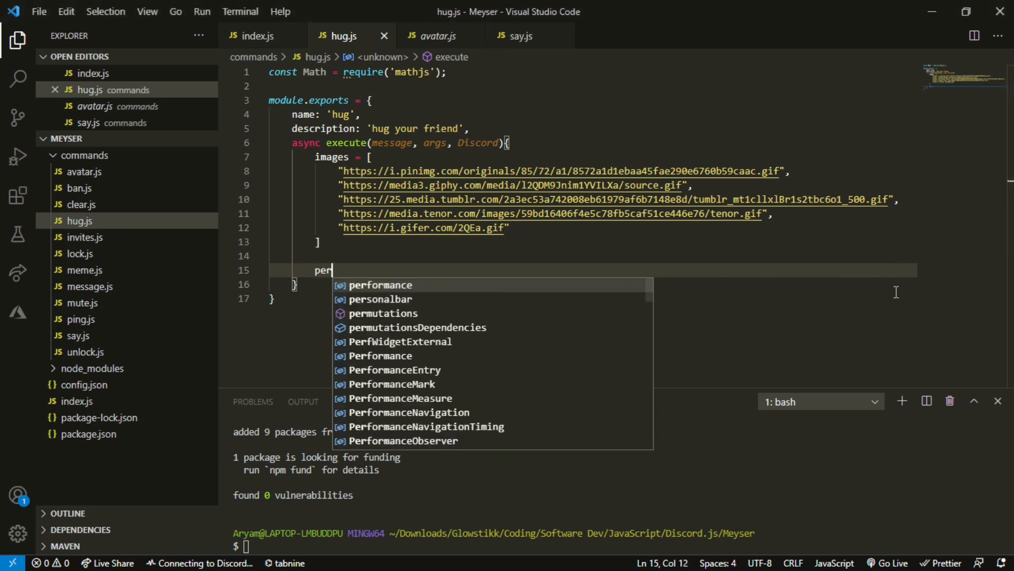
type("son")
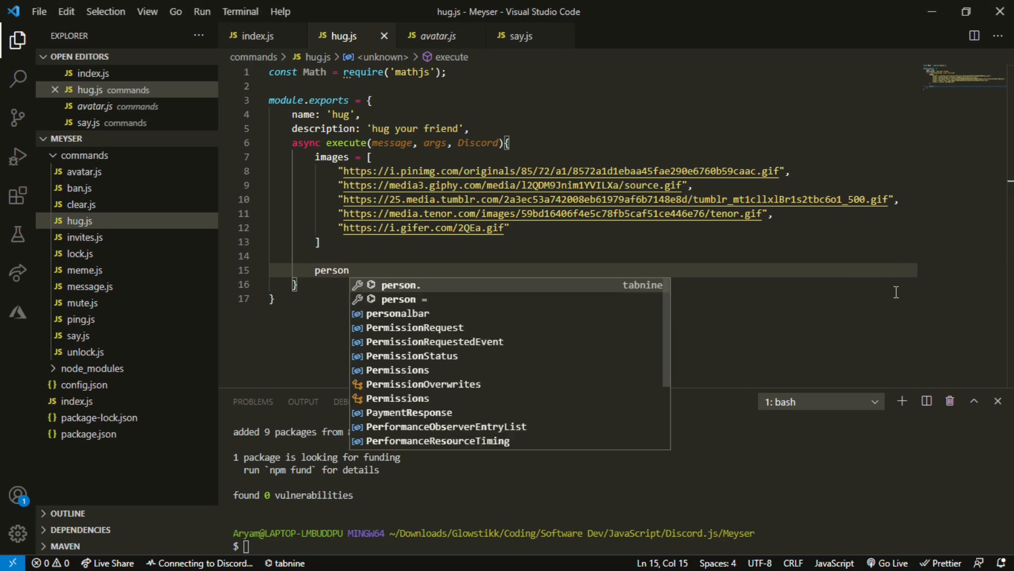
type("Hugged")
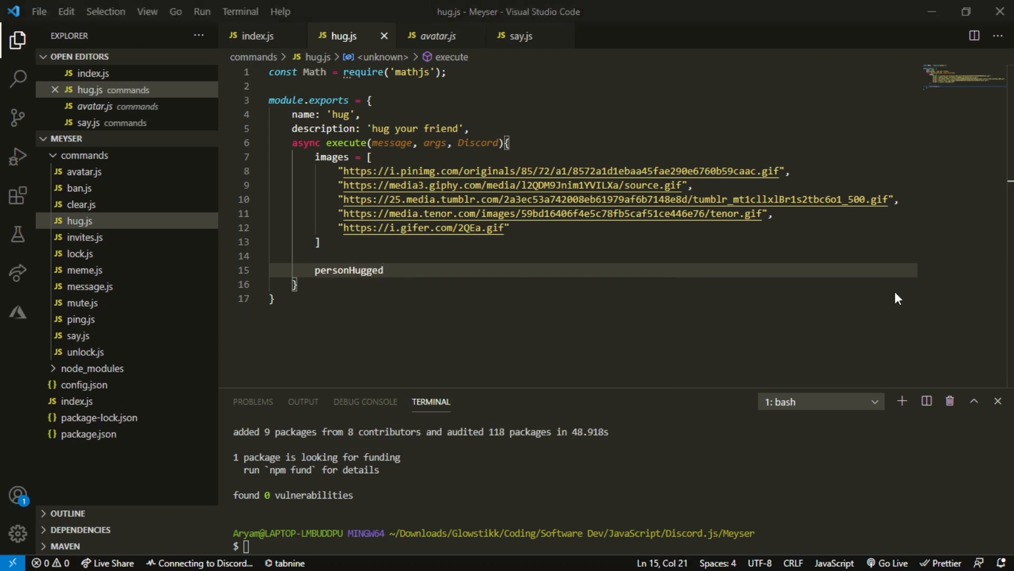
type("= message.")
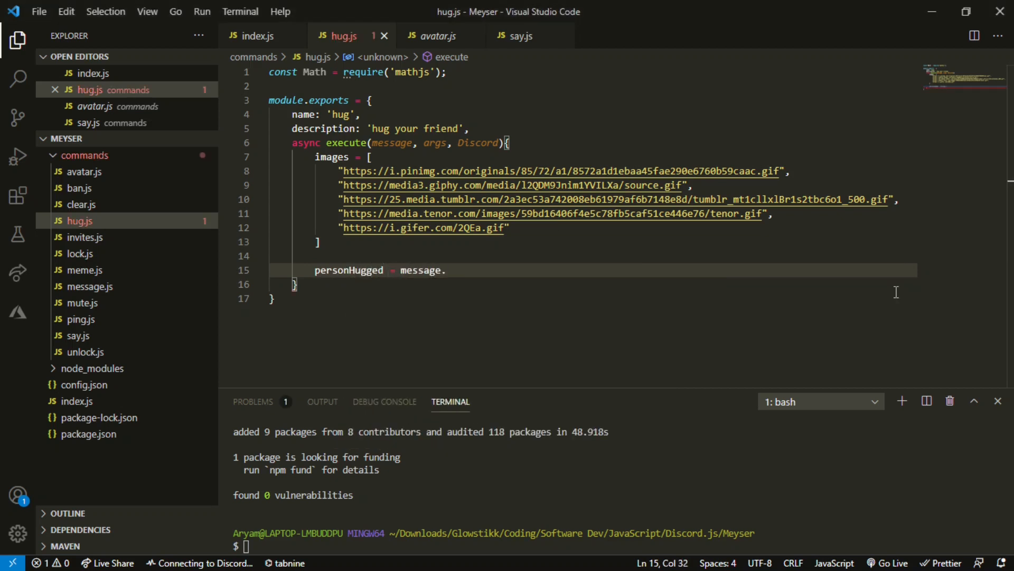
type("mentions")
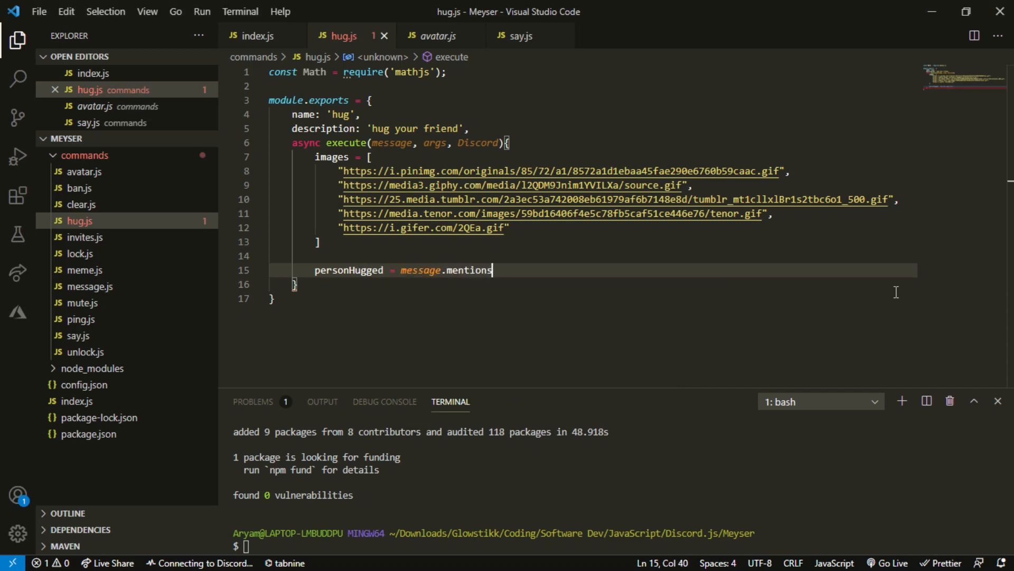
type(".user.")
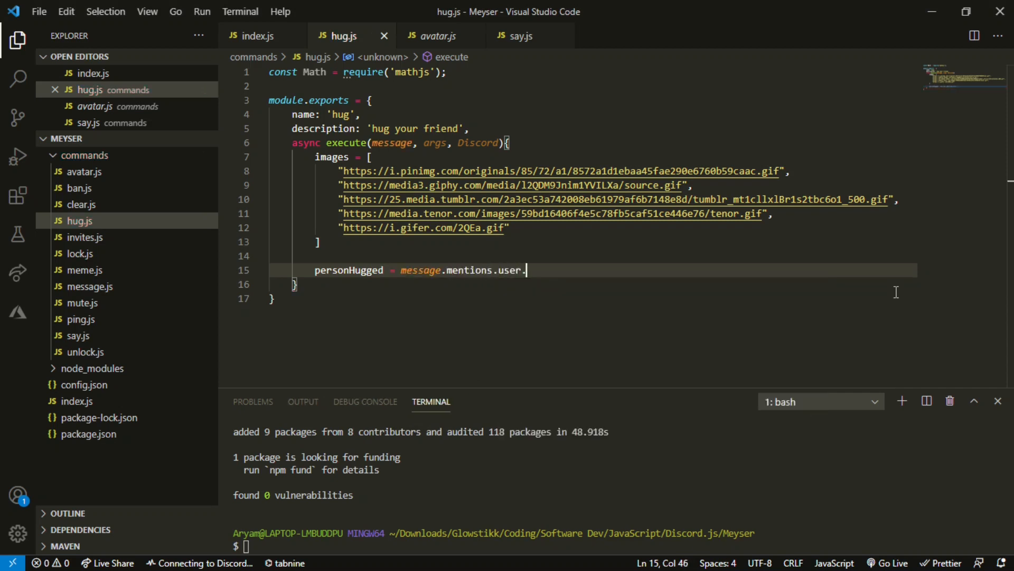
type("first()")
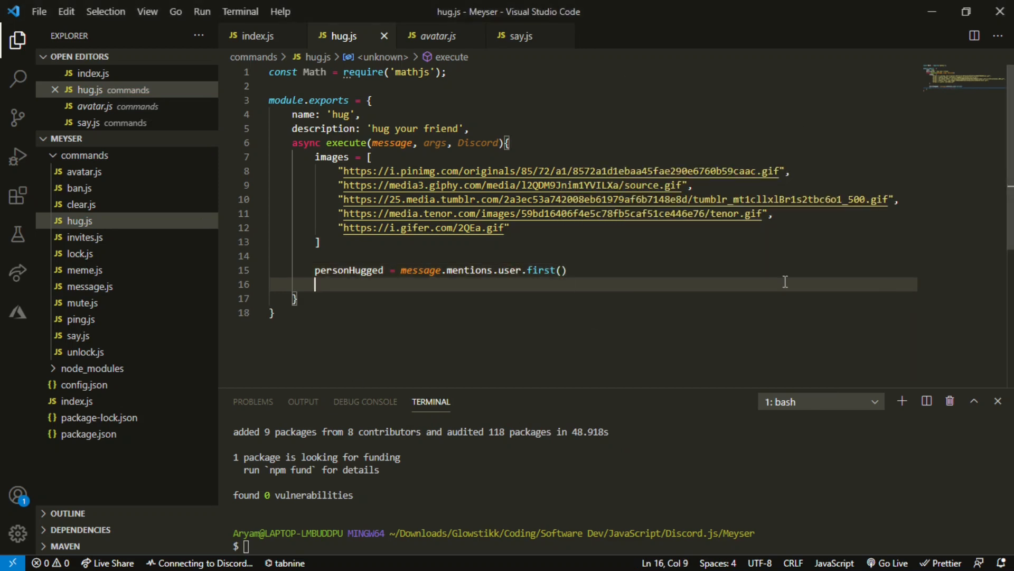
mouse_move(859, 144)
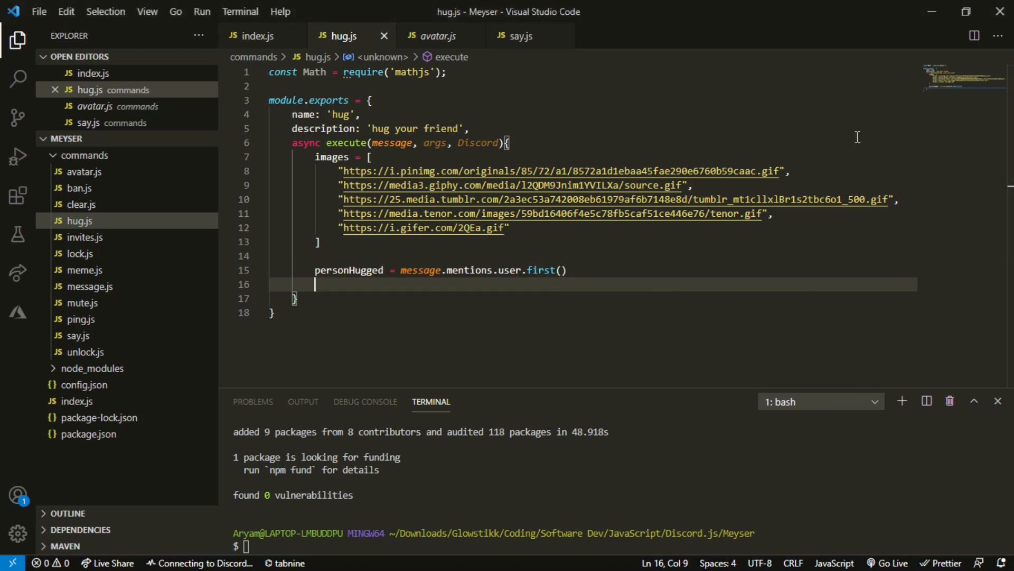
Step: Declare hugEmbed as a new Discord.MessageEmbed and begin its .setTitle call
type("let h")
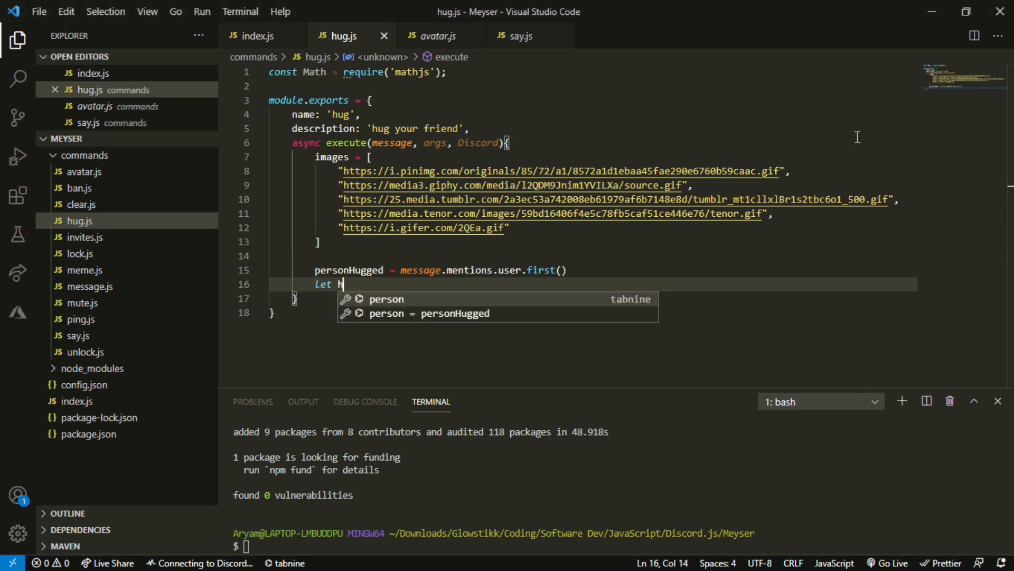
type("ugEmbed =")
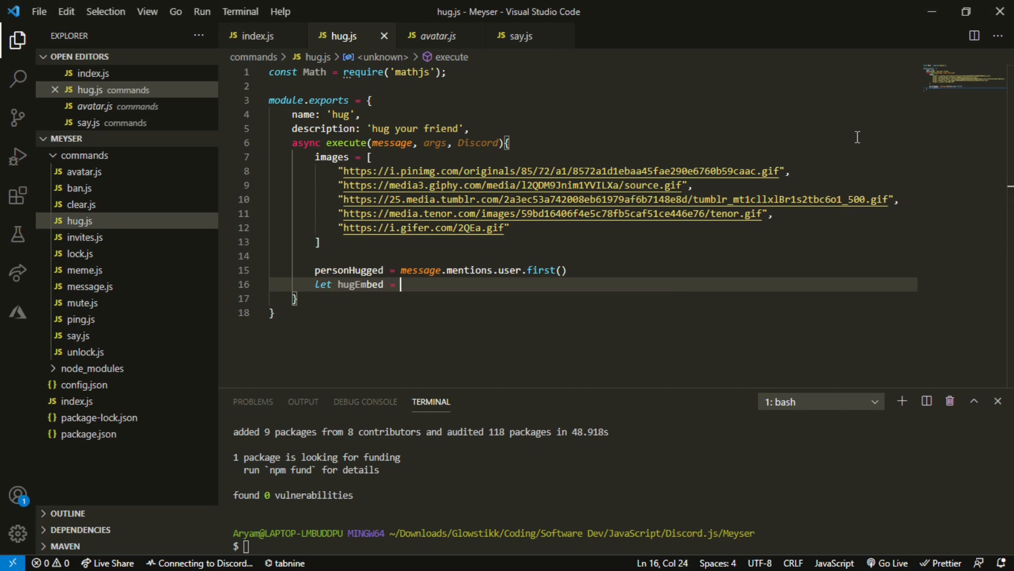
type("new")
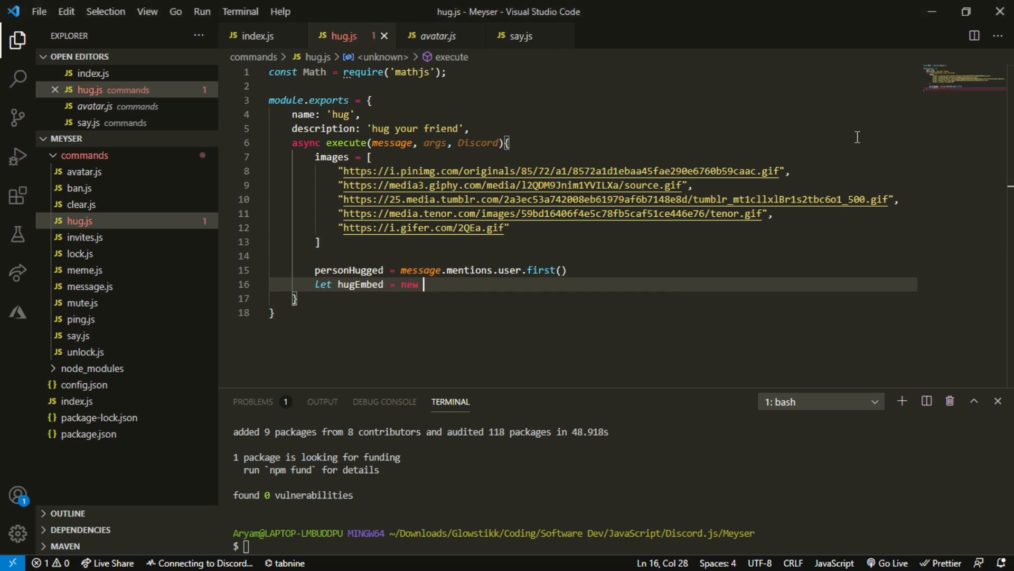
type("Discord.E")
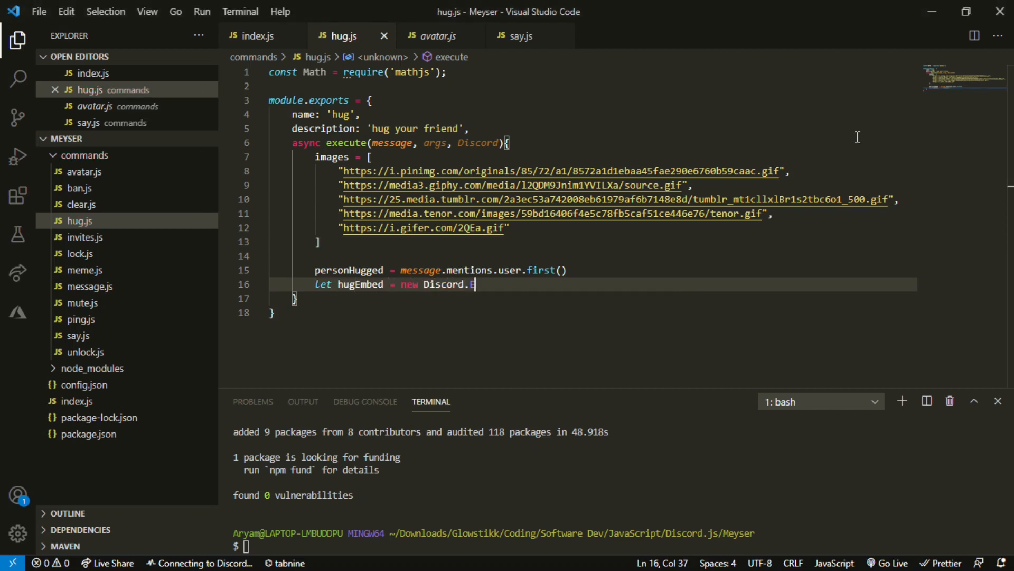
type("MessageEmbe")
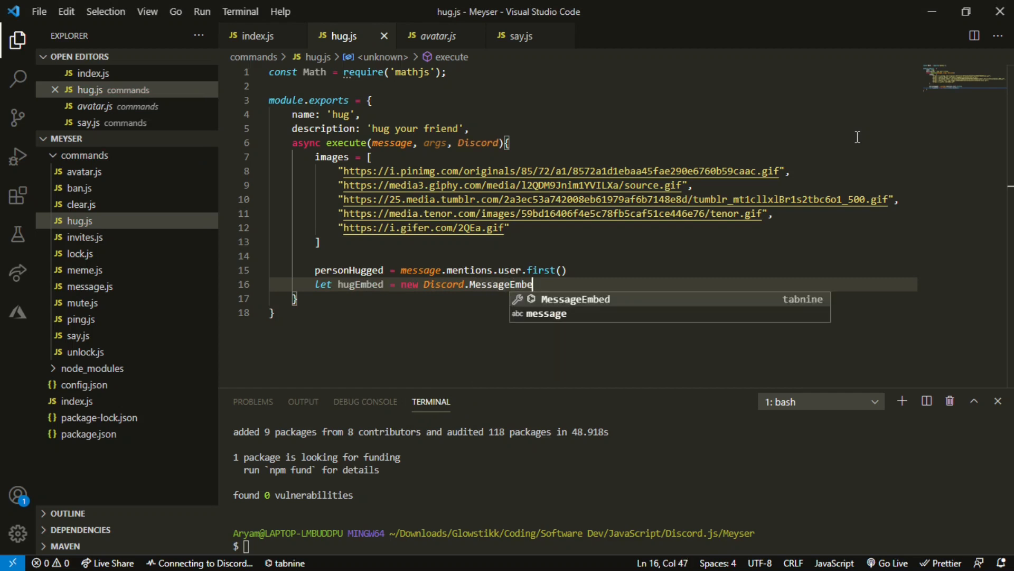
type("d(perso")
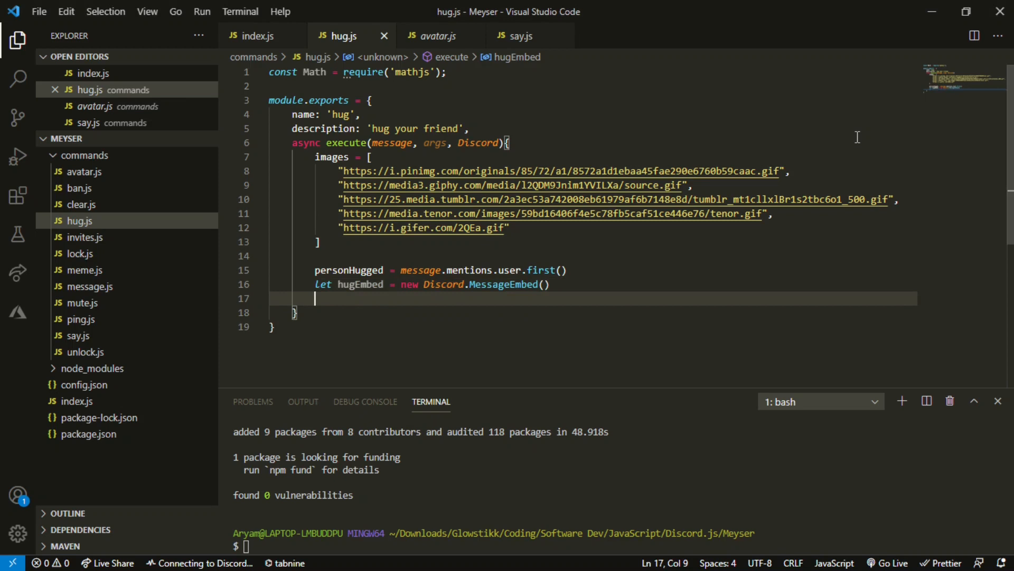
type(".")
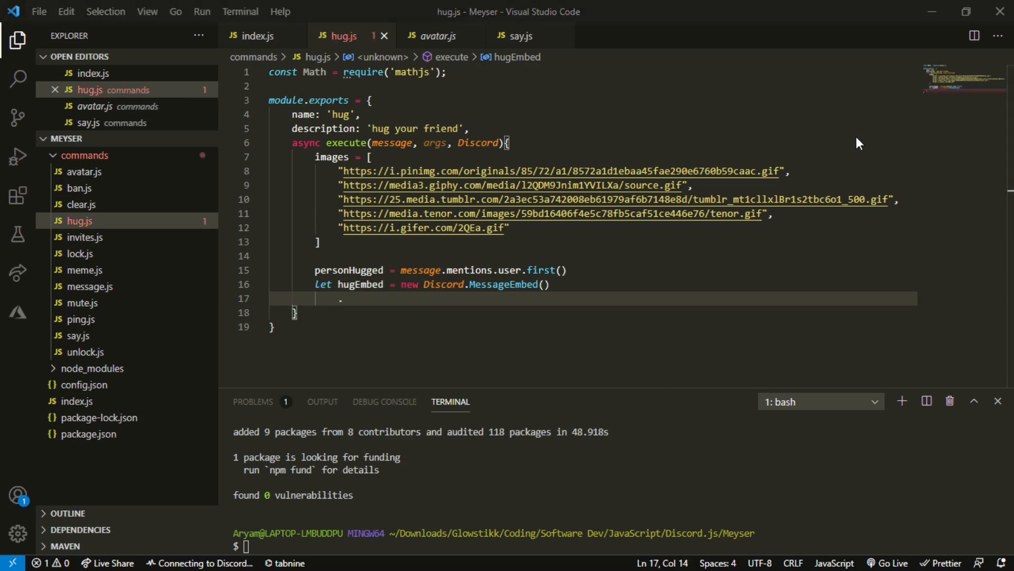
type(".setTitle(`You")
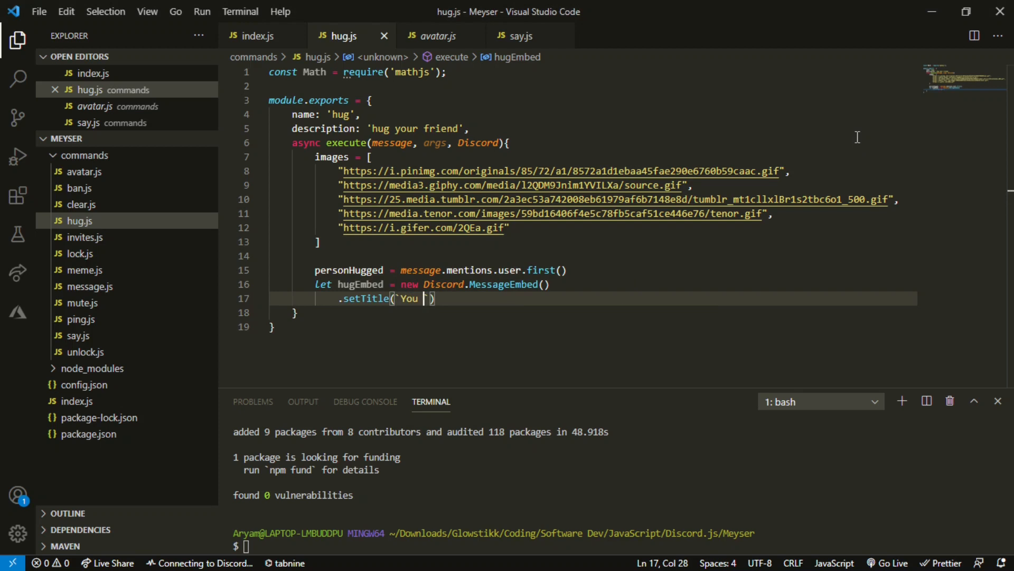
Step: Title the embed `You hug ${personHugged.username} :heart:`
type("Hug")
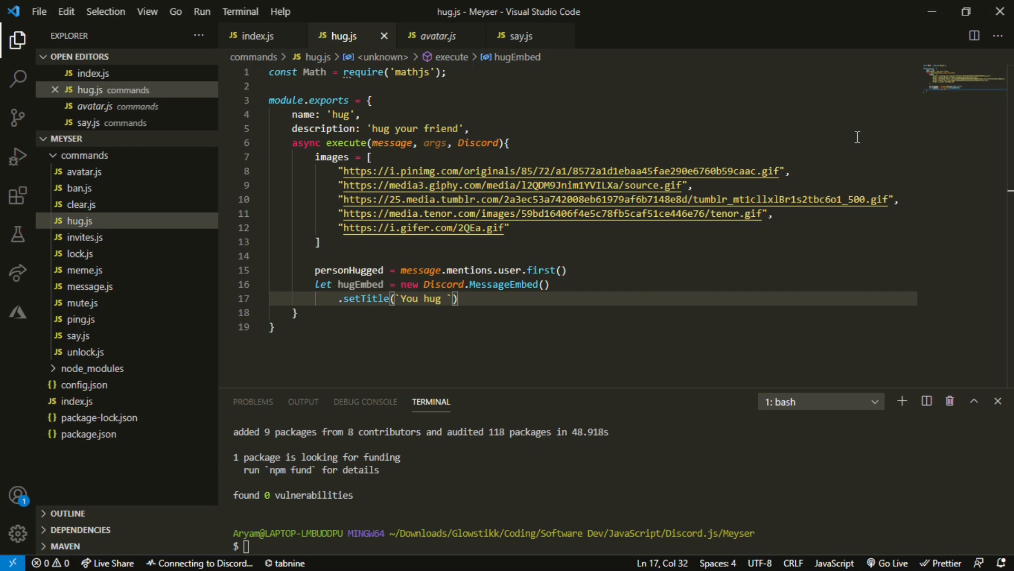
type("${")
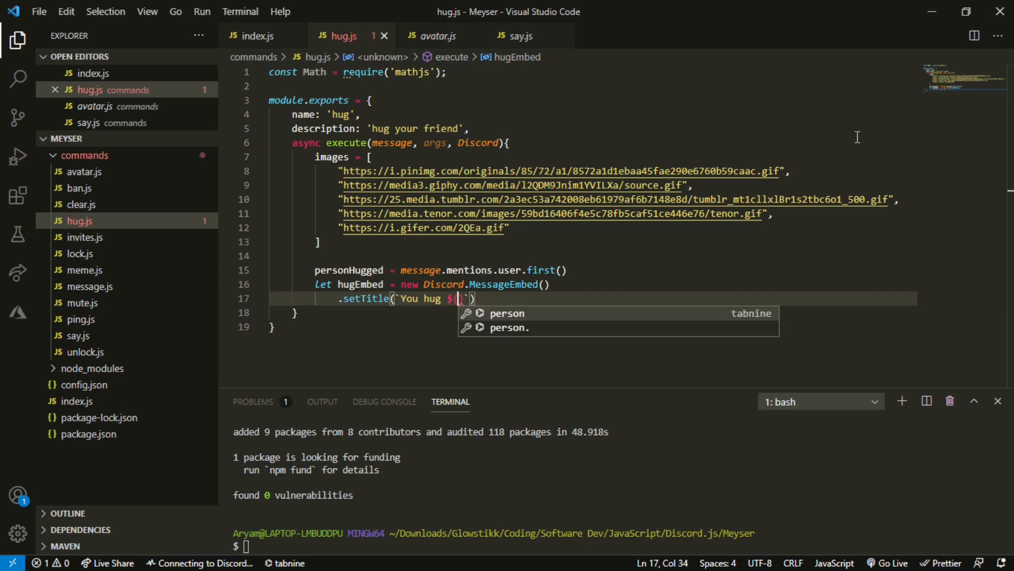
type("pers")
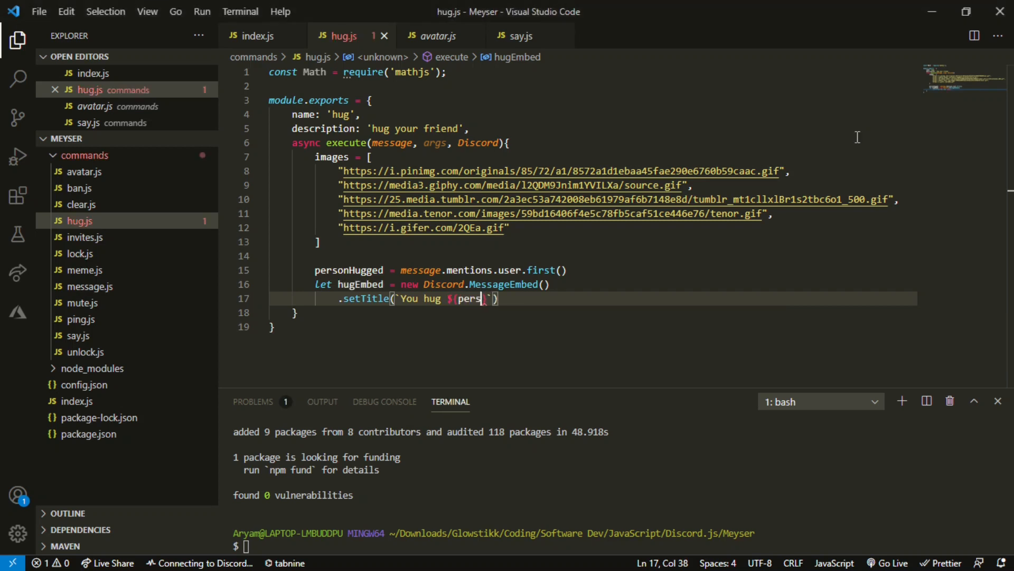
type("onHugged")
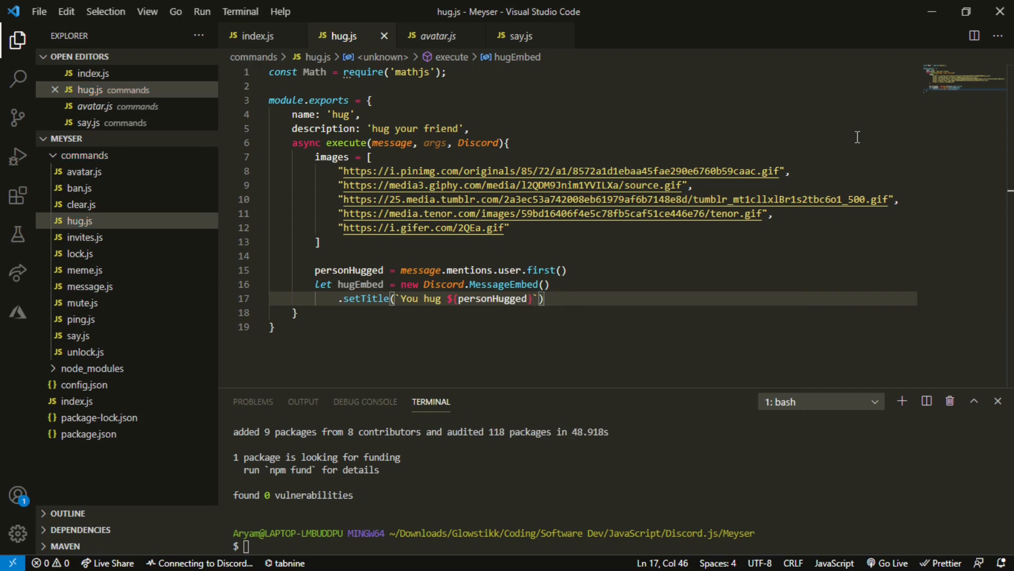
mouse_move(859, 142)
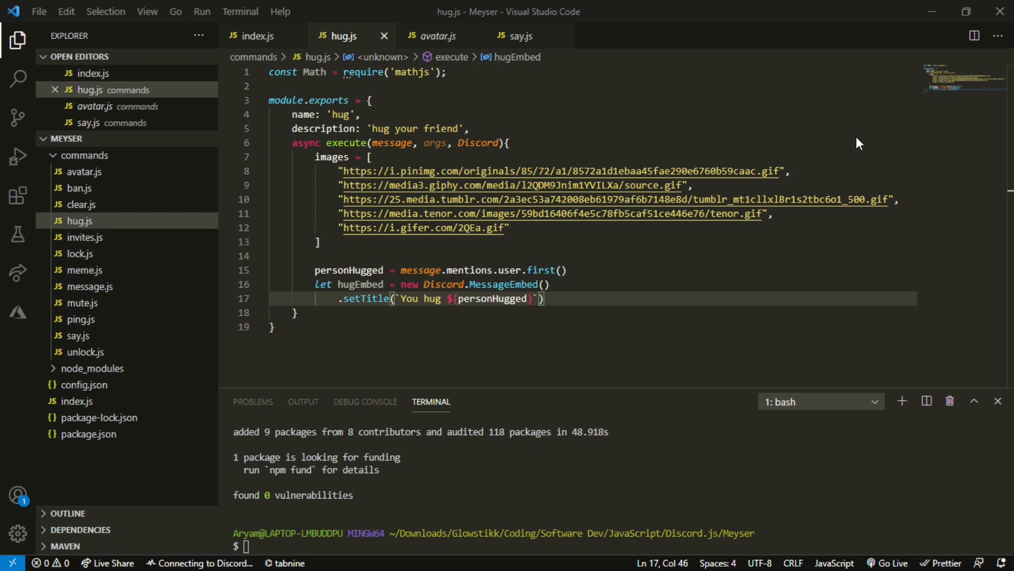
type(".")
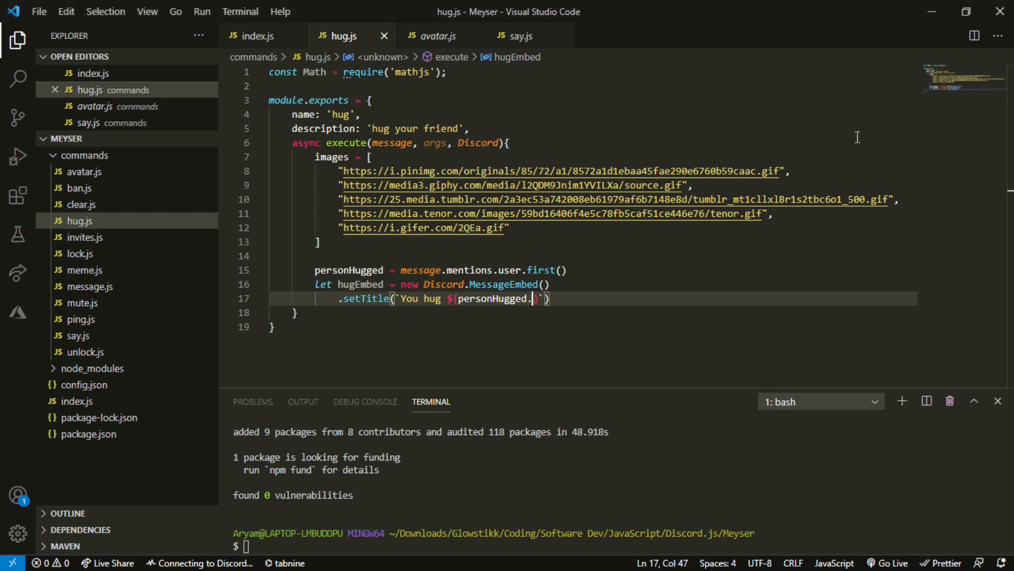
type("username")
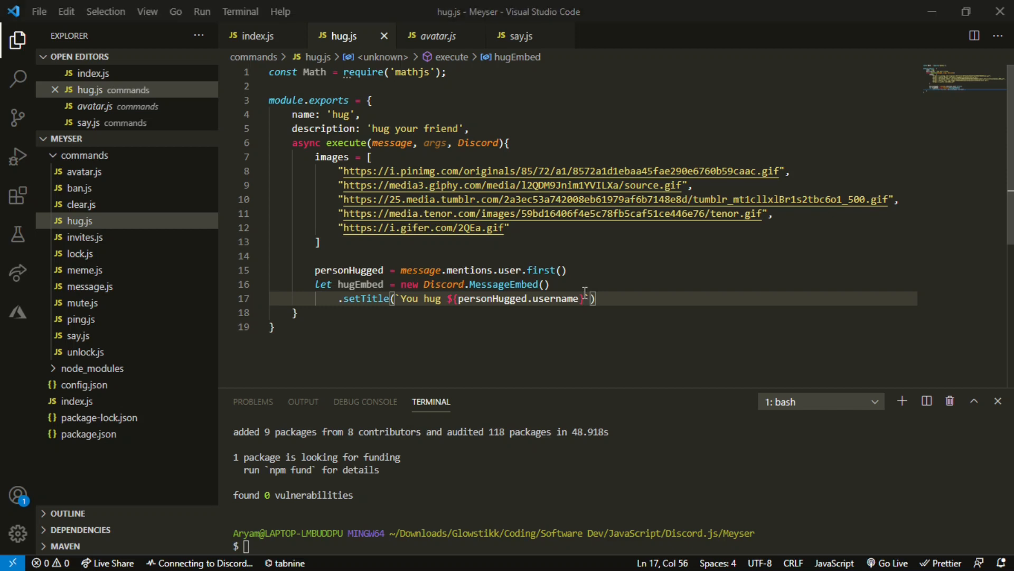
type(":heart:")
type(".setImage(")
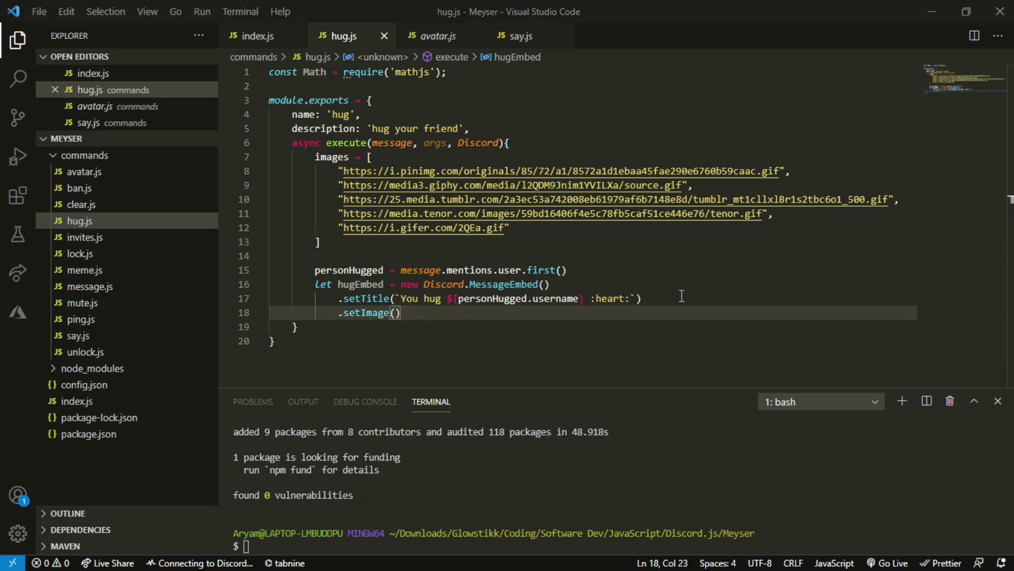
Step: Set the embed image to images[Math.floor(Math.random()*images.length)]
type("images")
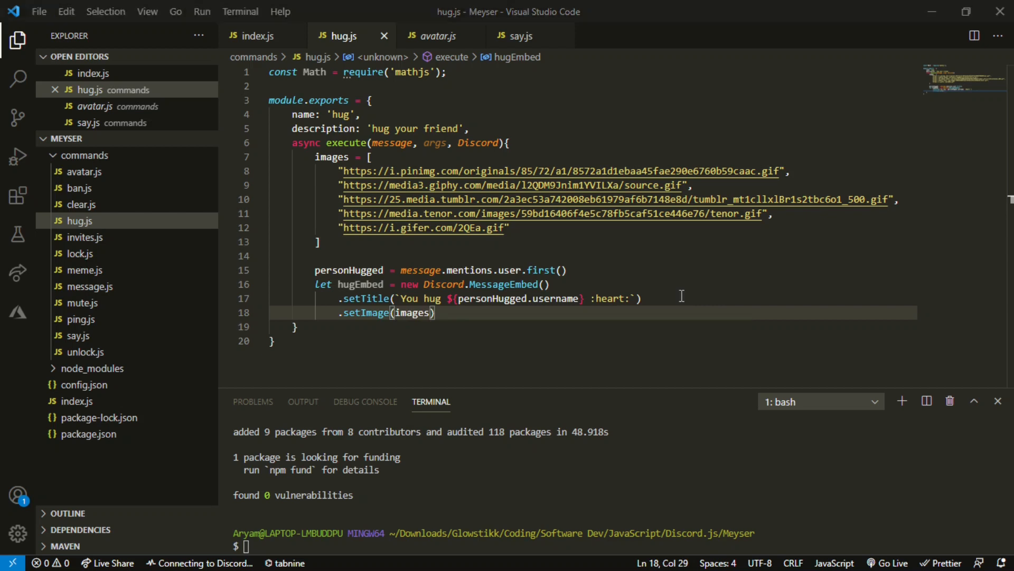
type("[M")
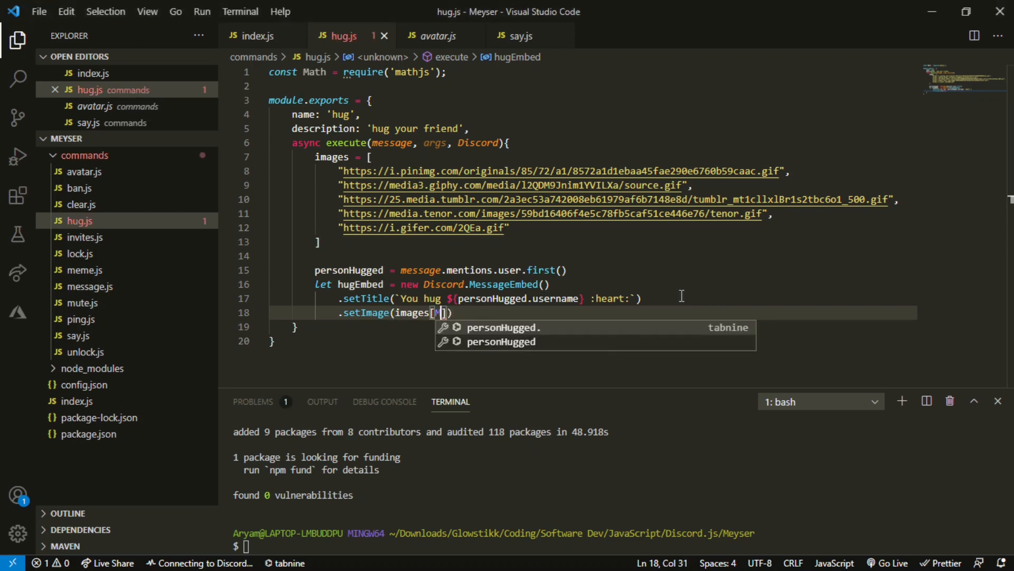
type("Math")
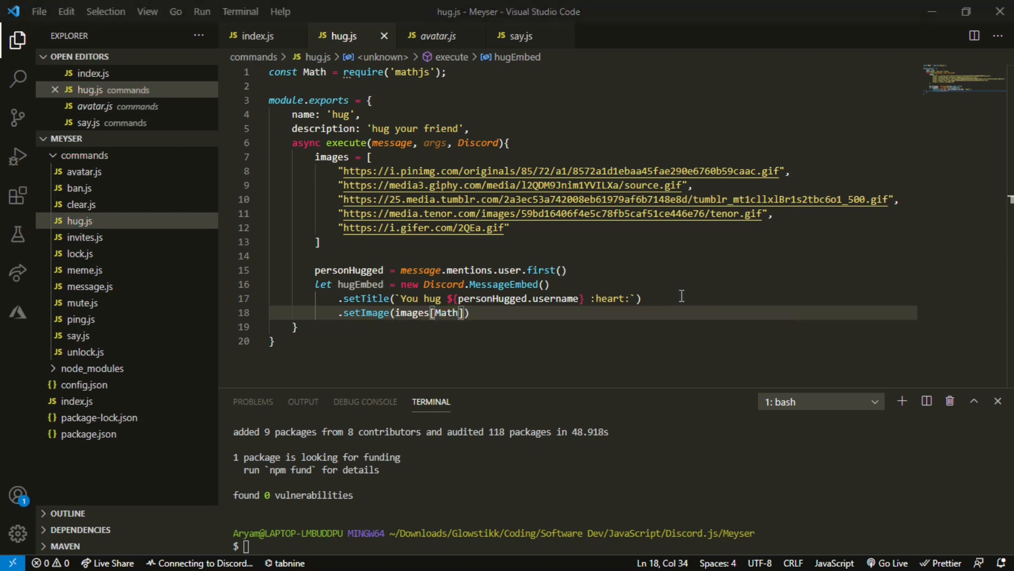
type(".")
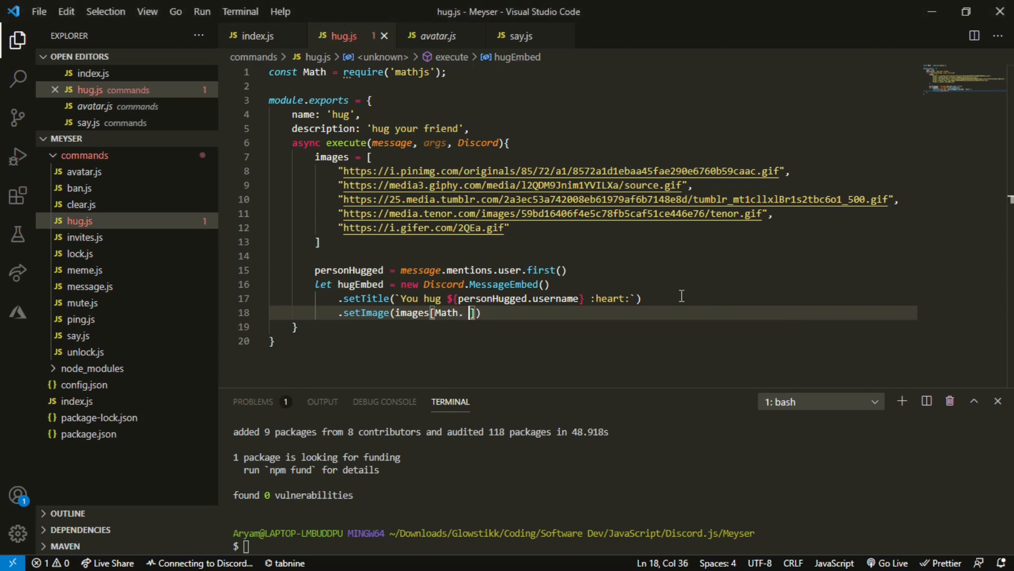
type("flort")
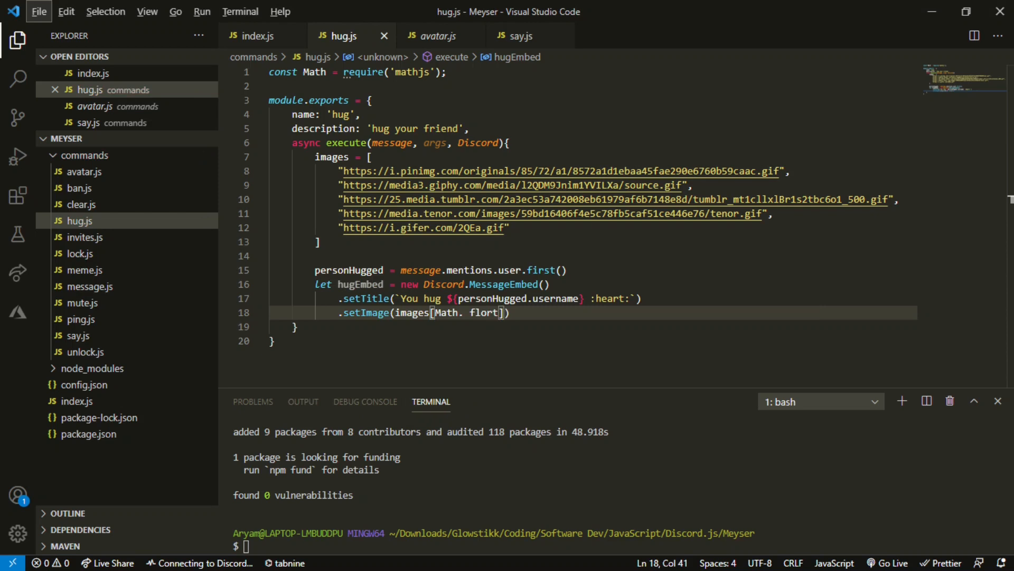
key("Backspace")
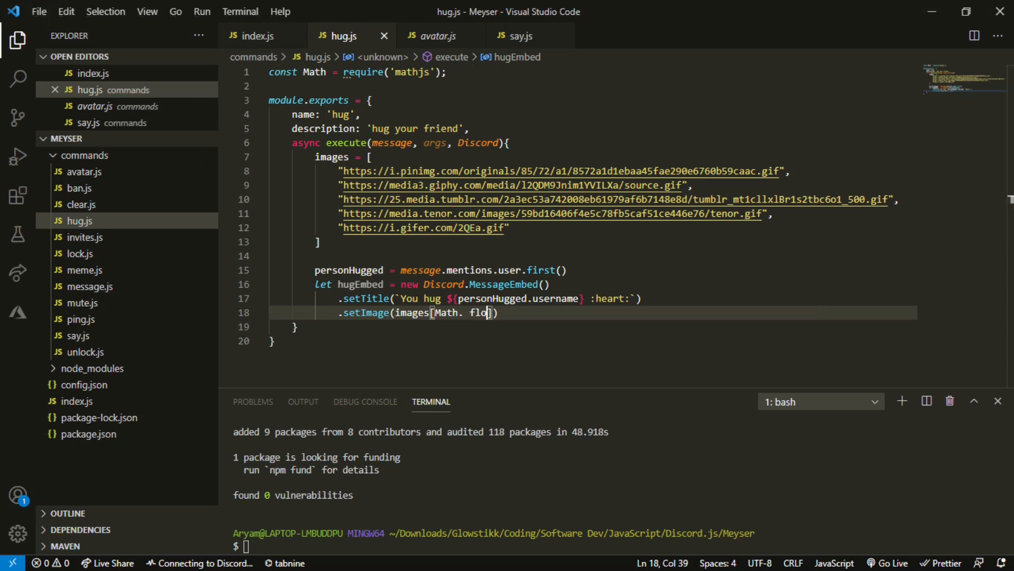
type("or(Math. random()))")
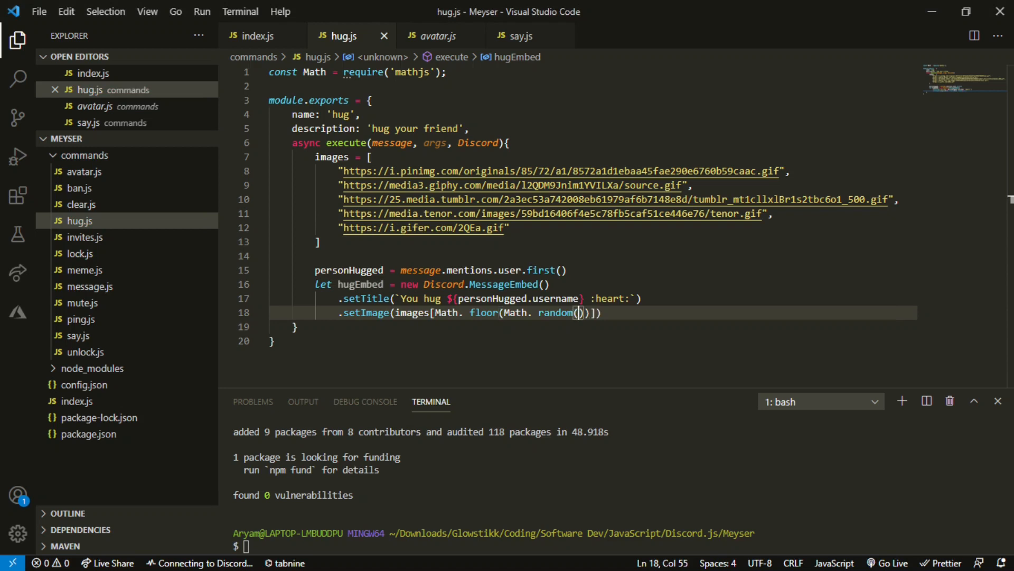
type("\"")
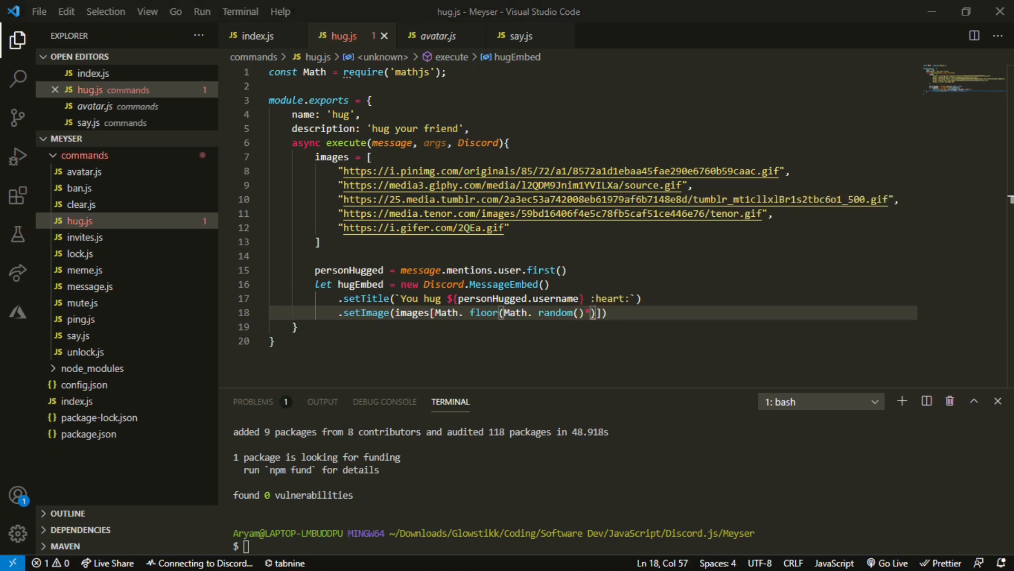
type("images")
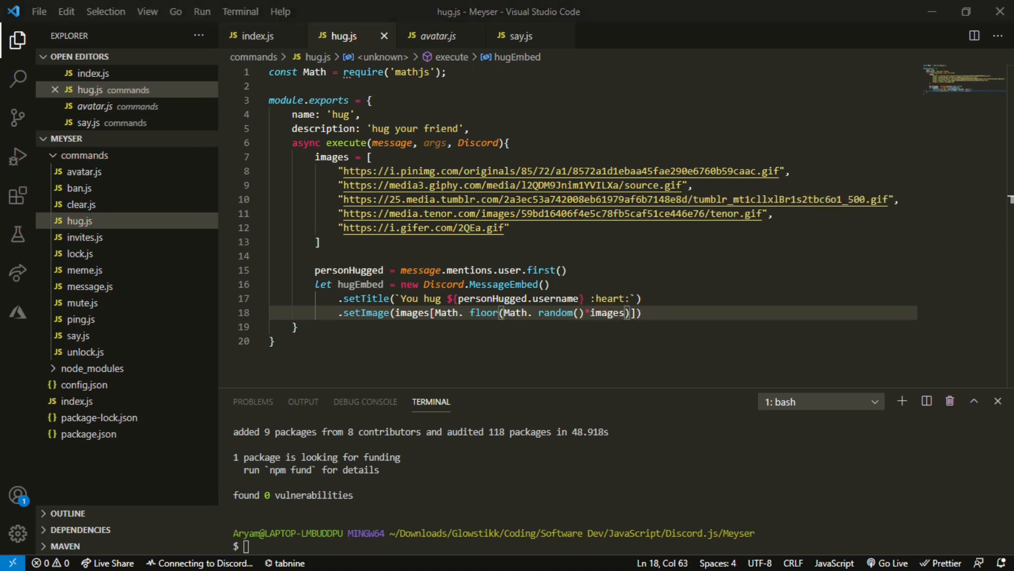
type("length")
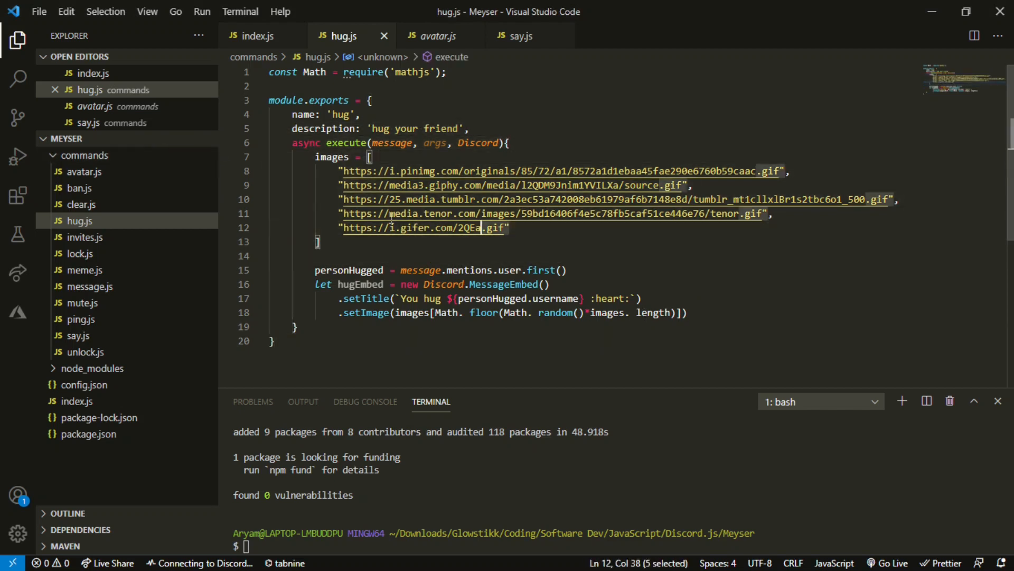
left_click(545, 285)
type(".set")
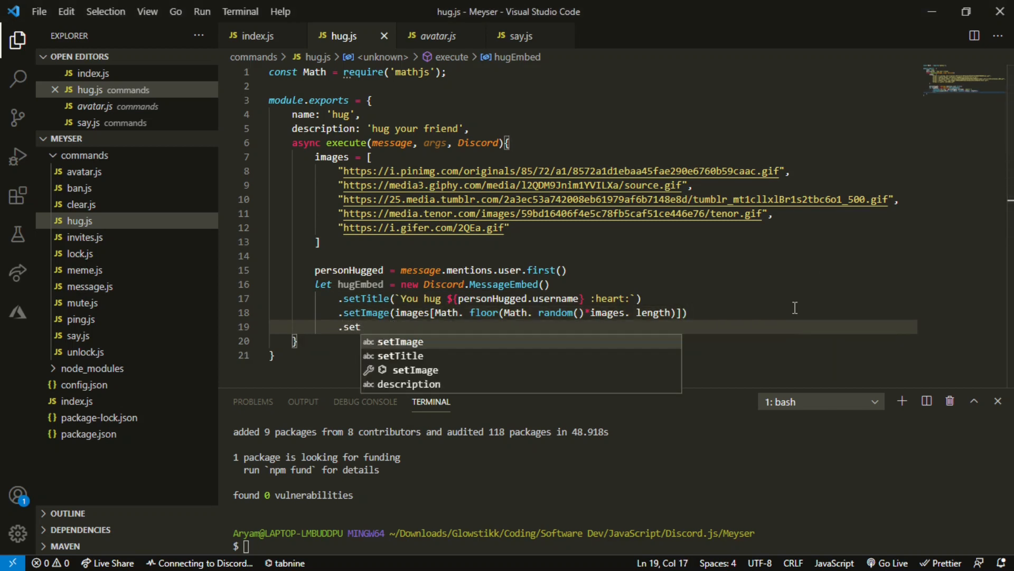
Step: Add .setTimestamp() to the embed and send hugEmbed with message.channel.send
type("Times")
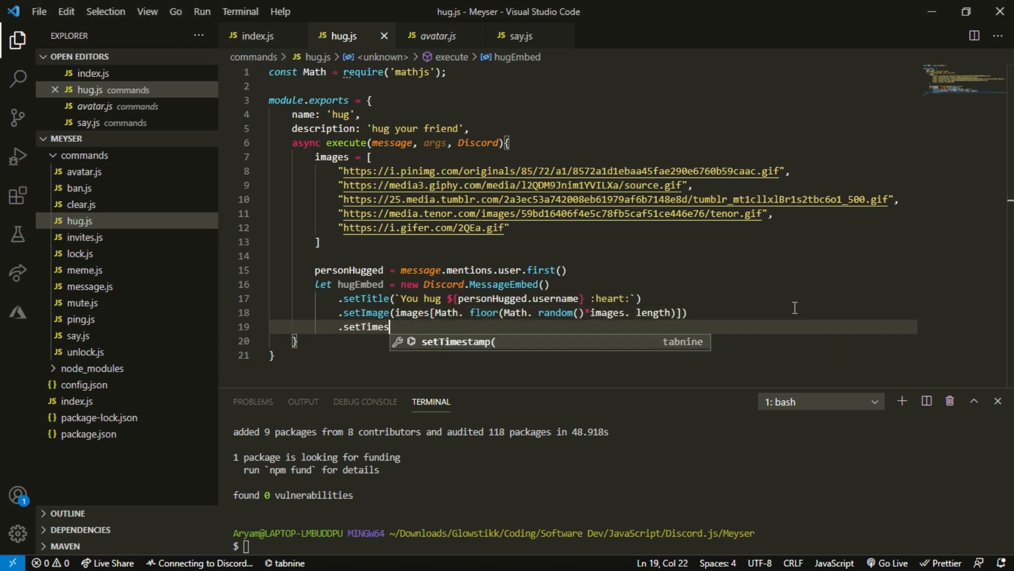
key("Enter")
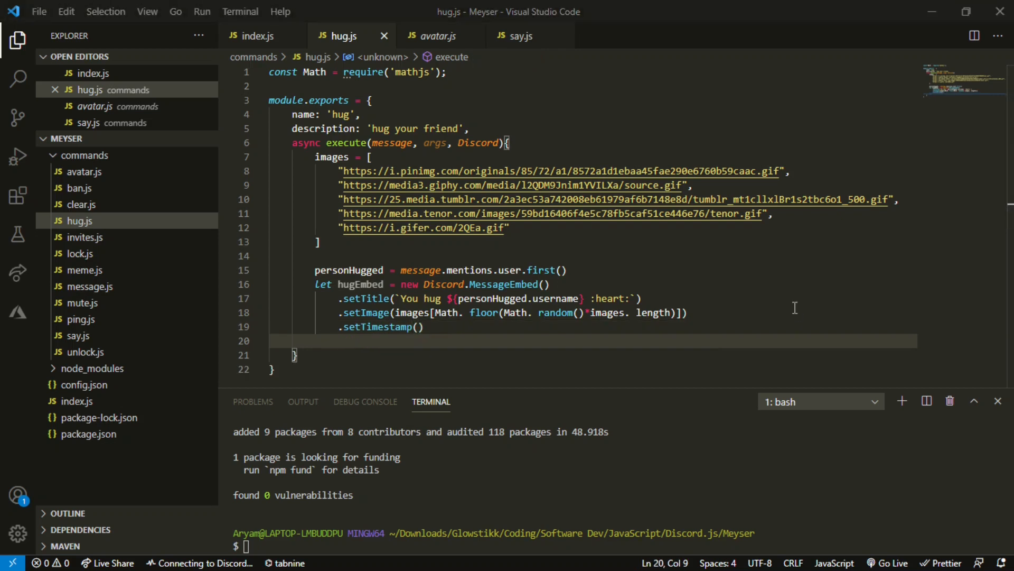
type("message.channel.s")
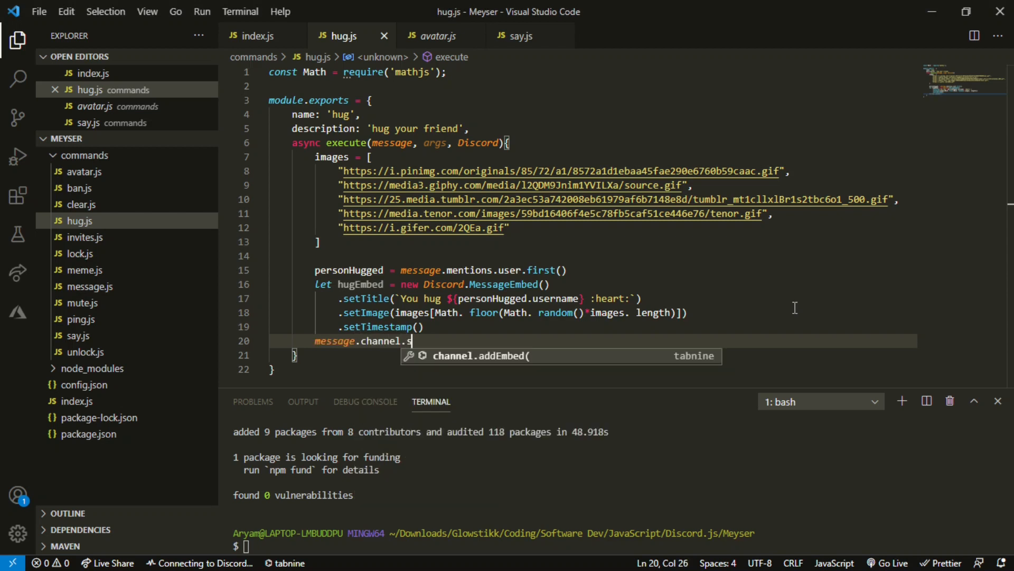
type("end(hugEmbed")
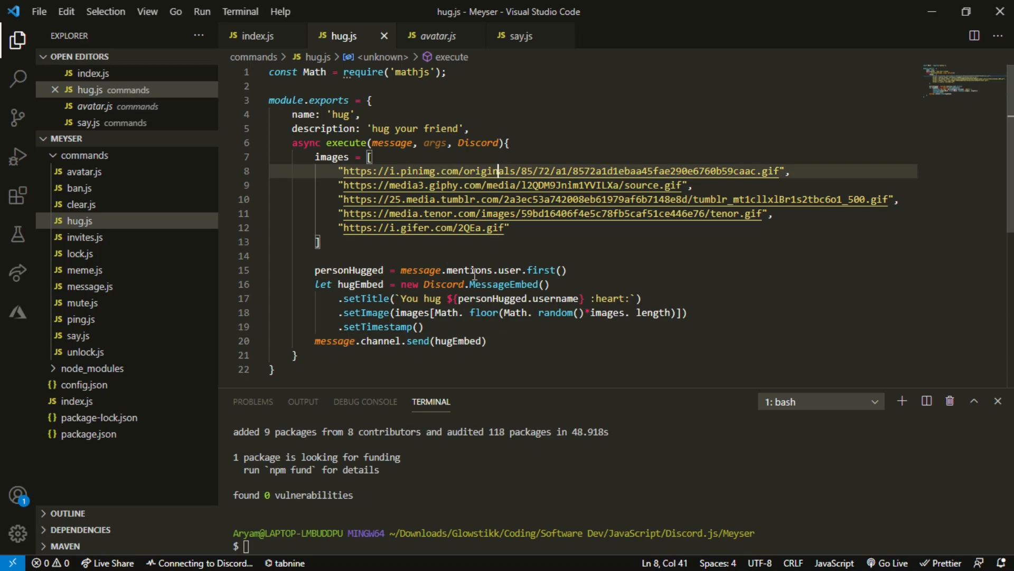
Step: Start the bot from the integrated terminal with node
left_click(295, 355)
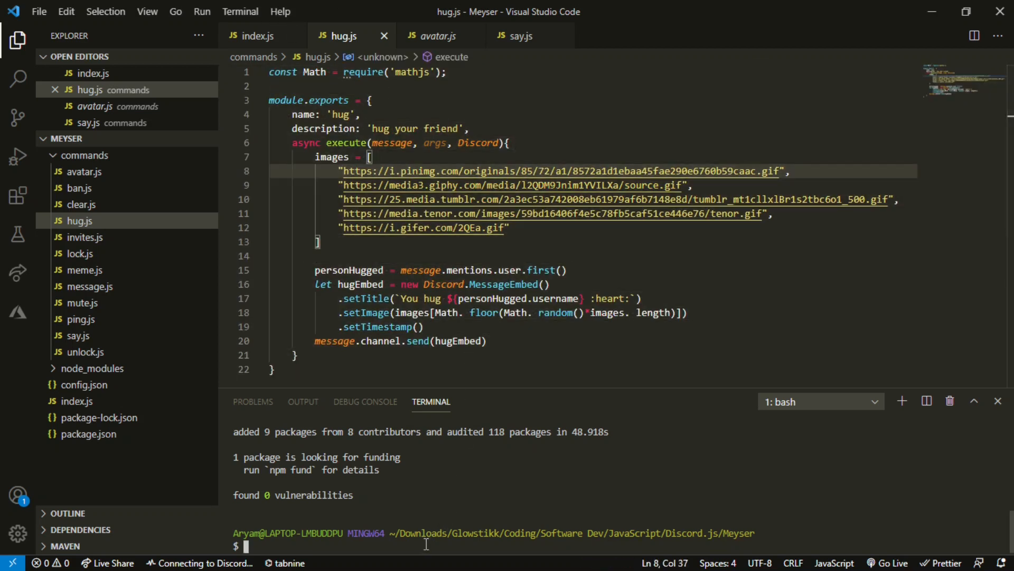
type("nde")
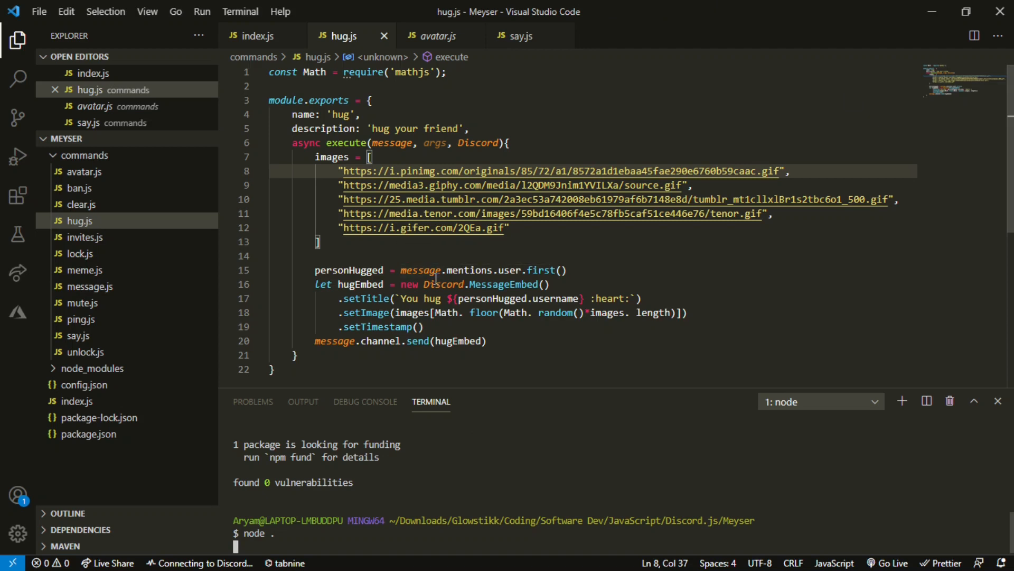
mouse_move(336, 396)
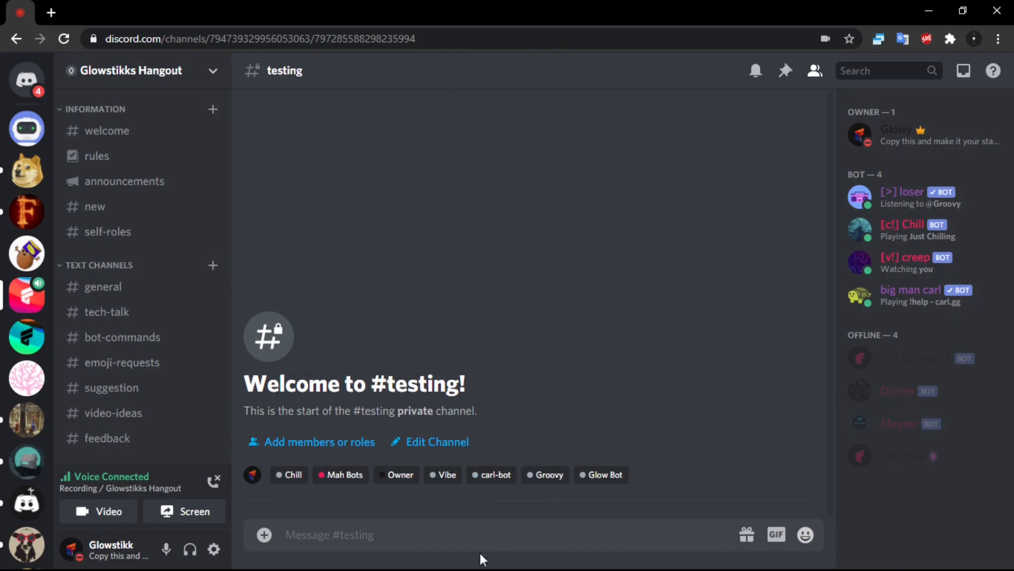
mouse_move(951, 374)
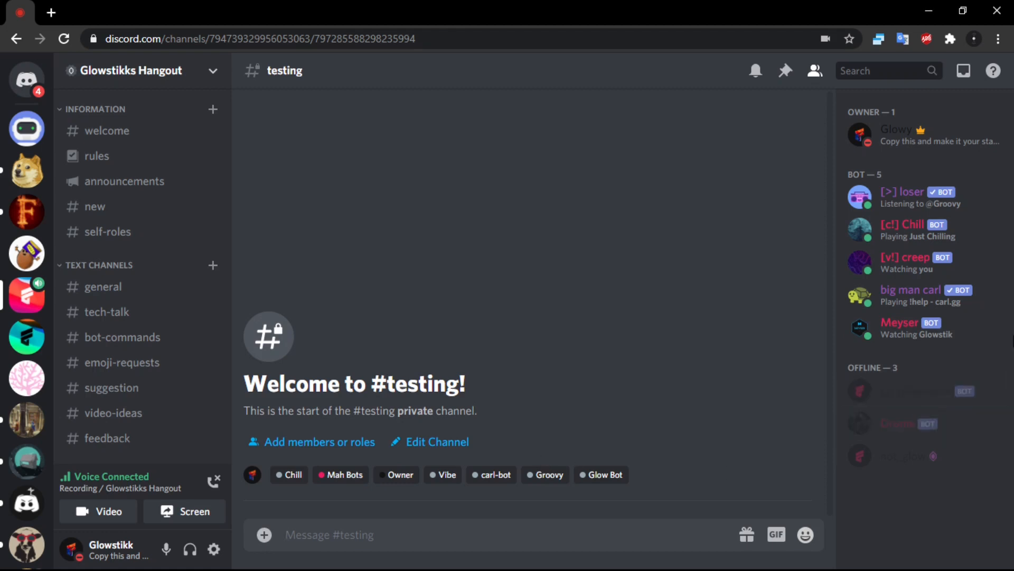
mouse_move(548, 459)
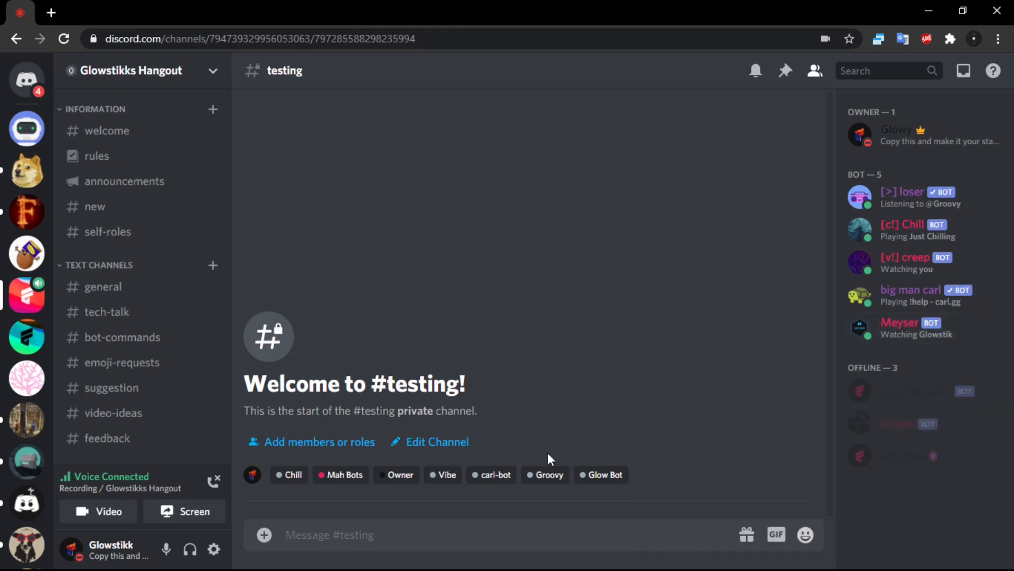
Step: In #testing send m!ping, then m!hug mentioning a member from the mention list
type("m!p")
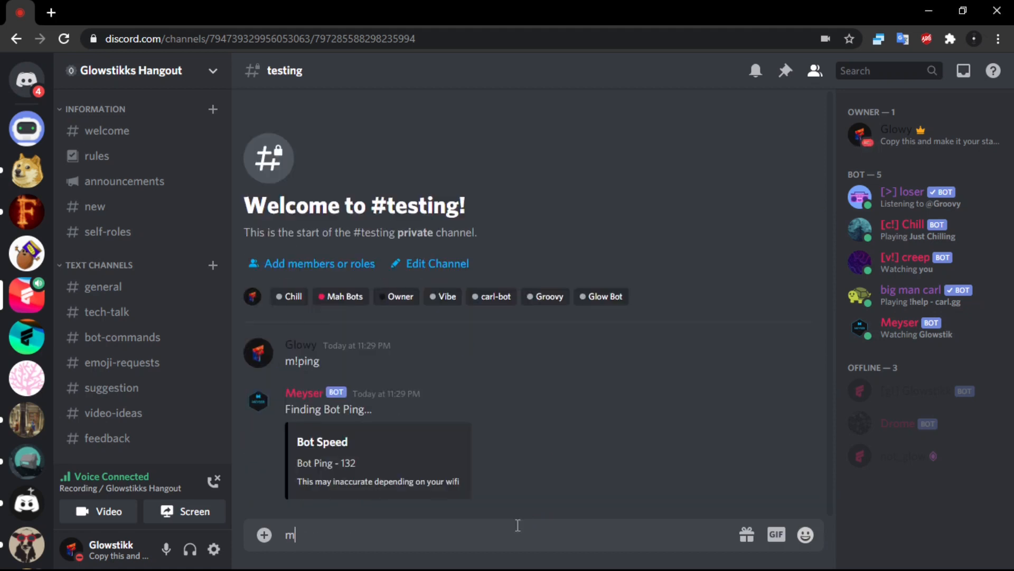
type("!hug @")
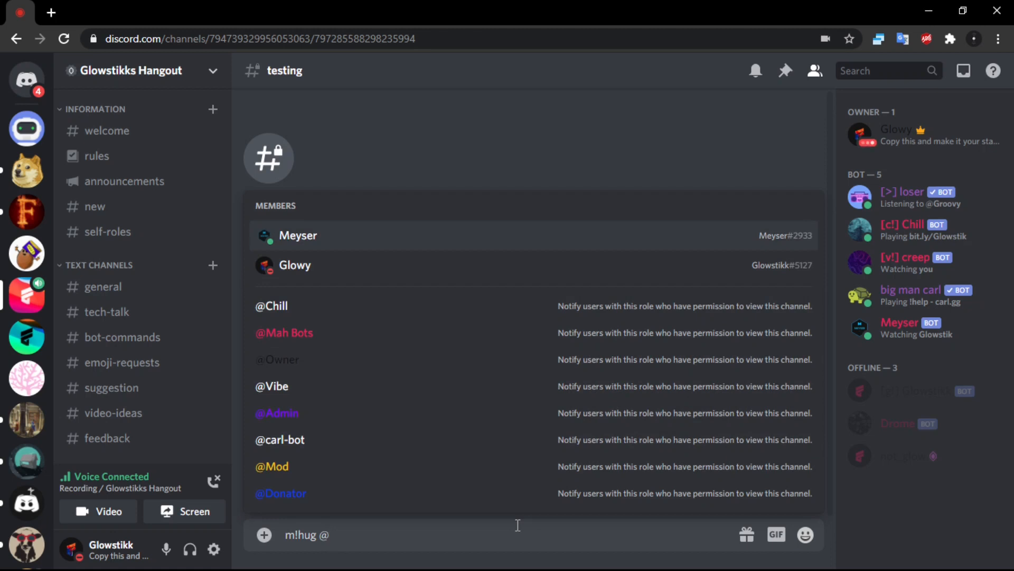
type("lov")
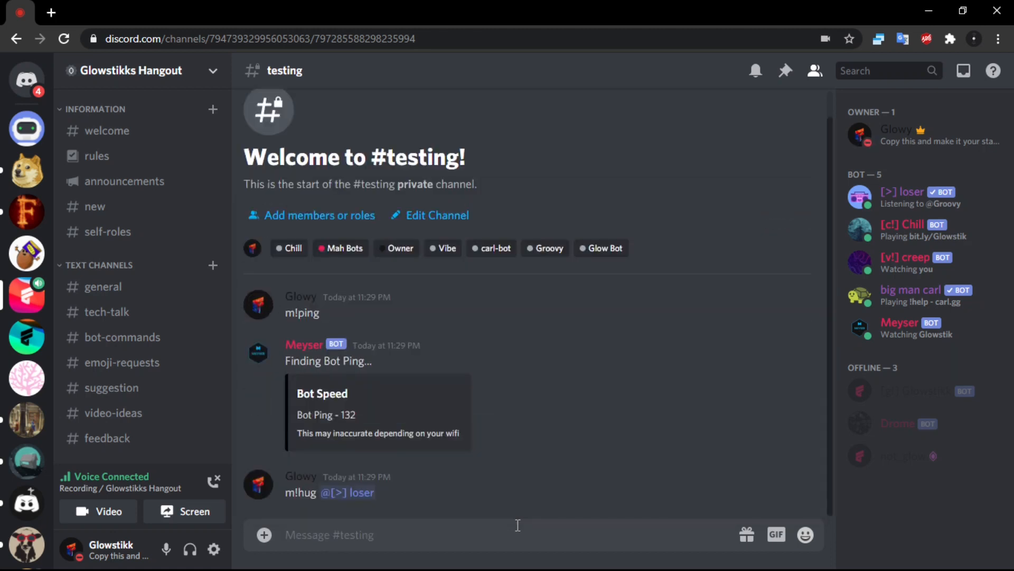
mouse_move(494, 485)
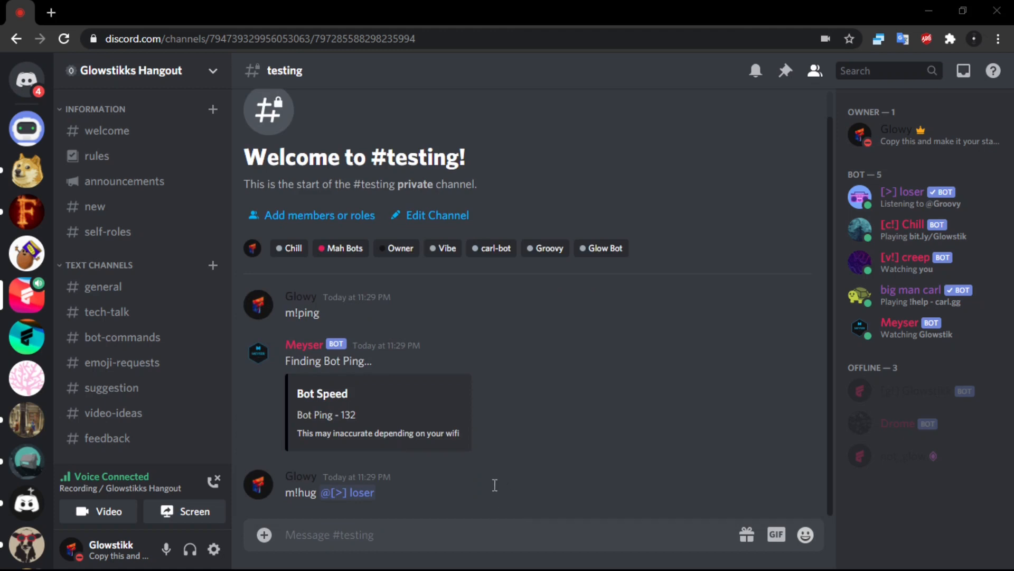
mouse_move(613, 296)
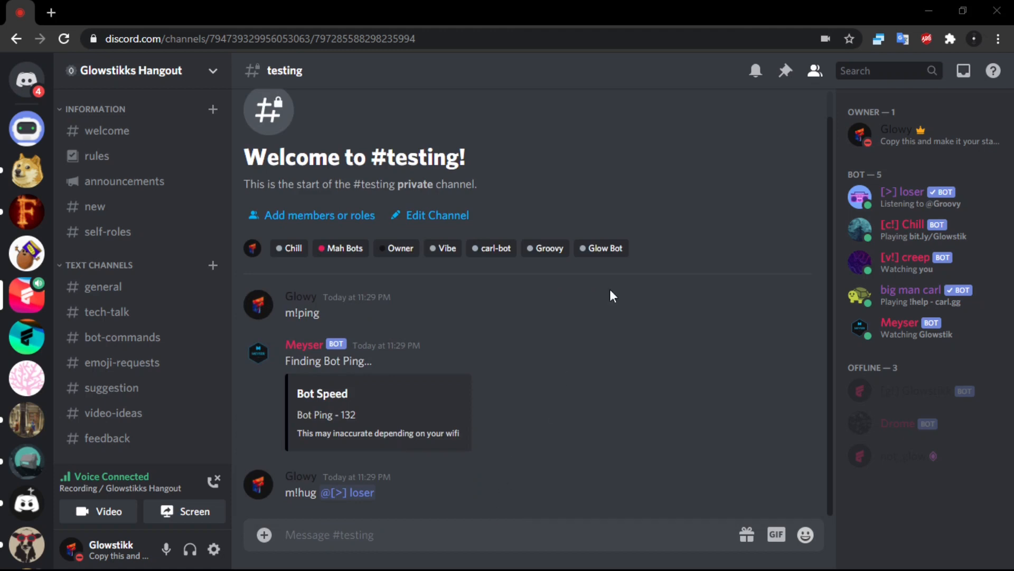
mouse_move(1010, 460)
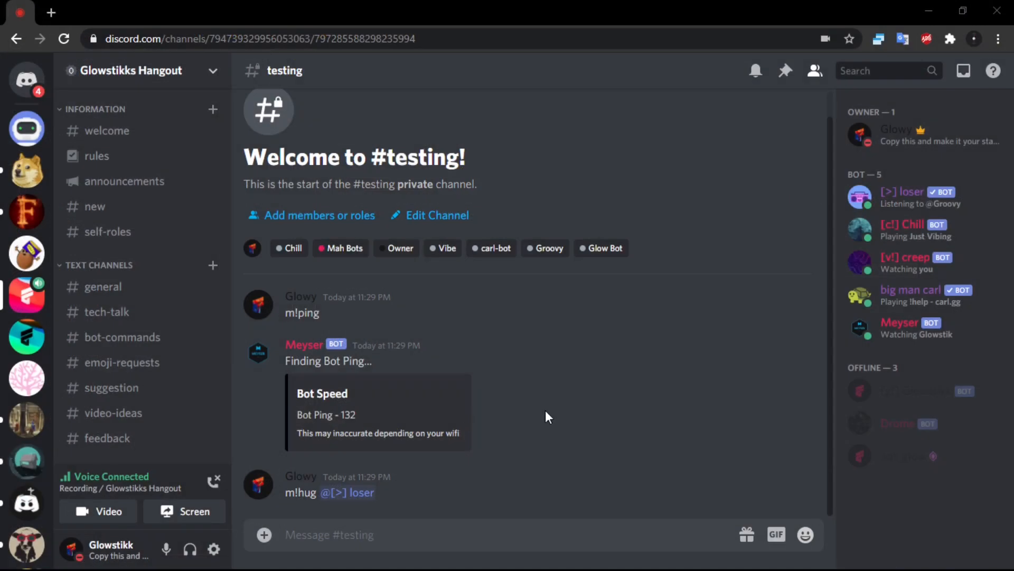
Step: Send m!hug mentioning [>] loser in #testing and get the 'You hug Groovy' GIF embed
type("m")
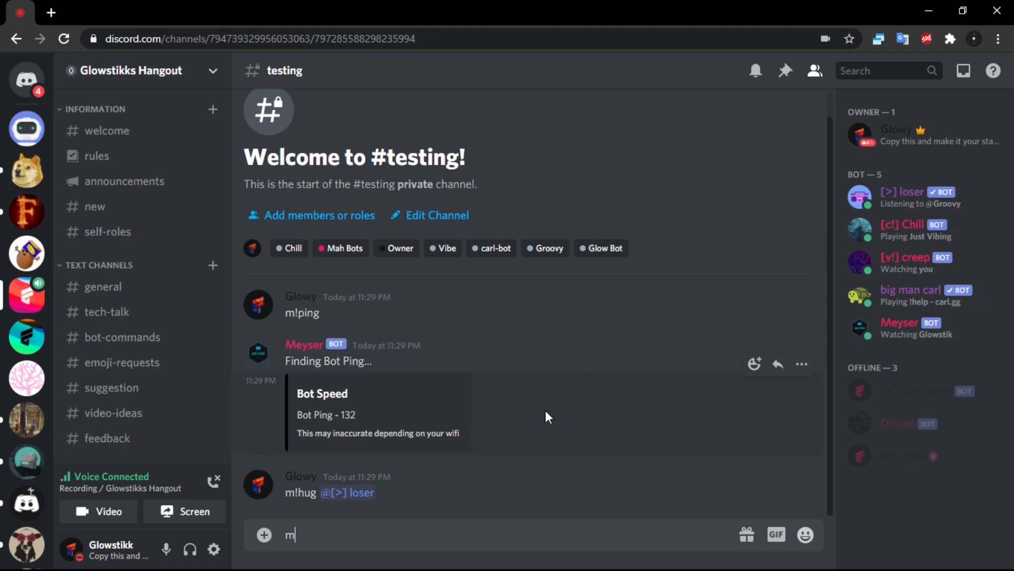
key("Return")
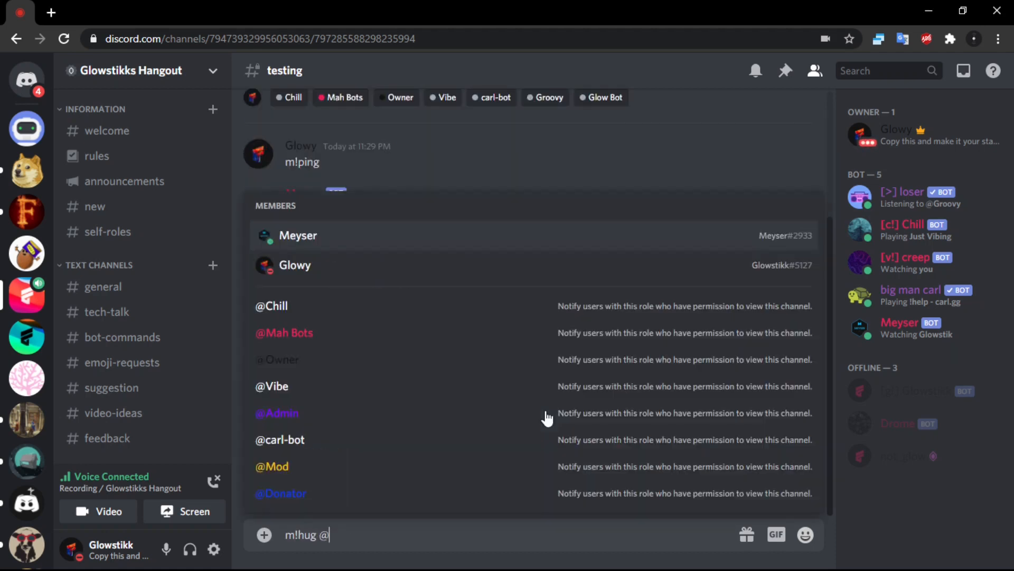
type("los")
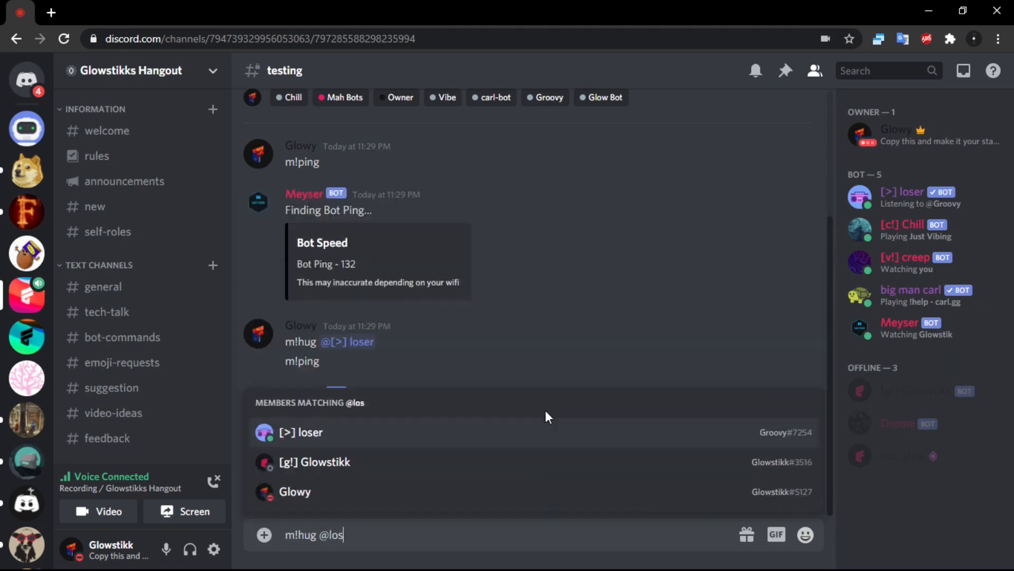
key("Return")
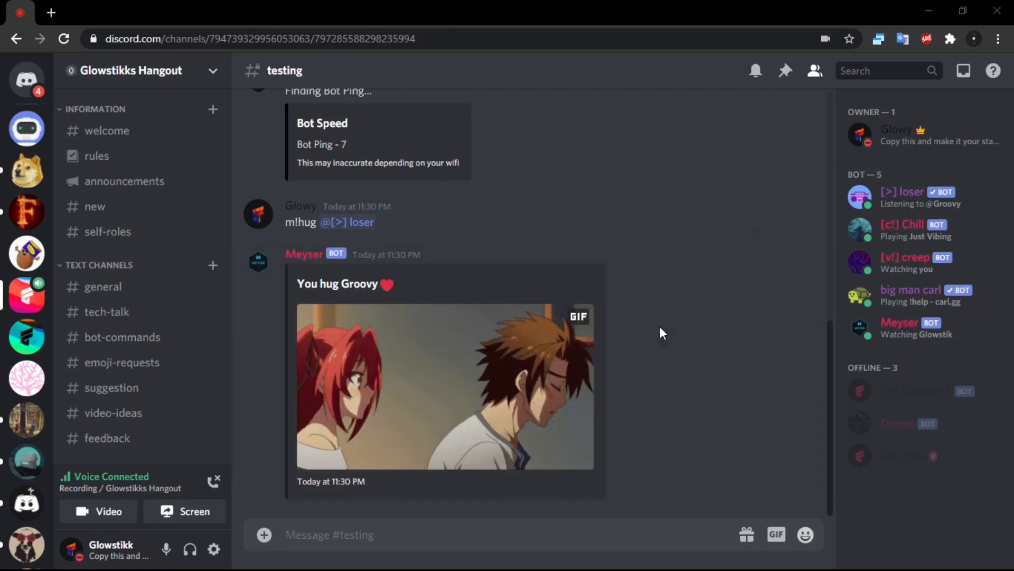
mouse_move(64, 468)
type("m")
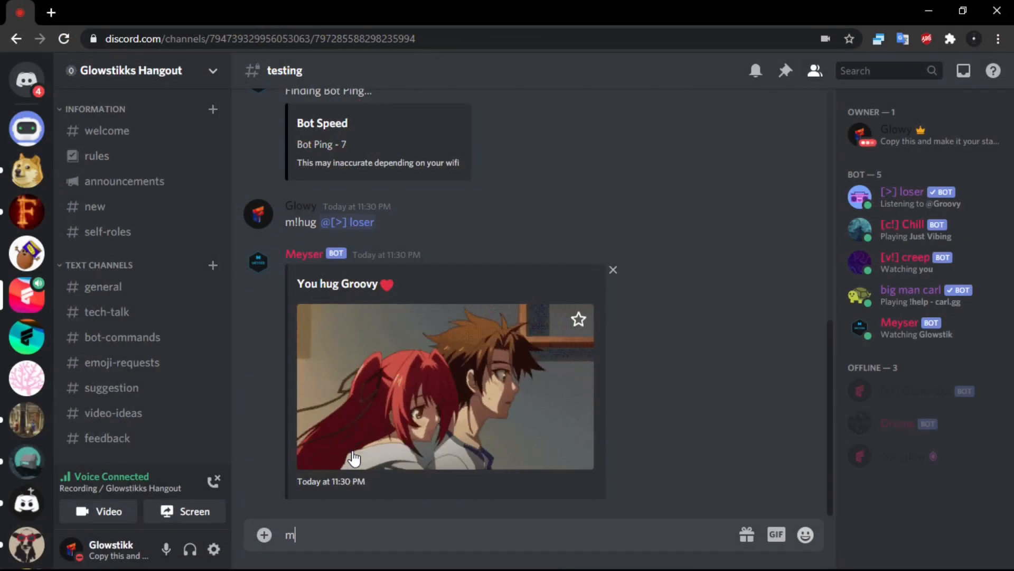
type("!hug @")
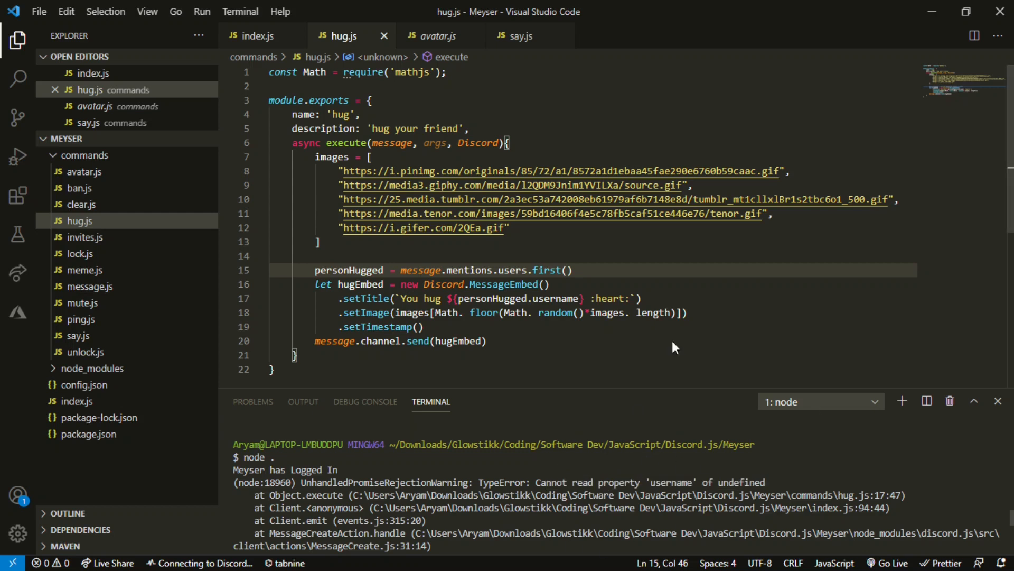
mouse_move(675, 490)
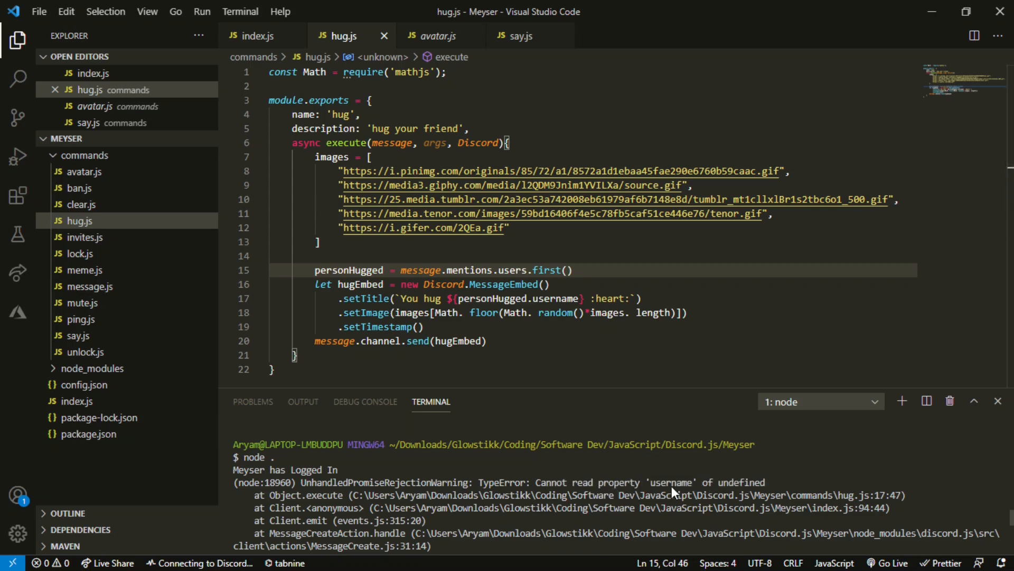
mouse_move(483, 255)
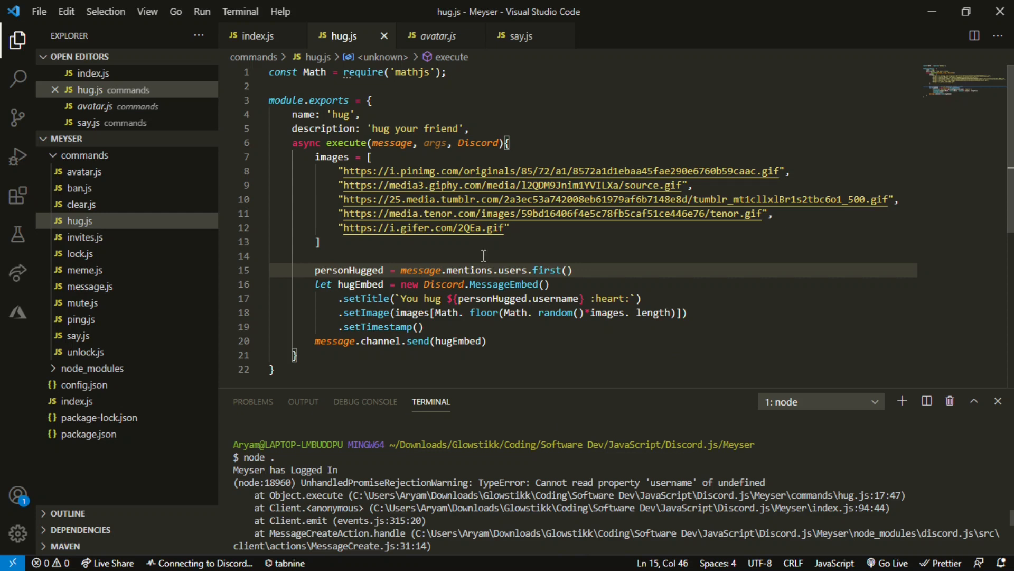
Step: Wrap the embed code in an if (personHugged){ ... } block
left_click(317, 241)
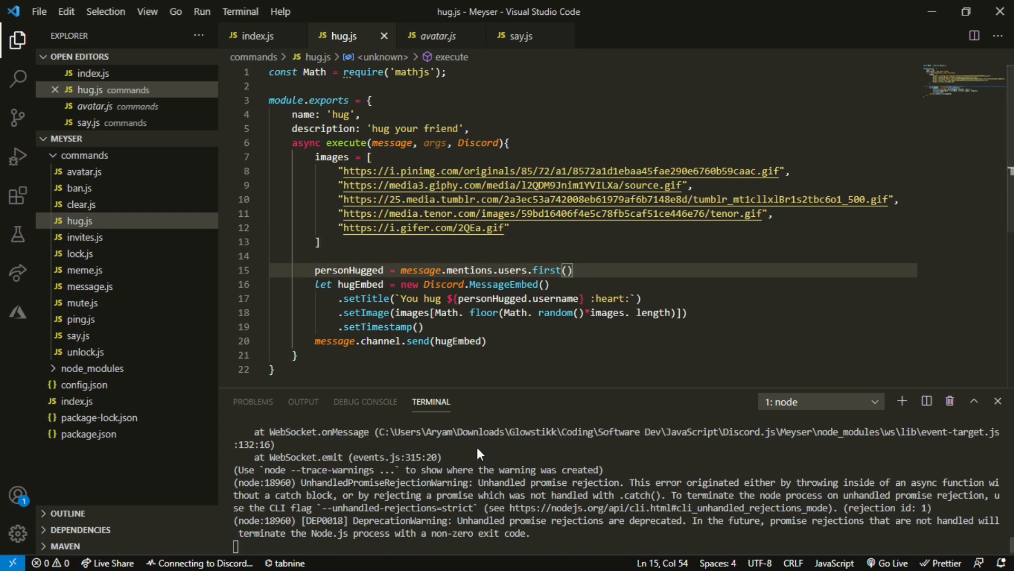
key("Enter")
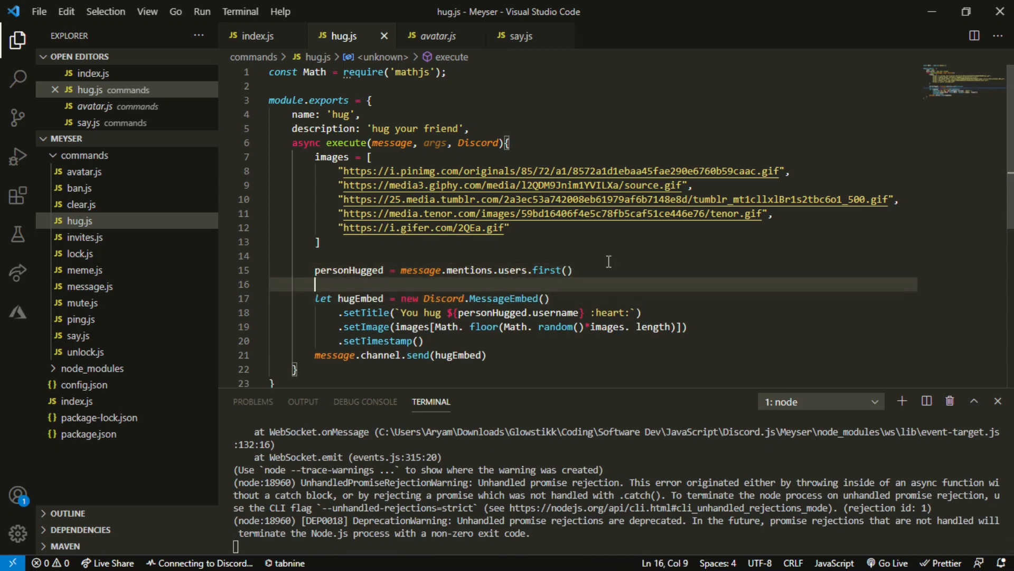
type("if")
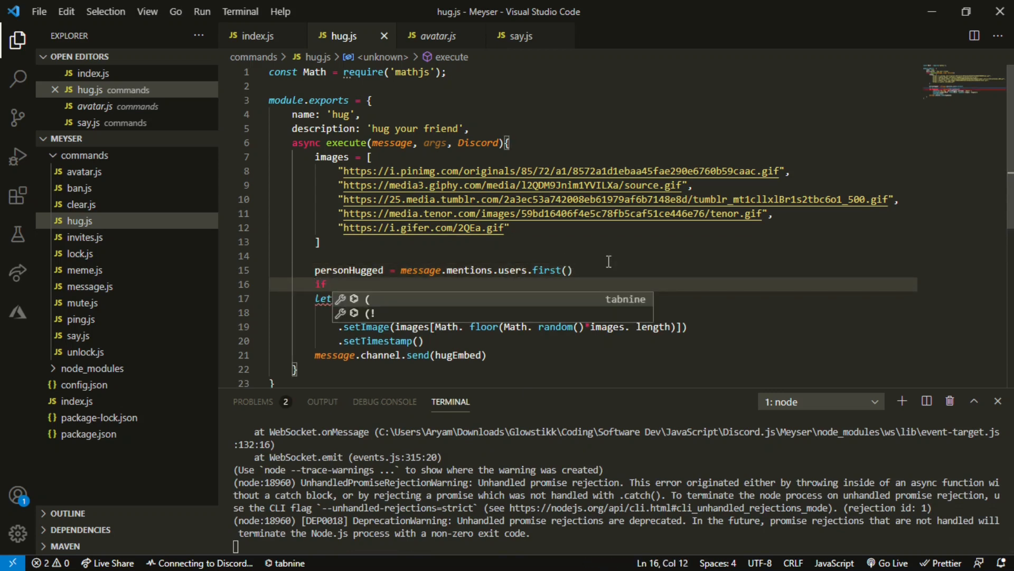
type("(personHugged")
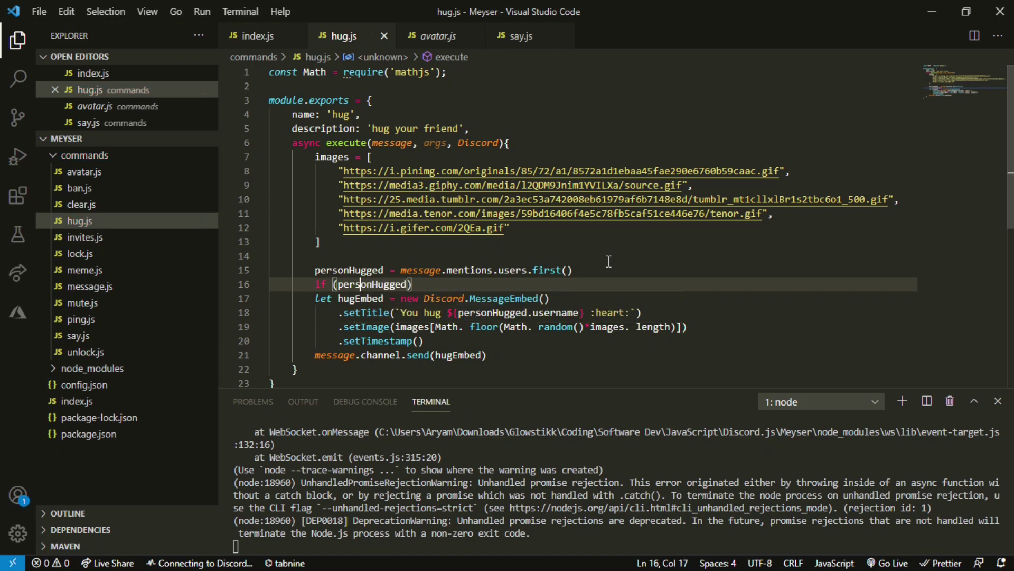
left_click(335, 285)
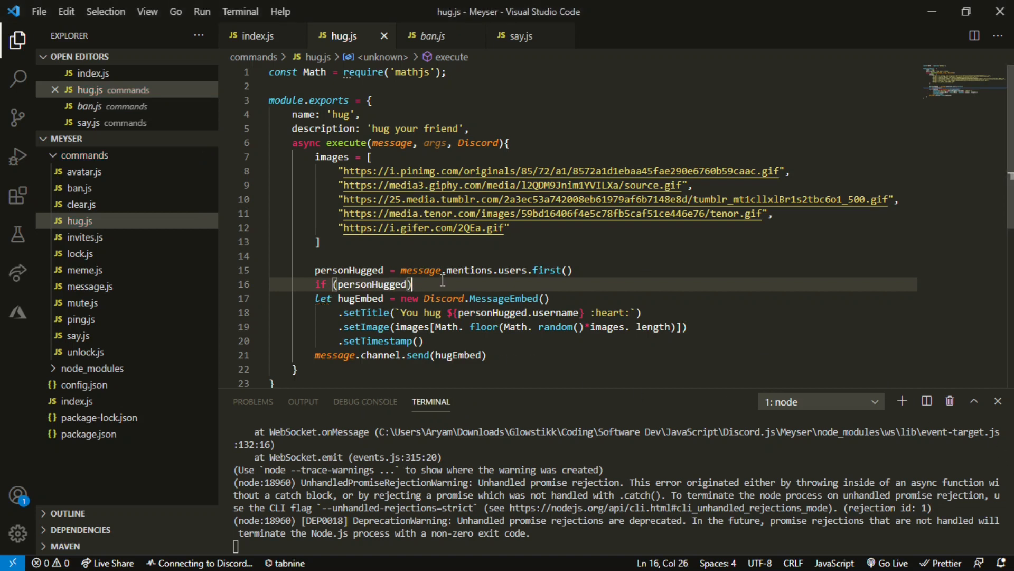
type("{")
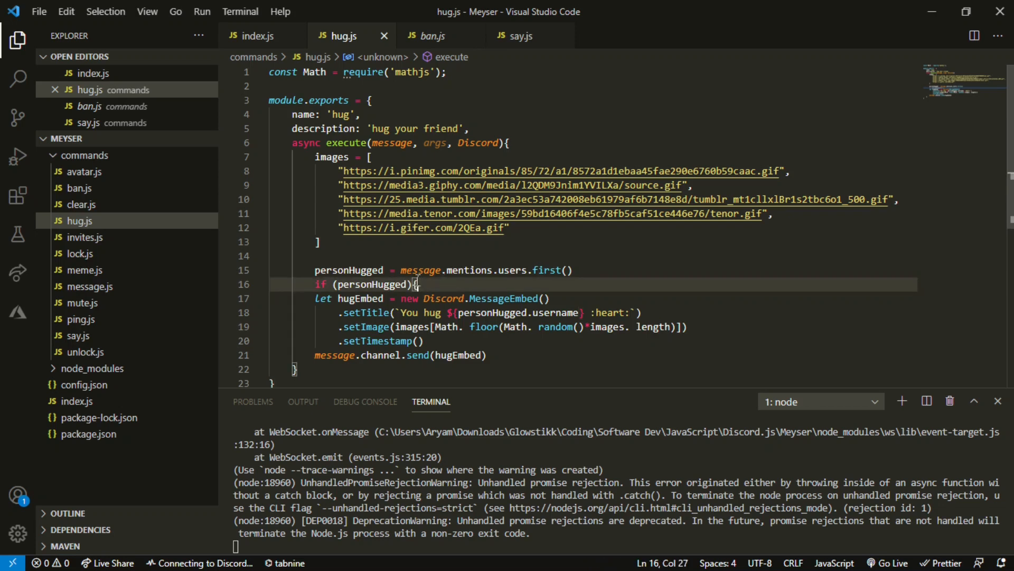
key("enter")
type("else{")
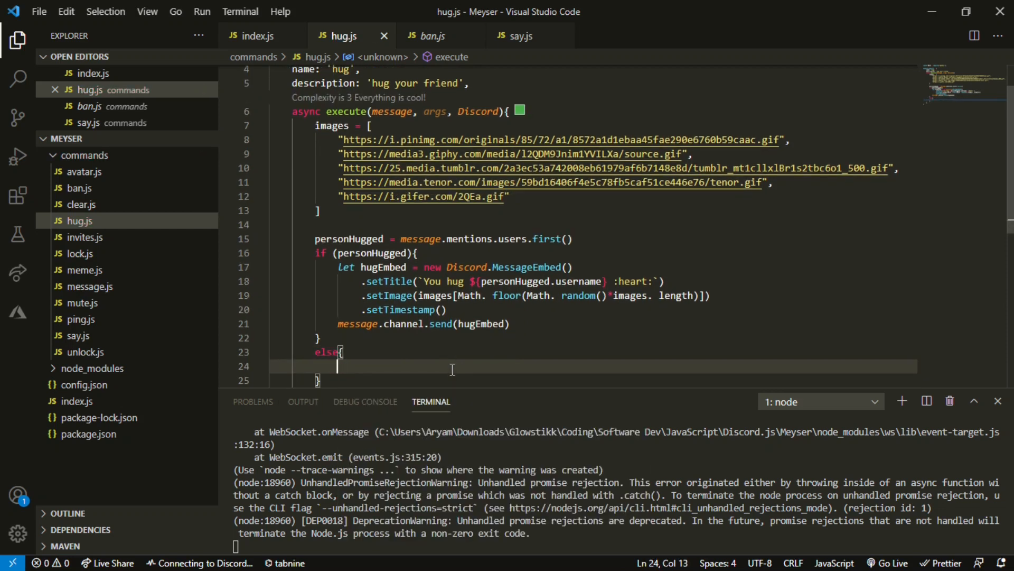
Step: Add the else branch sending 'That person is not in this guild' and review the block
type("message.channel.send('")
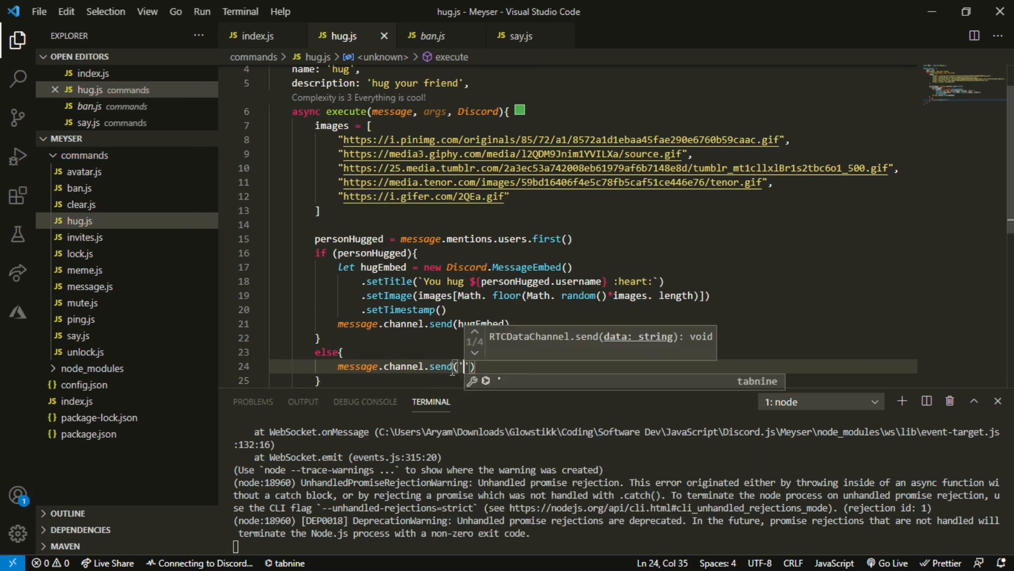
type("That perosn")
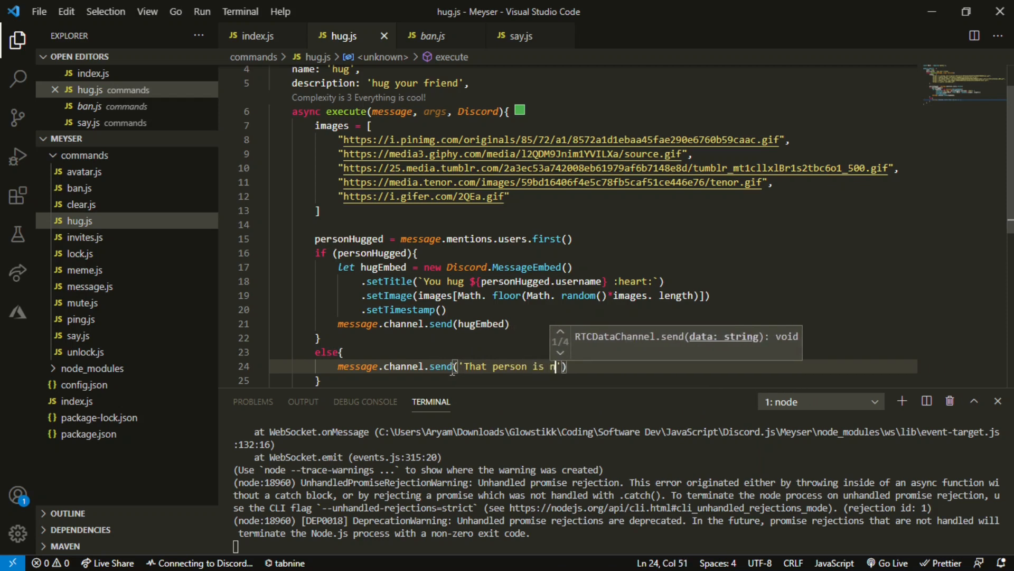
type("ot in this sevrer")
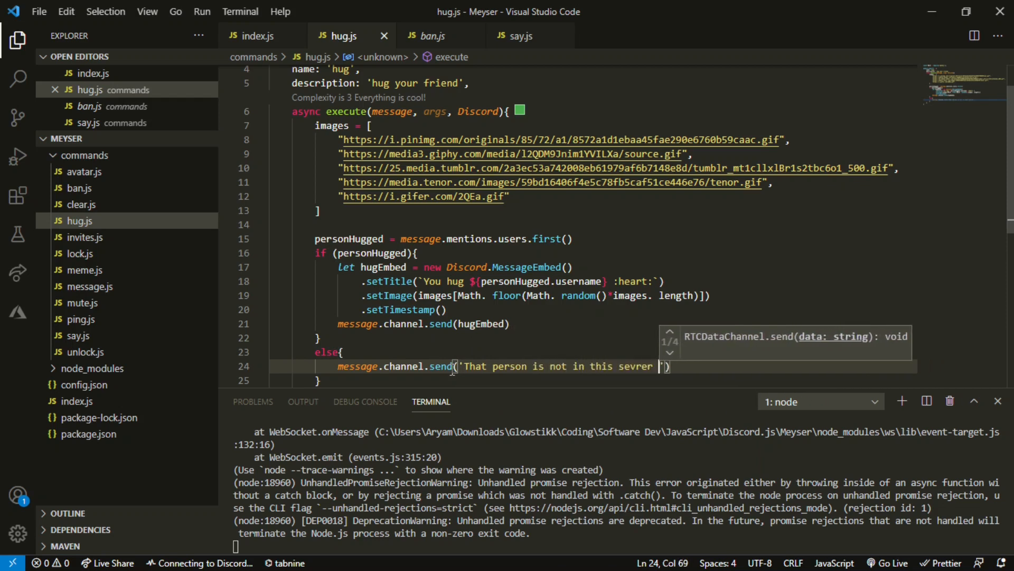
key("Backspace")
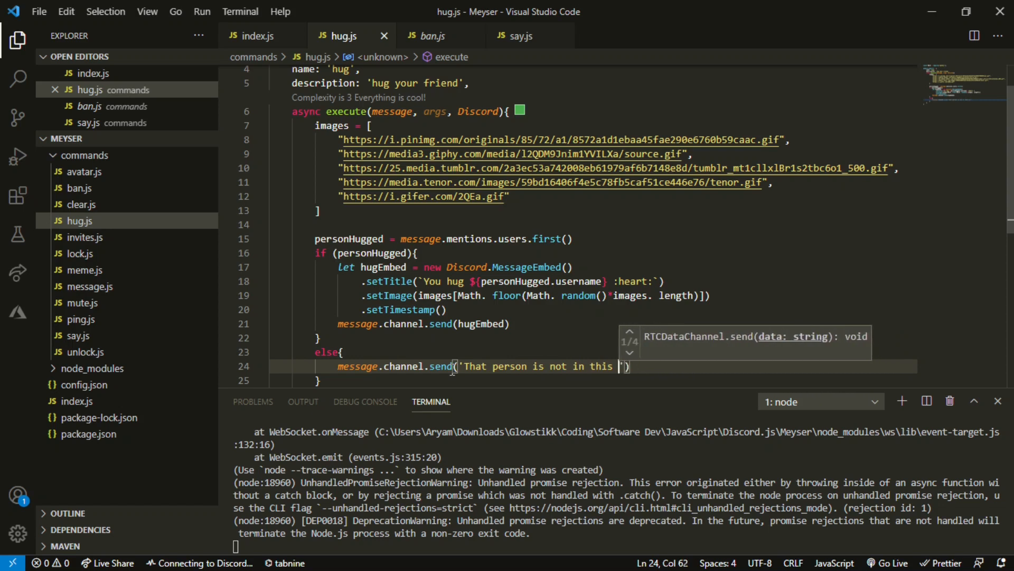
left_click(710, 295)
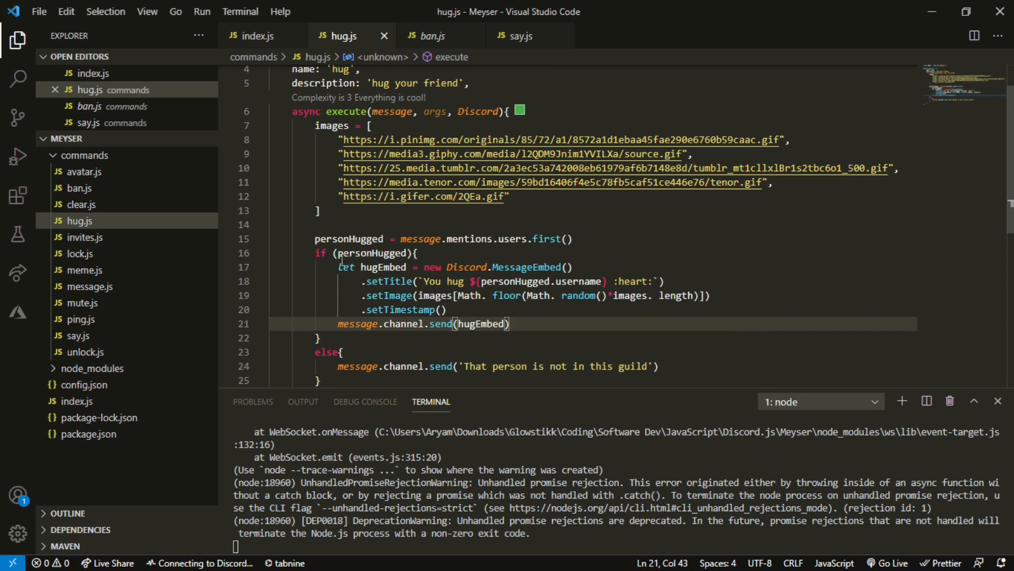
left_click(416, 252)
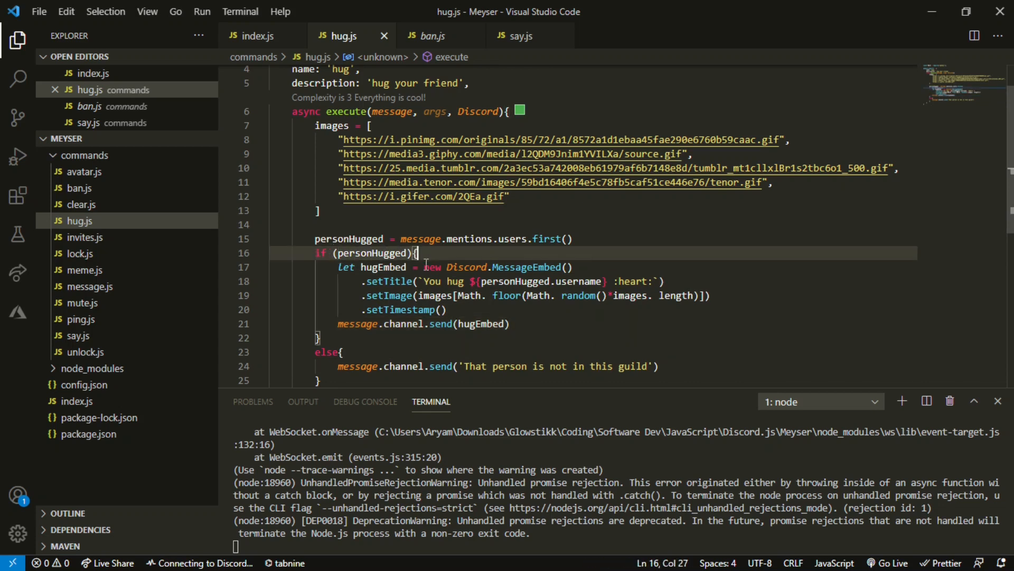
mouse_move(478, 223)
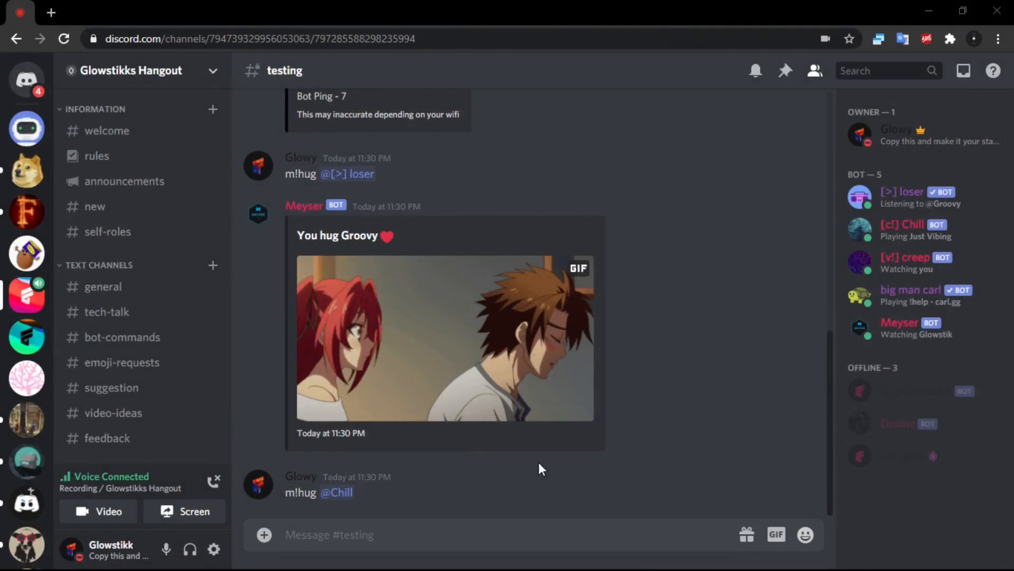
mouse_move(607, 477)
type("m!")
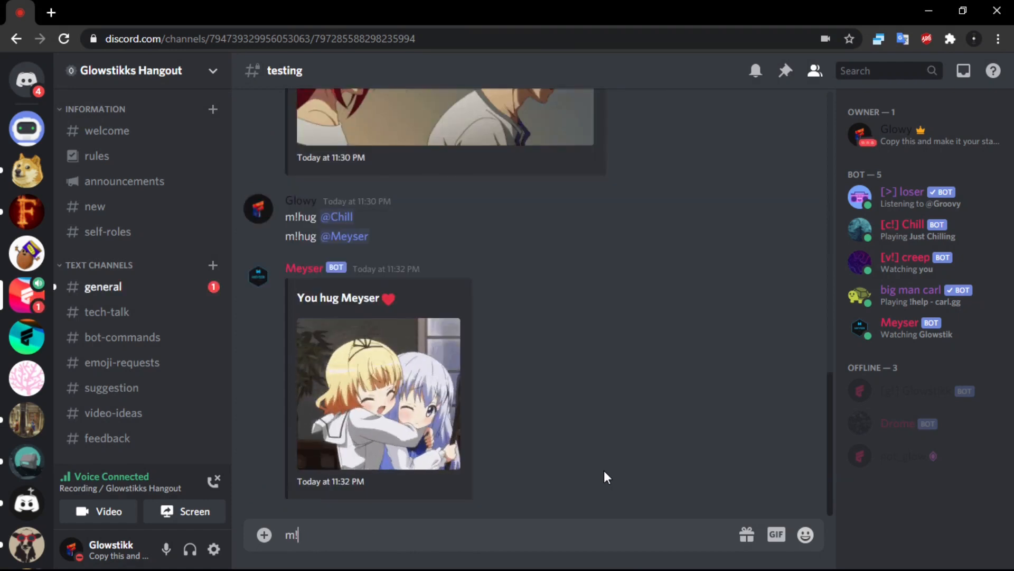
type("hug @Mod")
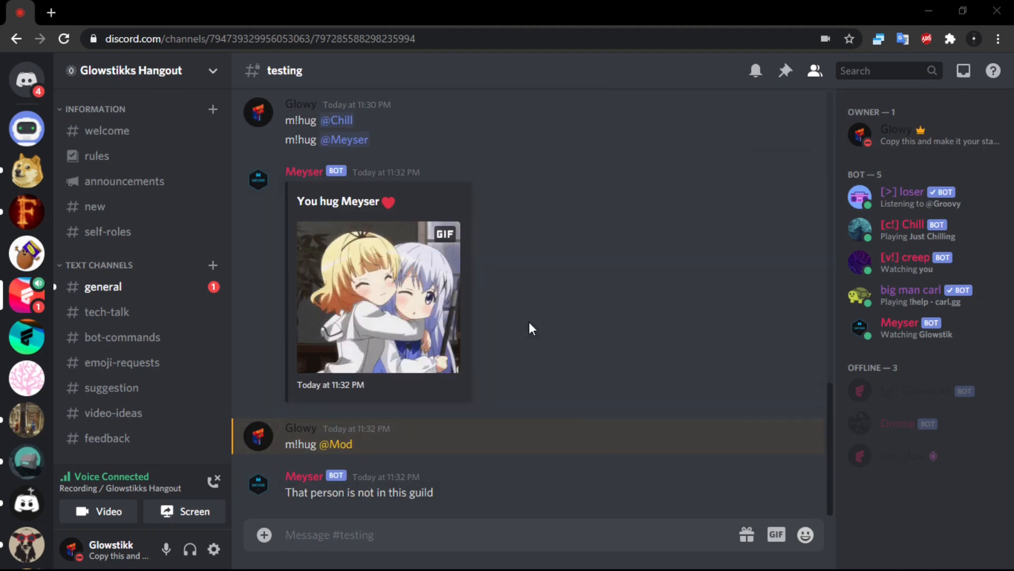
mouse_move(545, 325)
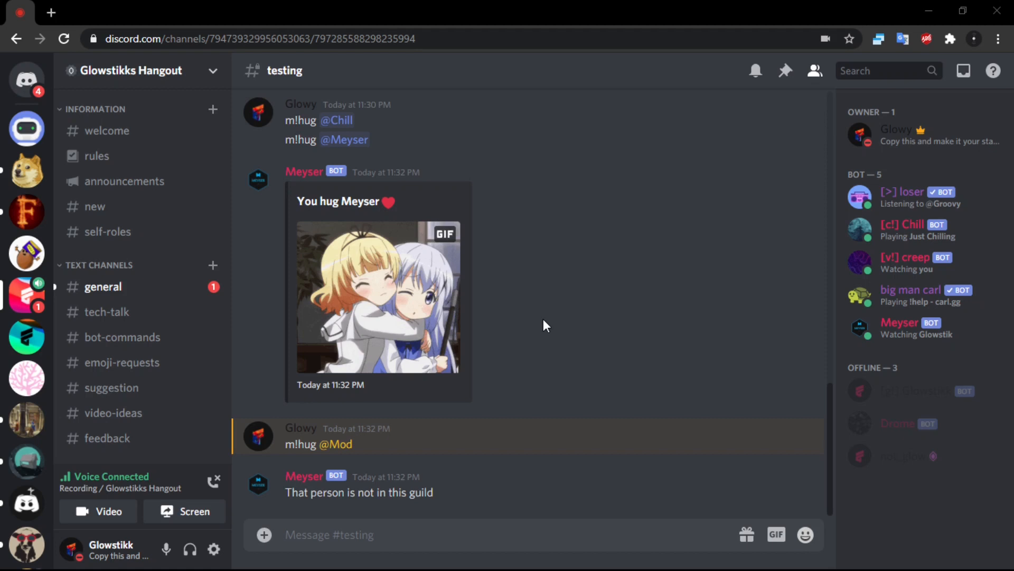
mouse_move(581, 319)
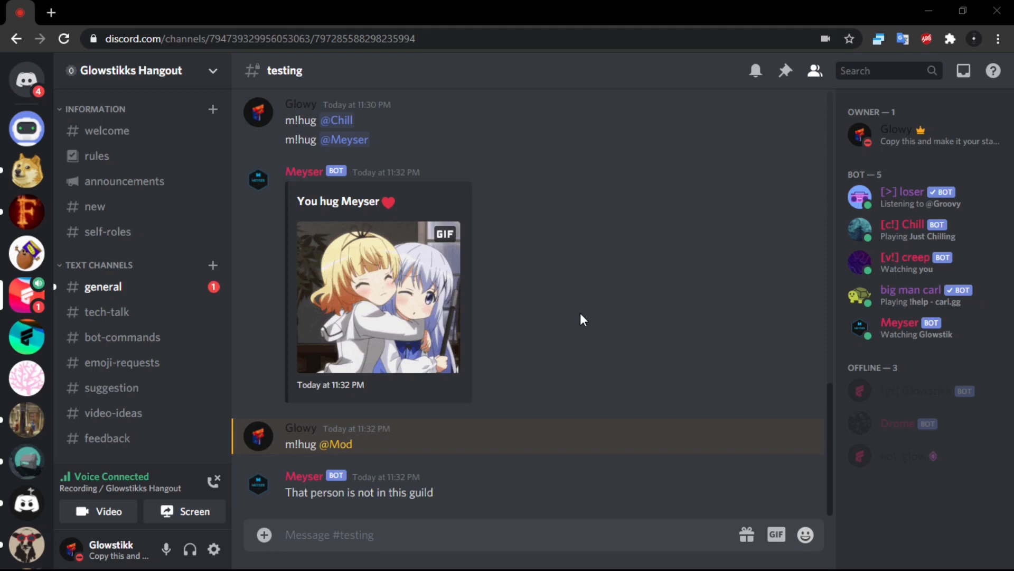
mouse_move(613, 327)
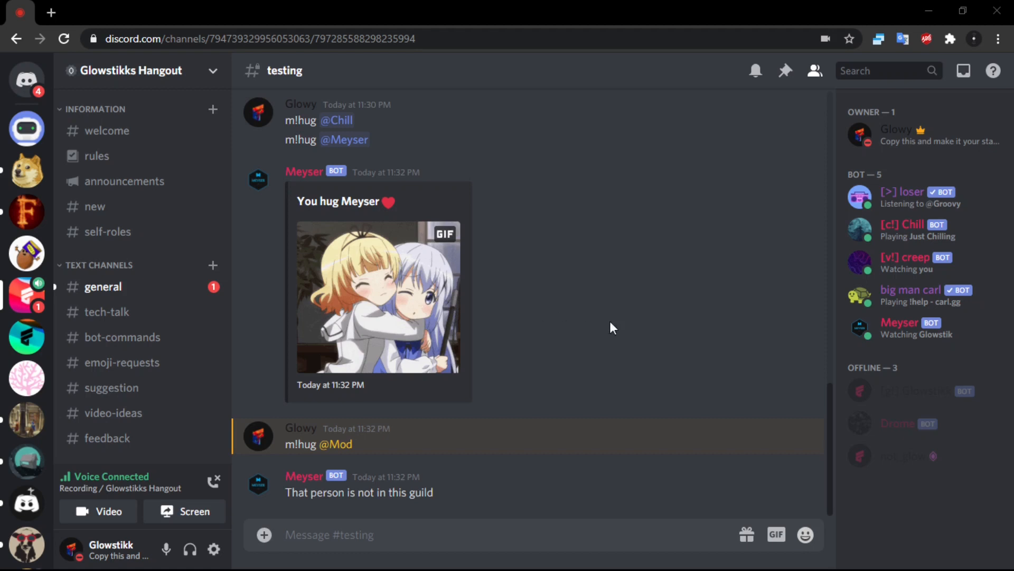
mouse_move(943, 454)
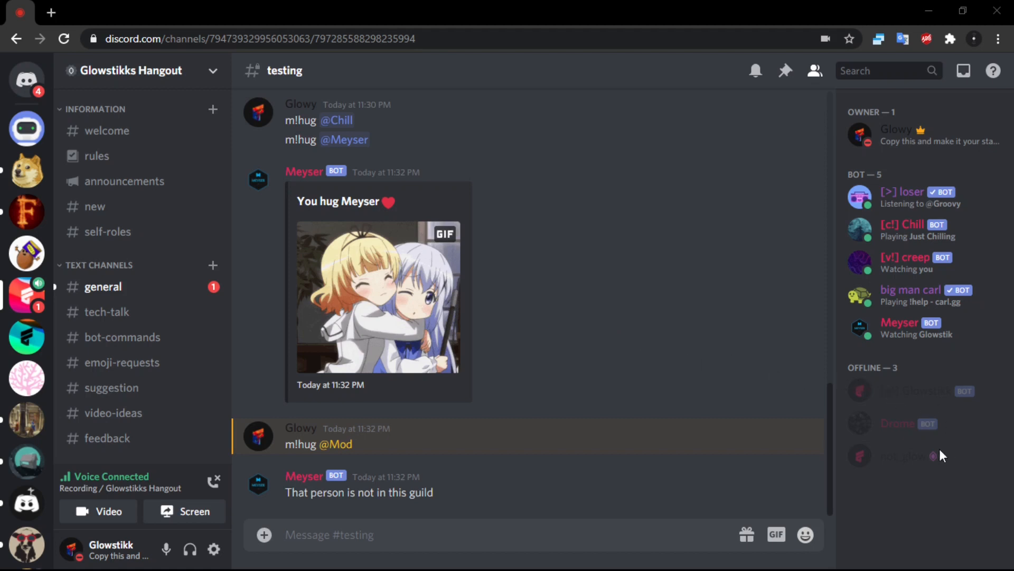